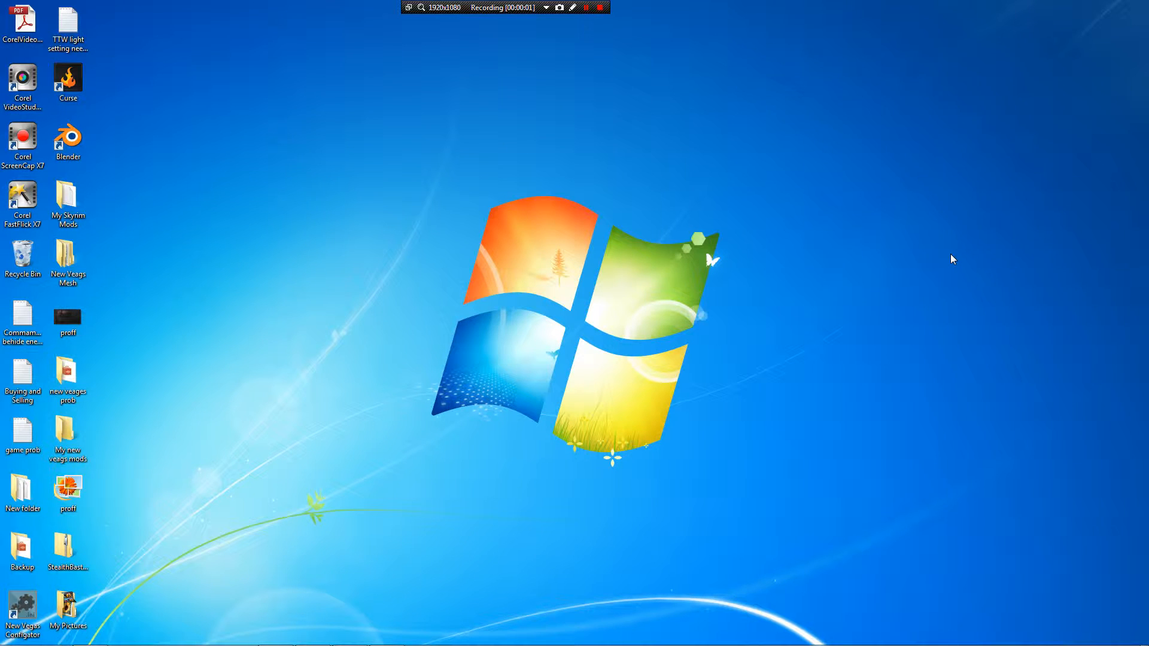
- Bring up the Recycle Bin's context menu on the desktop and dismiss it again
{"action": "right_click", "coordinate": [22, 256]}
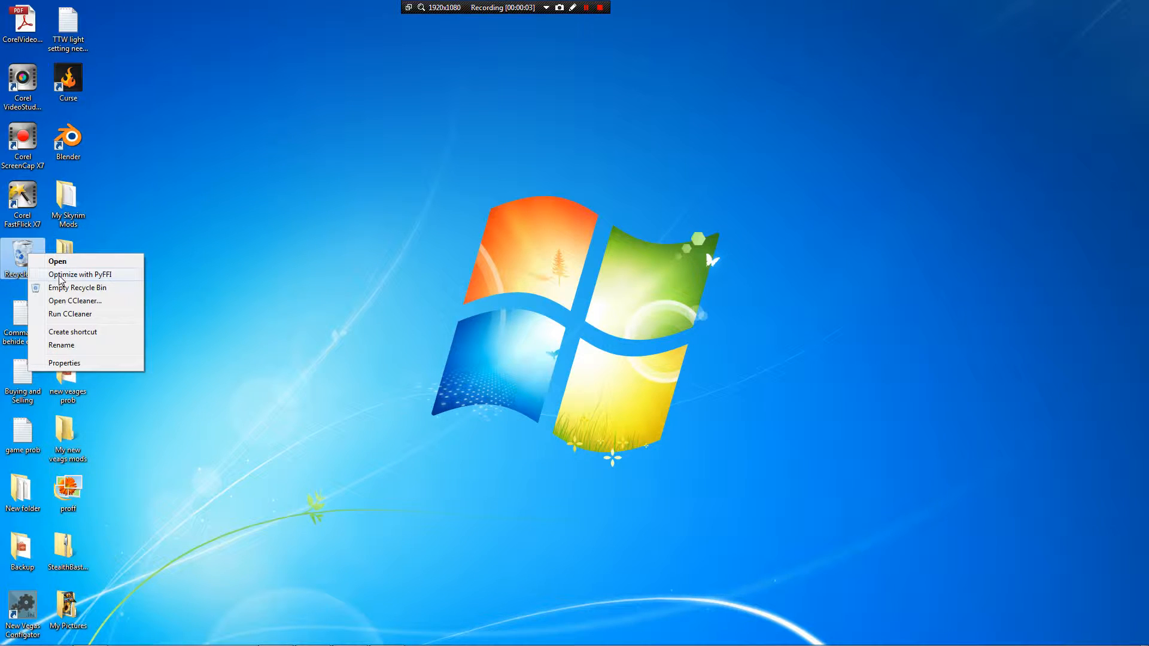
{"action": "left_click", "coordinate": [639, 357]}
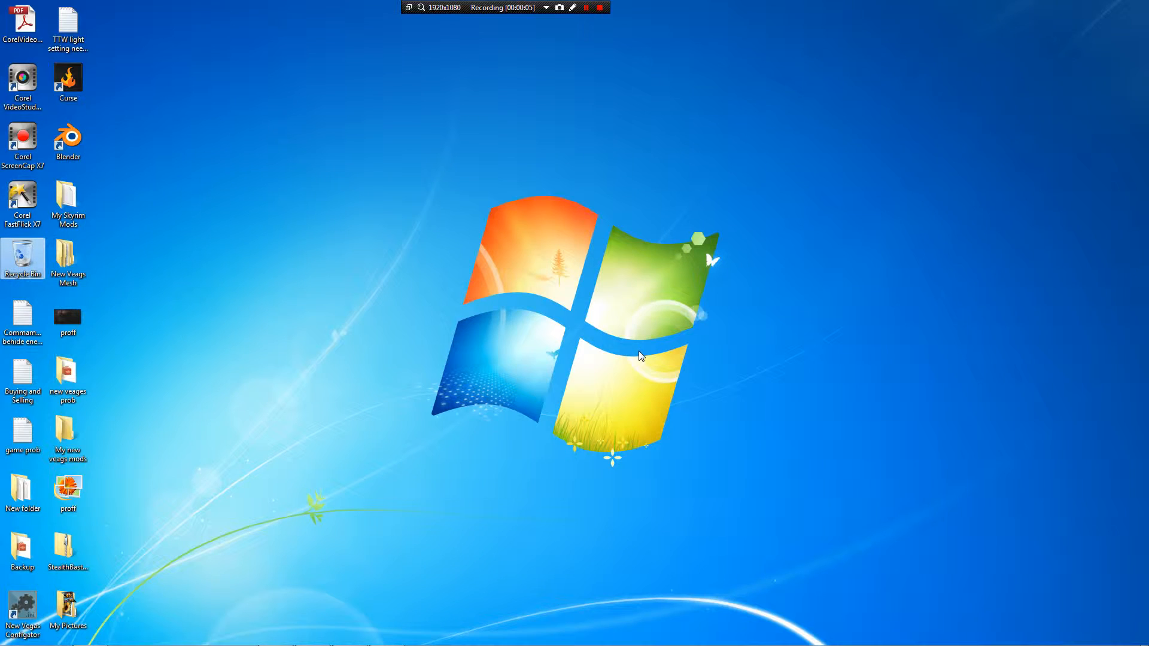
{"action": "mouse_move", "coordinate": [854, 293]}
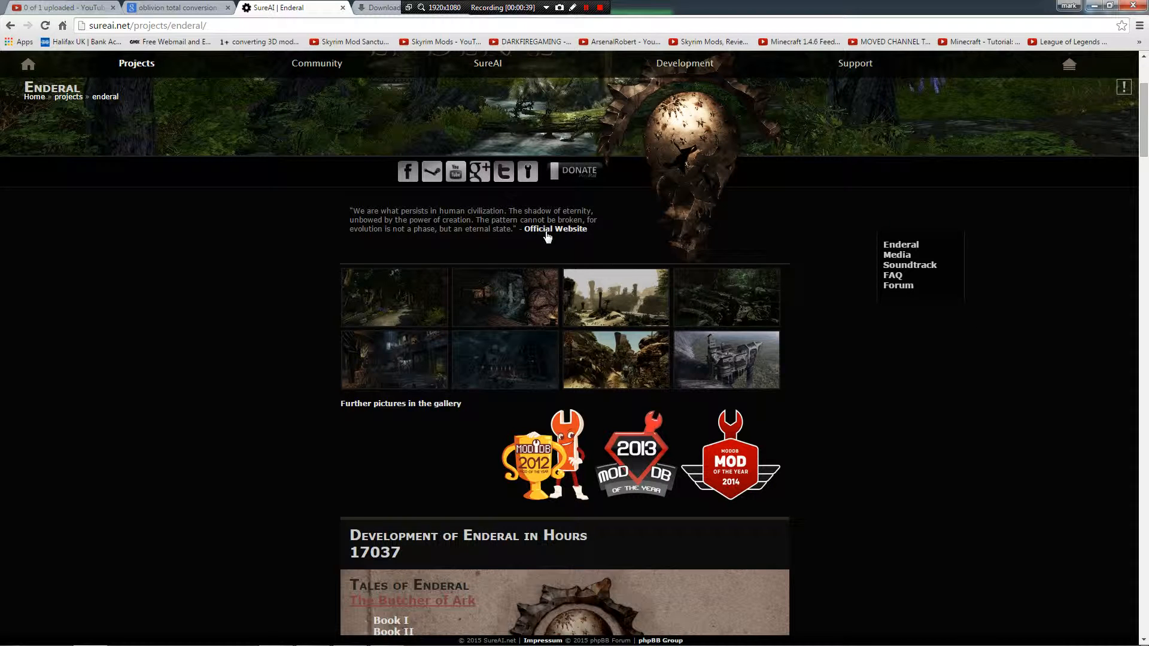
{"action": "right_click", "coordinate": [555, 229]}
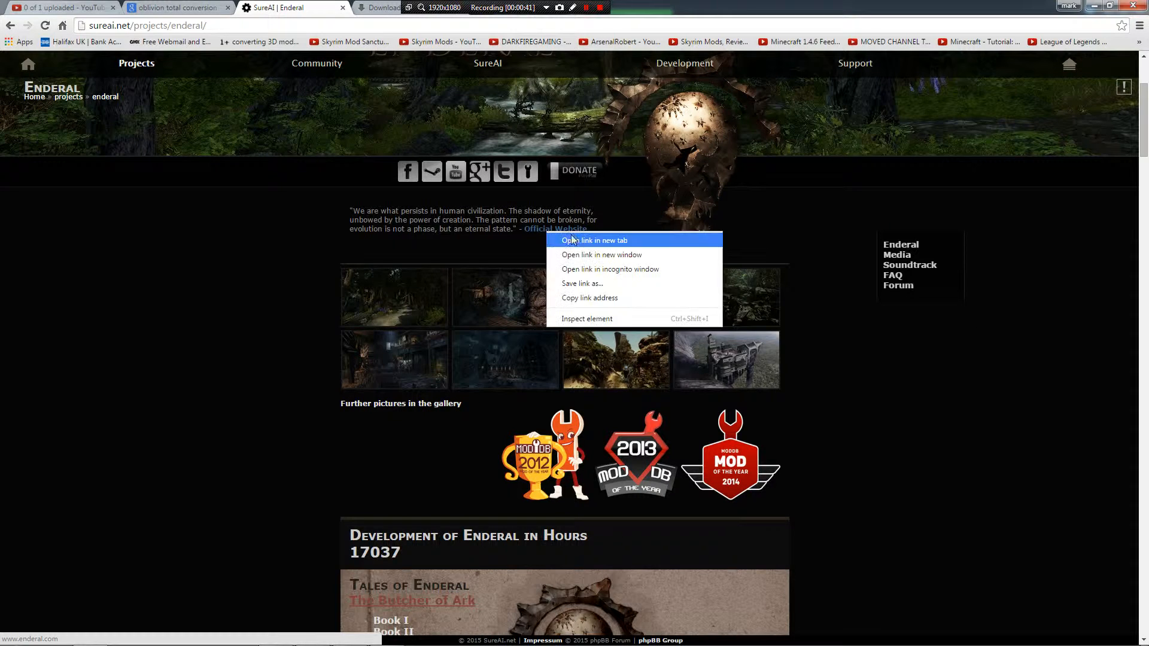
{"action": "left_click", "coordinate": [594, 239]}
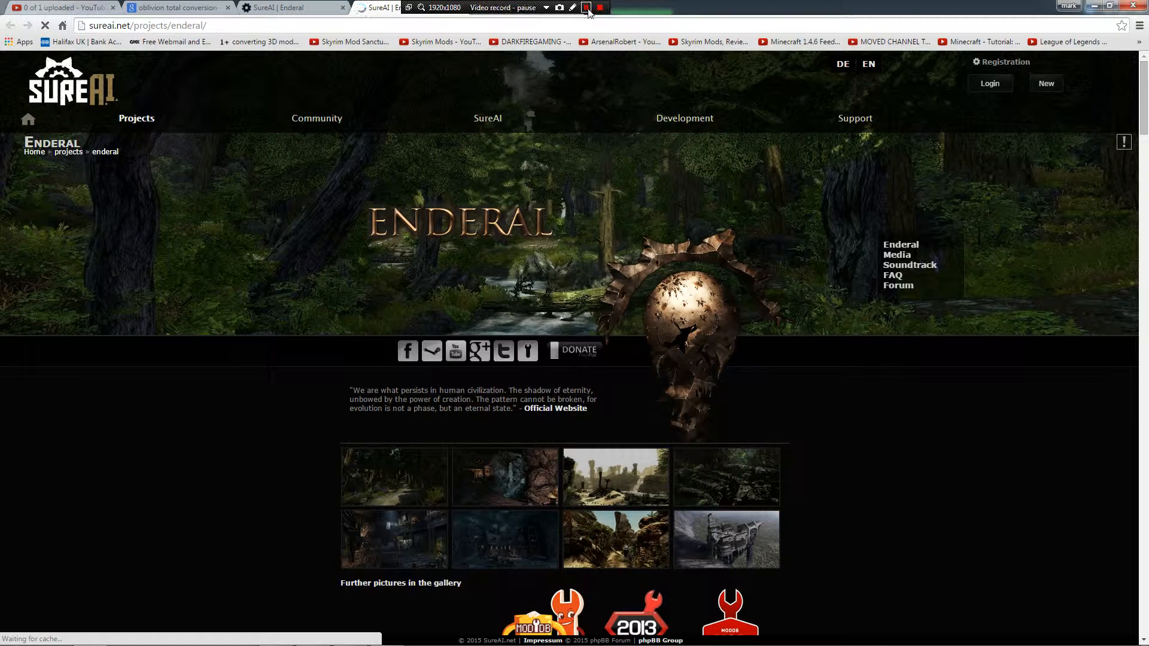
{"action": "left_click", "coordinate": [545, 8]}
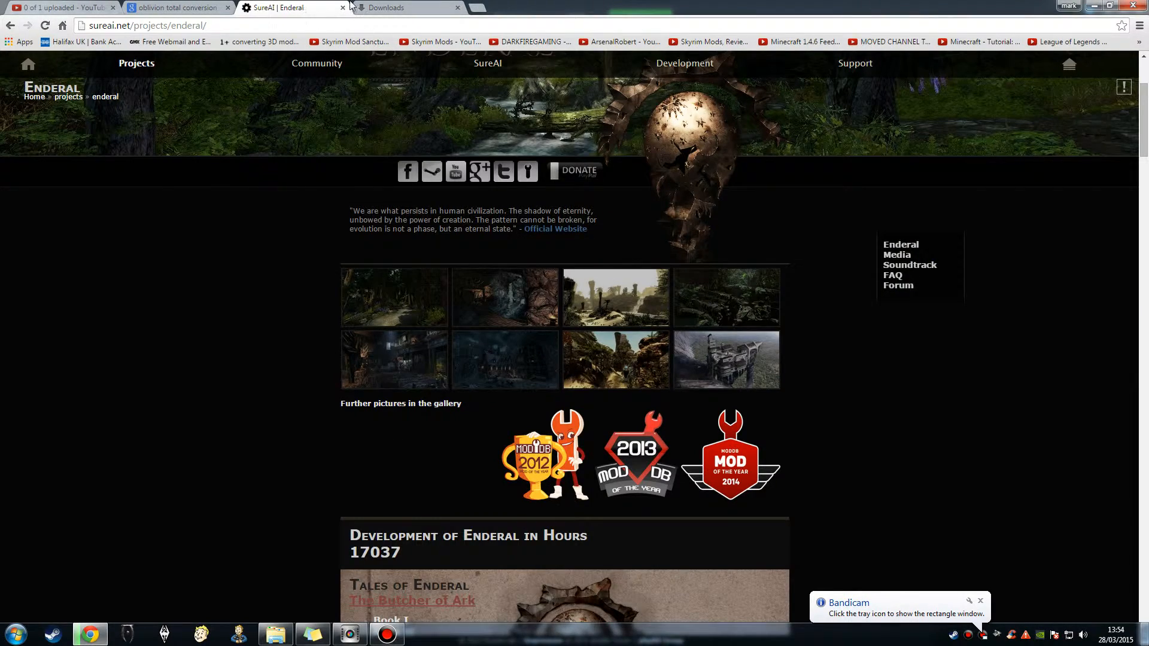
{"action": "mouse_move", "coordinate": [544, 235]}
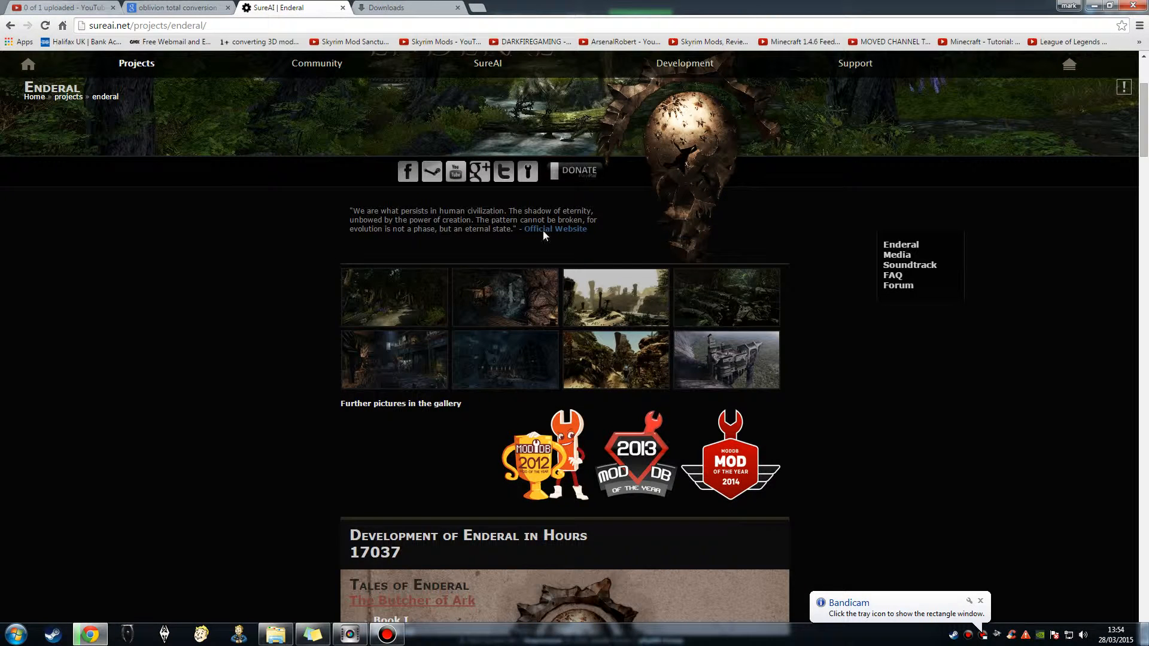
{"action": "mouse_move", "coordinate": [1139, 241]}
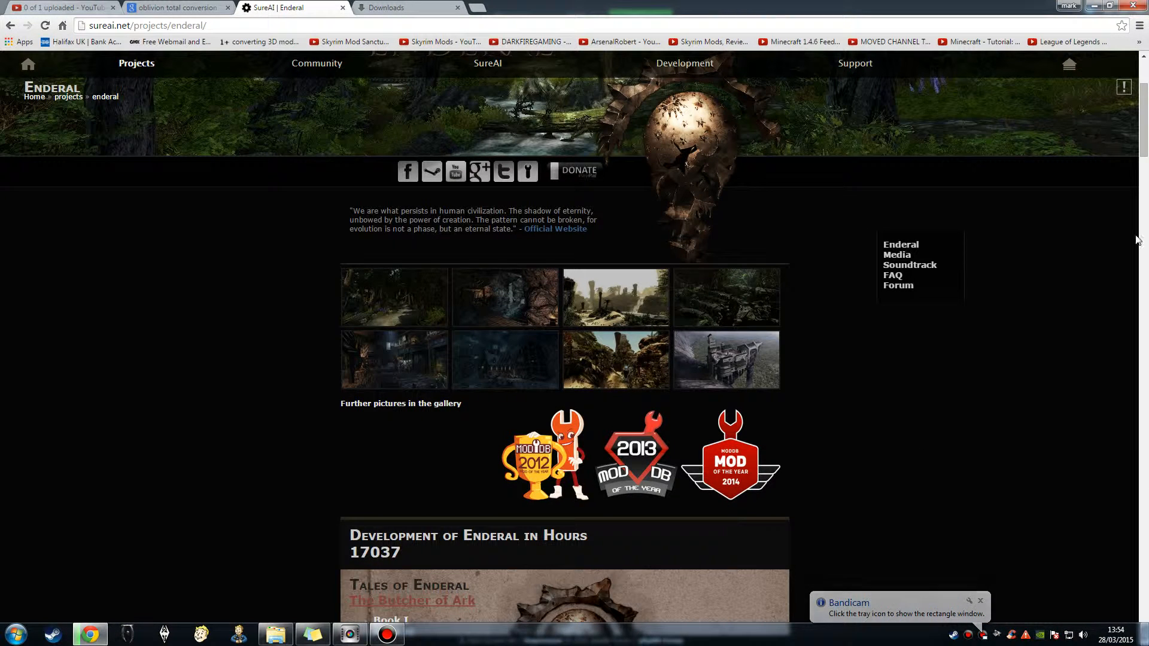
- Browse down to the Enderal gallery, view an enlarged picture and close it
{"action": "scroll", "scroll_direction": "down", "scroll_amount": 3}
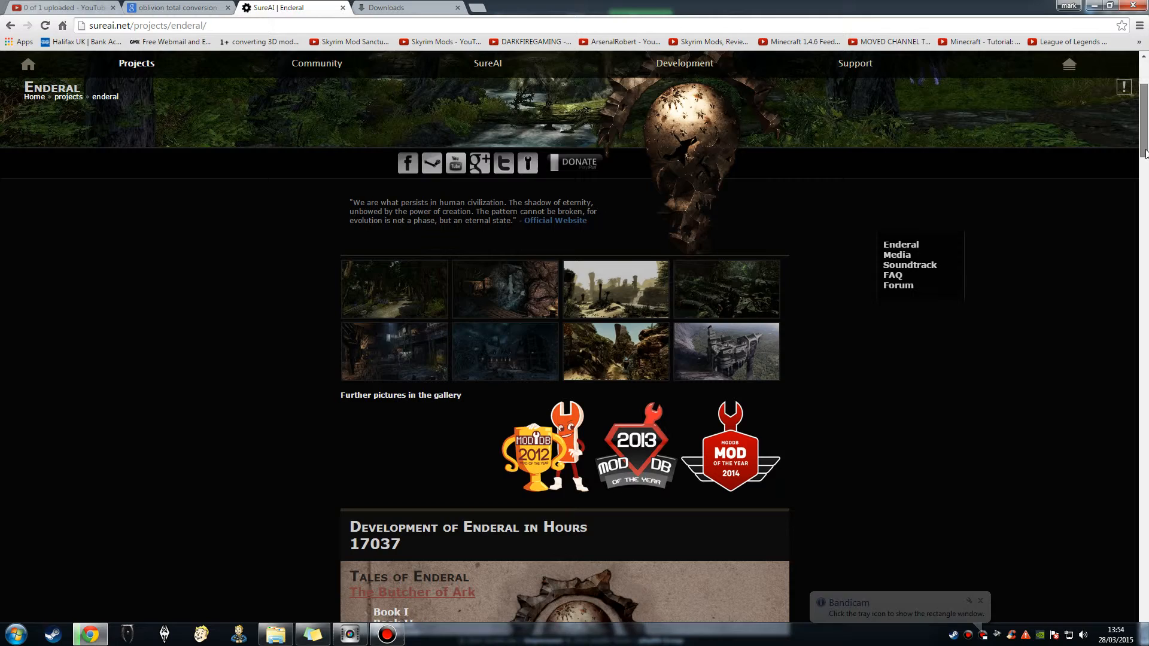
{"action": "scroll", "scroll_direction": "down", "scroll_amount": 3}
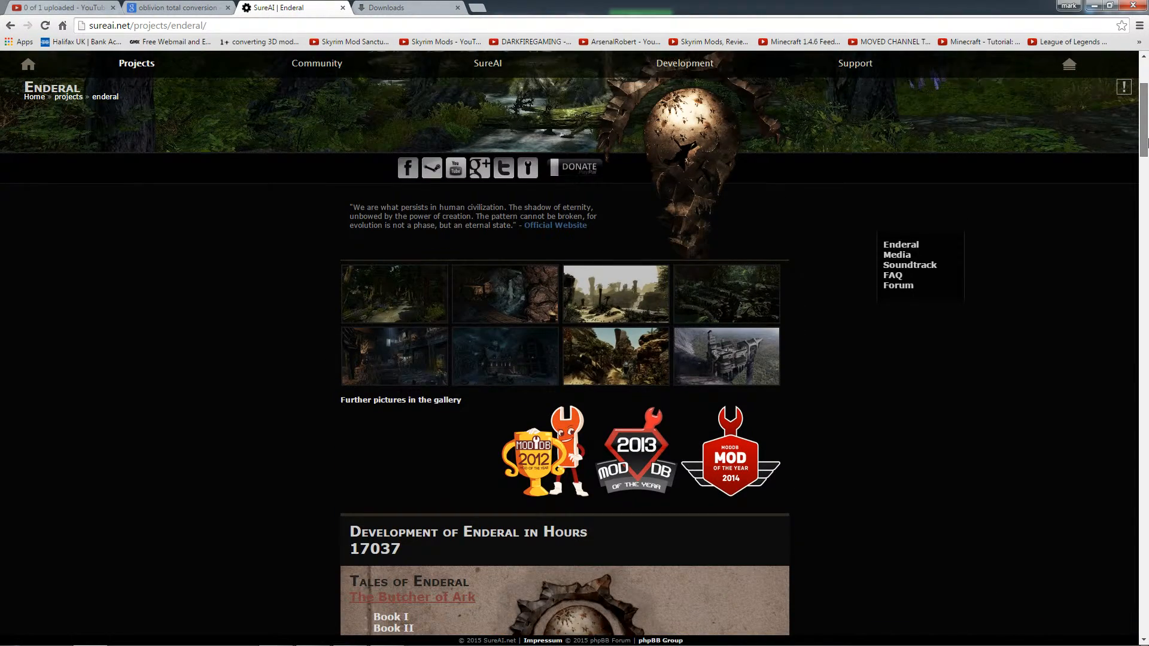
{"action": "scroll", "scroll_direction": "down", "scroll_amount": 3}
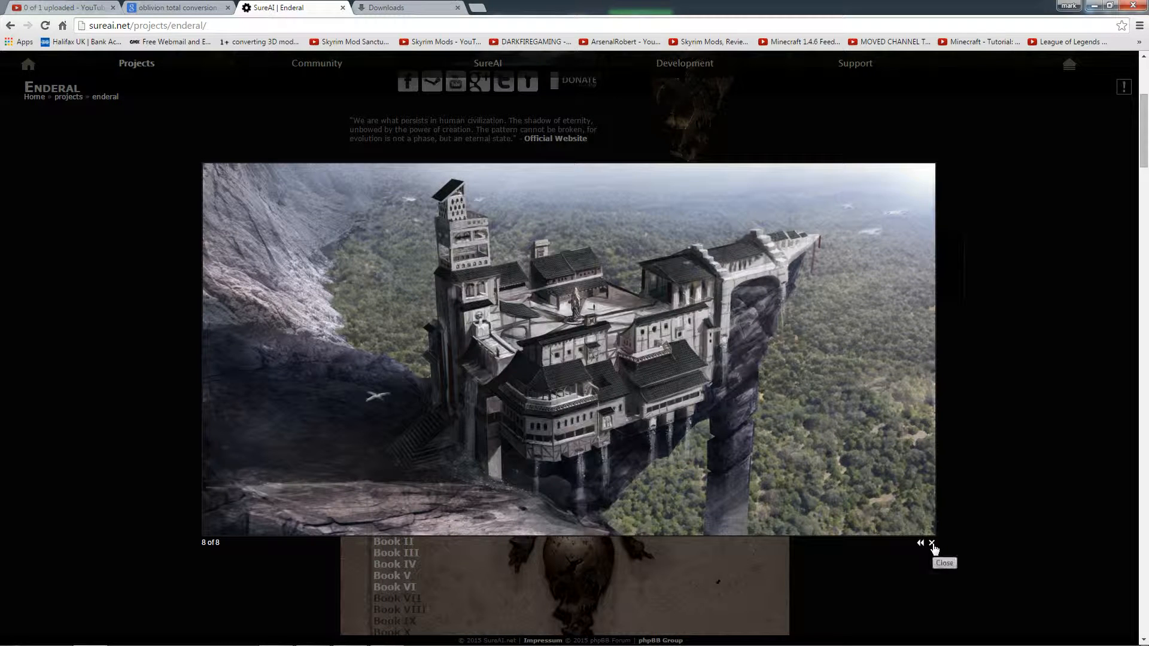
{"action": "left_click", "coordinate": [933, 543]}
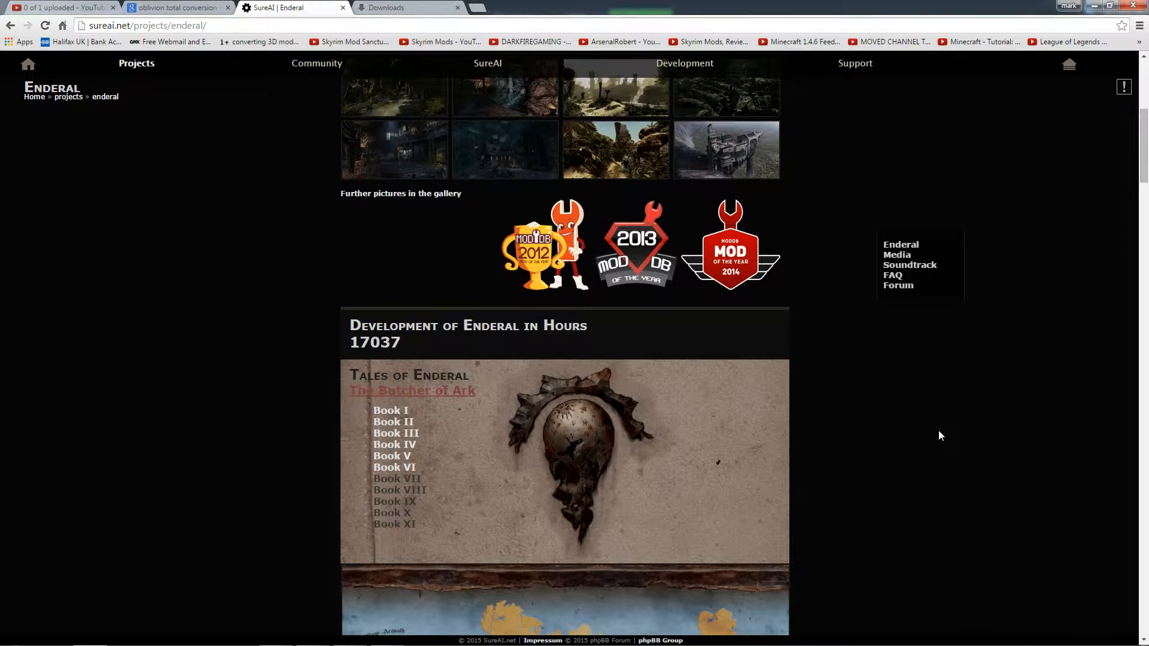
- Continue down the Enderal page through the trailer and teaser videos to the class-system devblog
{"action": "scroll", "scroll_direction": "down", "scroll_amount": 3}
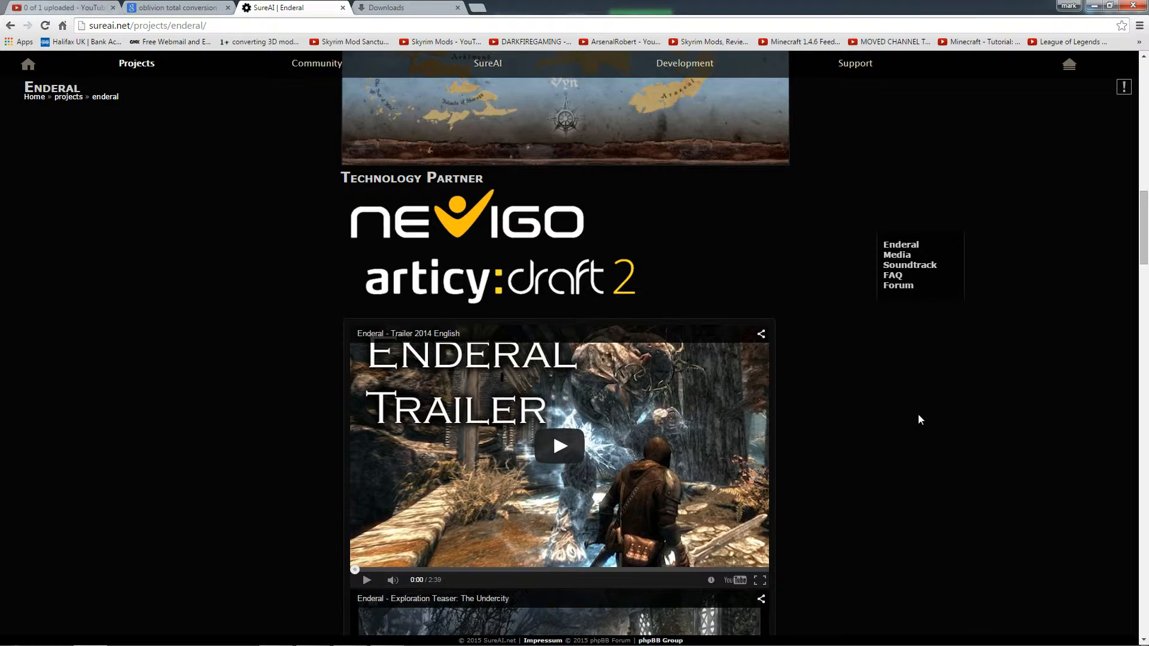
{"action": "scroll", "scroll_direction": "down", "scroll_amount": 3}
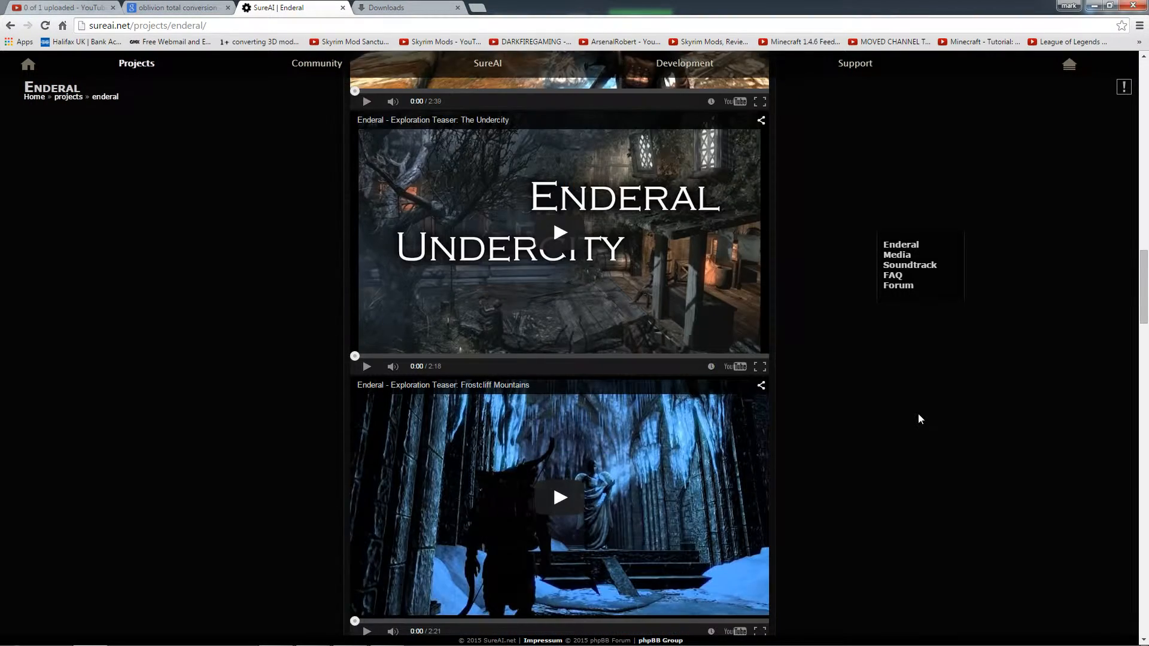
{"action": "scroll", "scroll_direction": "down", "scroll_amount": 3}
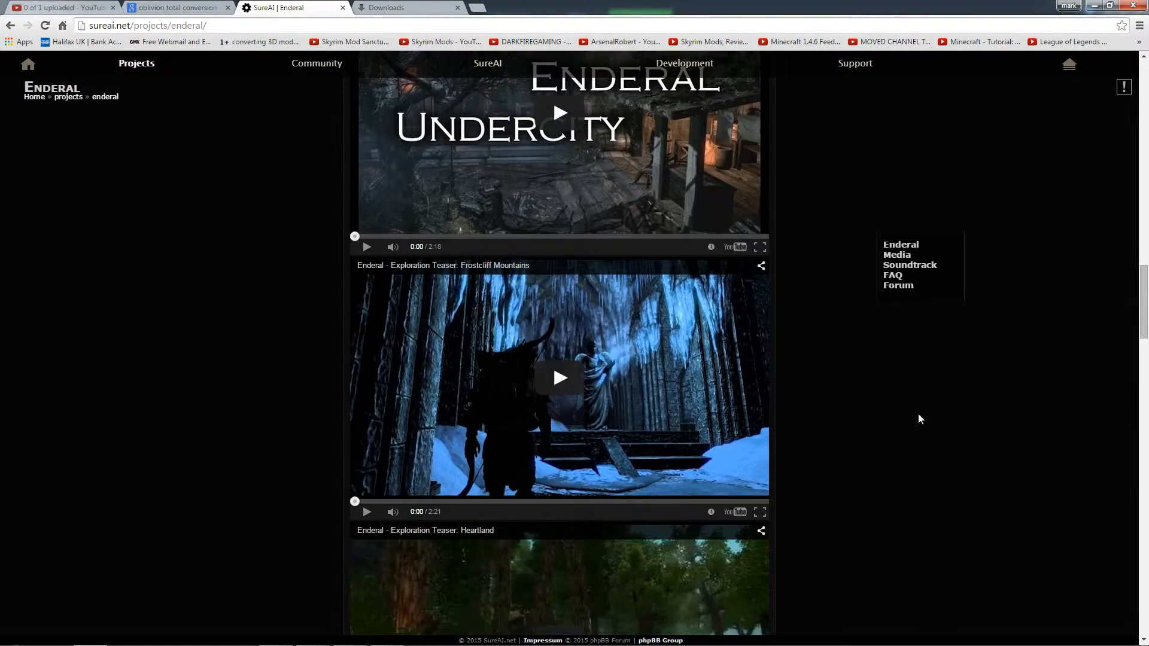
{"action": "scroll", "scroll_direction": "down", "scroll_amount": 3}
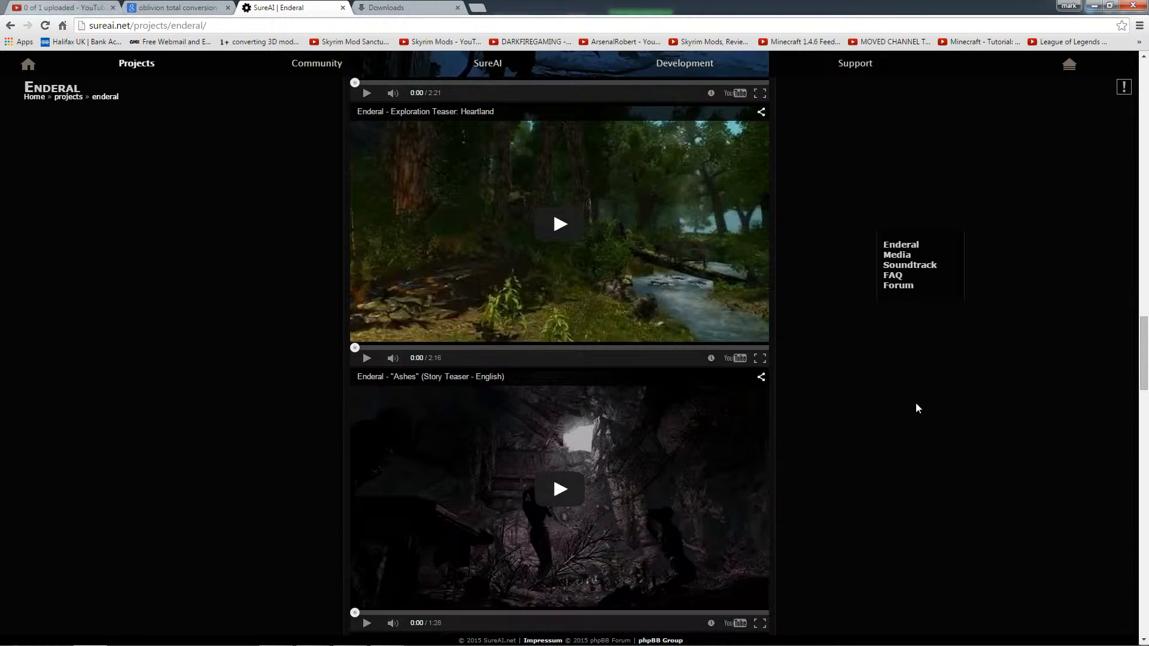
{"action": "scroll", "scroll_direction": "down", "scroll_amount": 3}
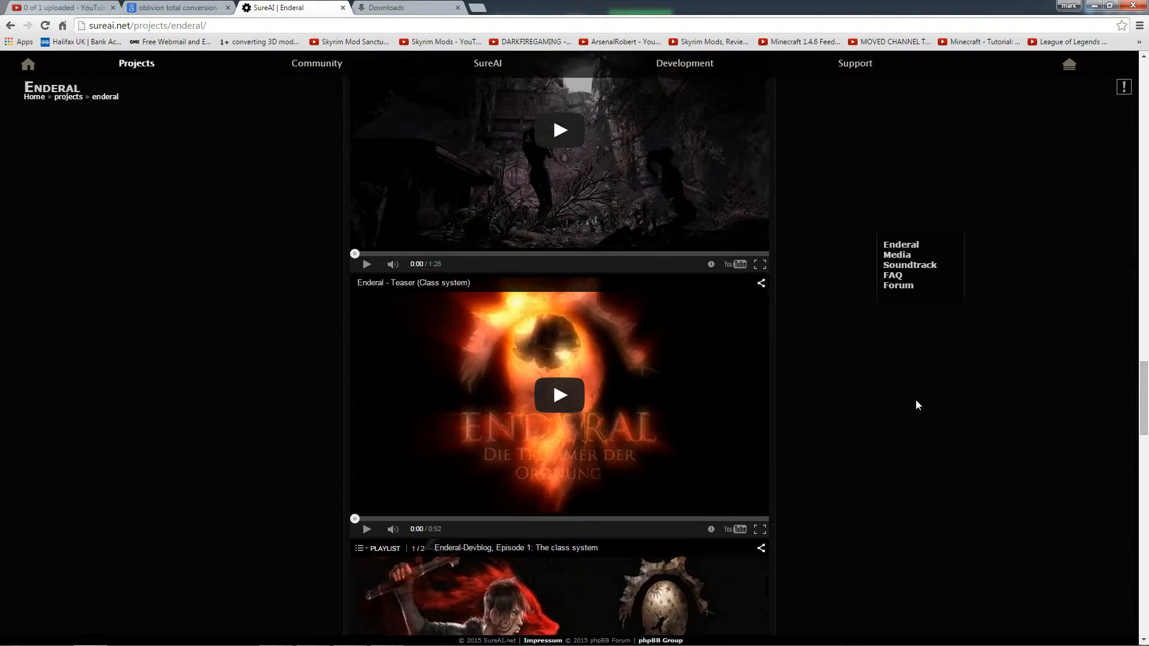
{"action": "scroll", "scroll_direction": "down", "scroll_amount": 3}
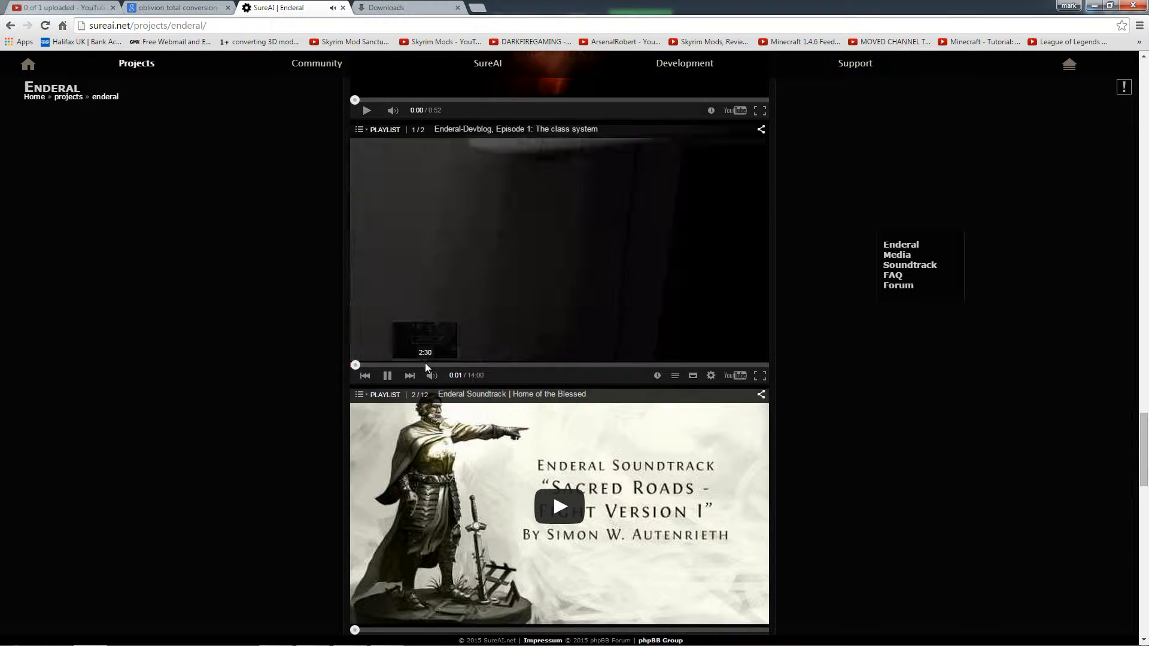
- Skip ahead in the Enderal class-system devblog video and pause it
{"action": "left_click", "coordinate": [429, 364]}
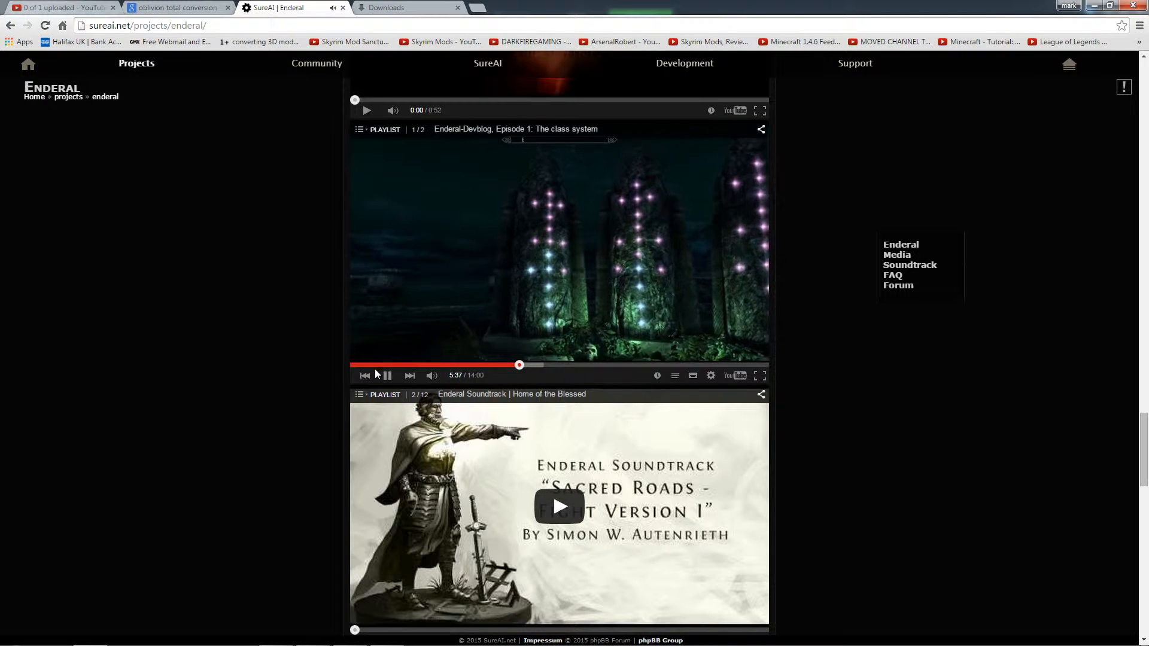
{"action": "left_click", "coordinate": [387, 375]}
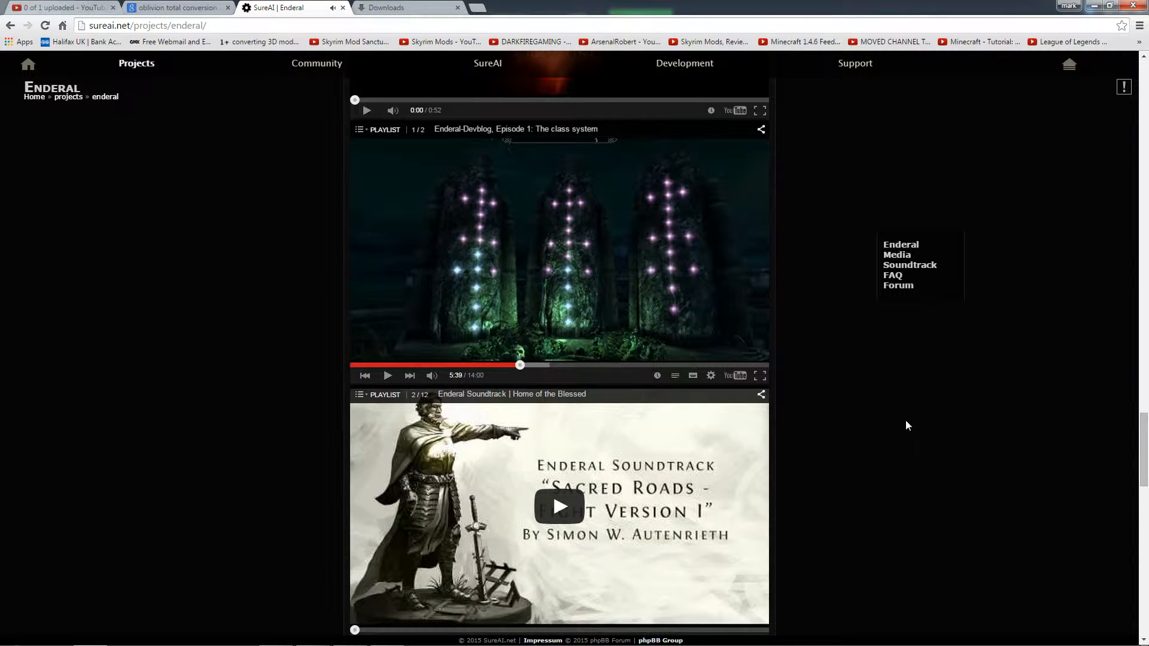
- Read through the Enderal FAQ to the end of the page
{"action": "scroll", "scroll_direction": "down", "scroll_amount": 3}
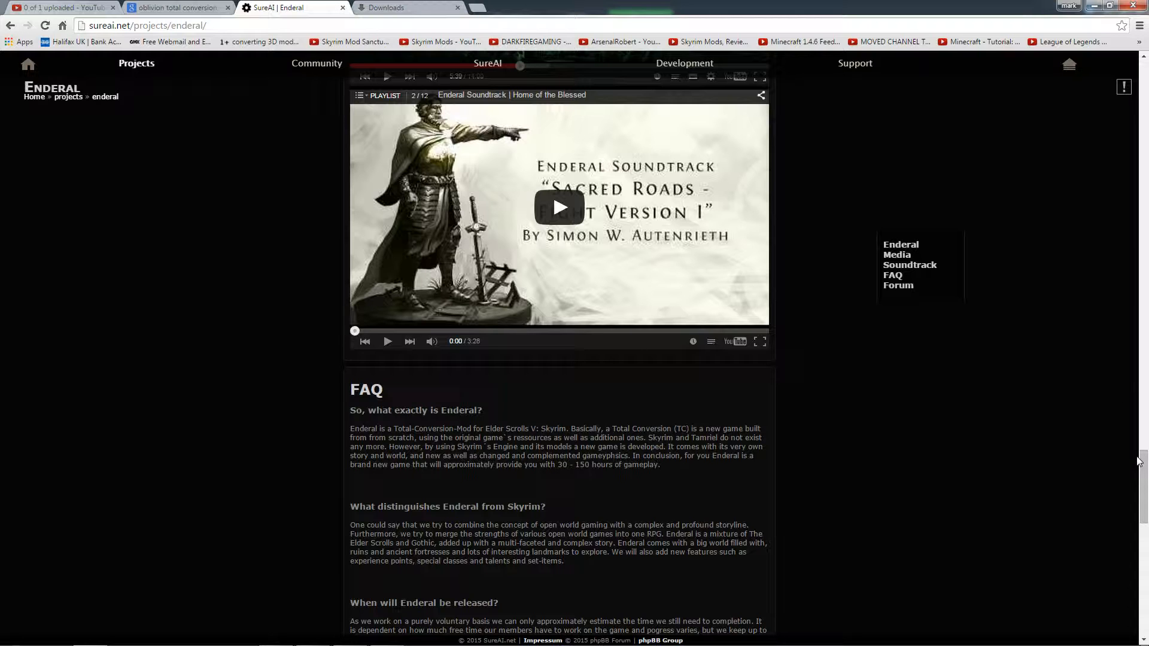
{"action": "scroll", "scroll_direction": "down", "scroll_amount": 3}
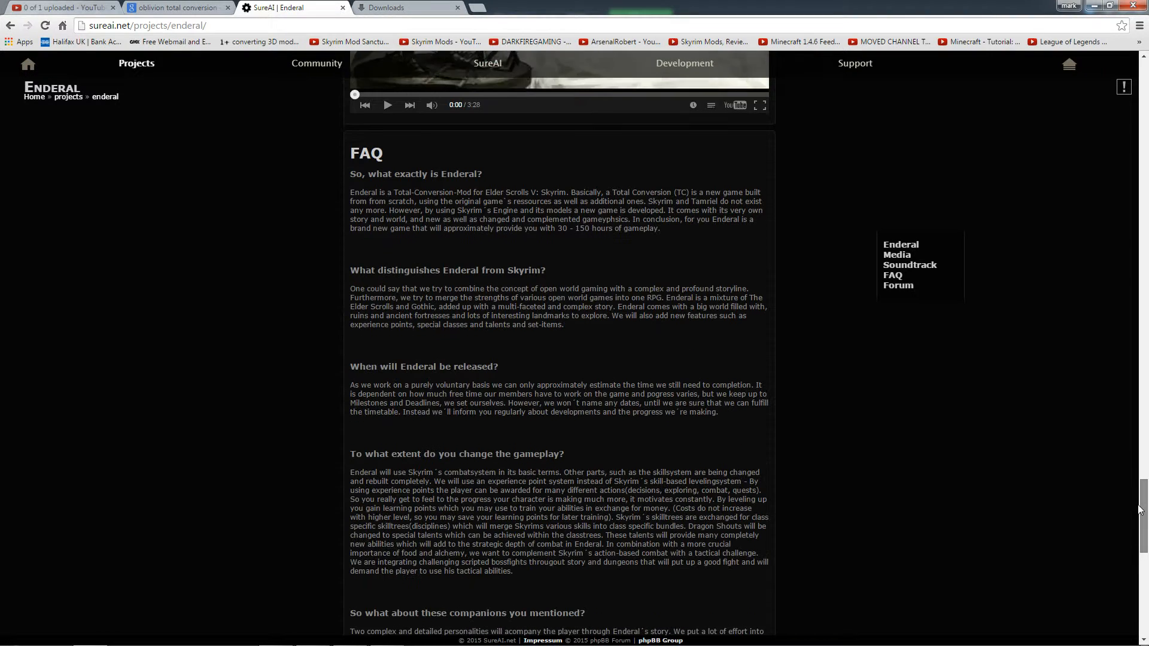
{"action": "scroll", "scroll_direction": "down", "scroll_amount": 3}
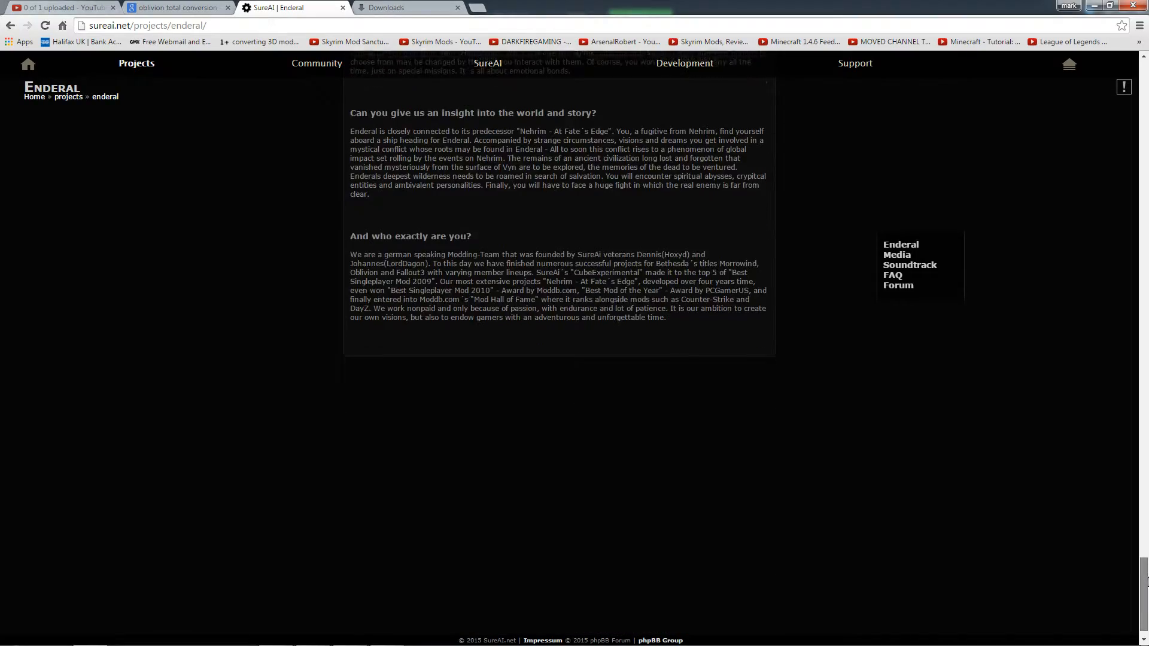
{"action": "scroll", "scroll_direction": "down", "scroll_amount": 3}
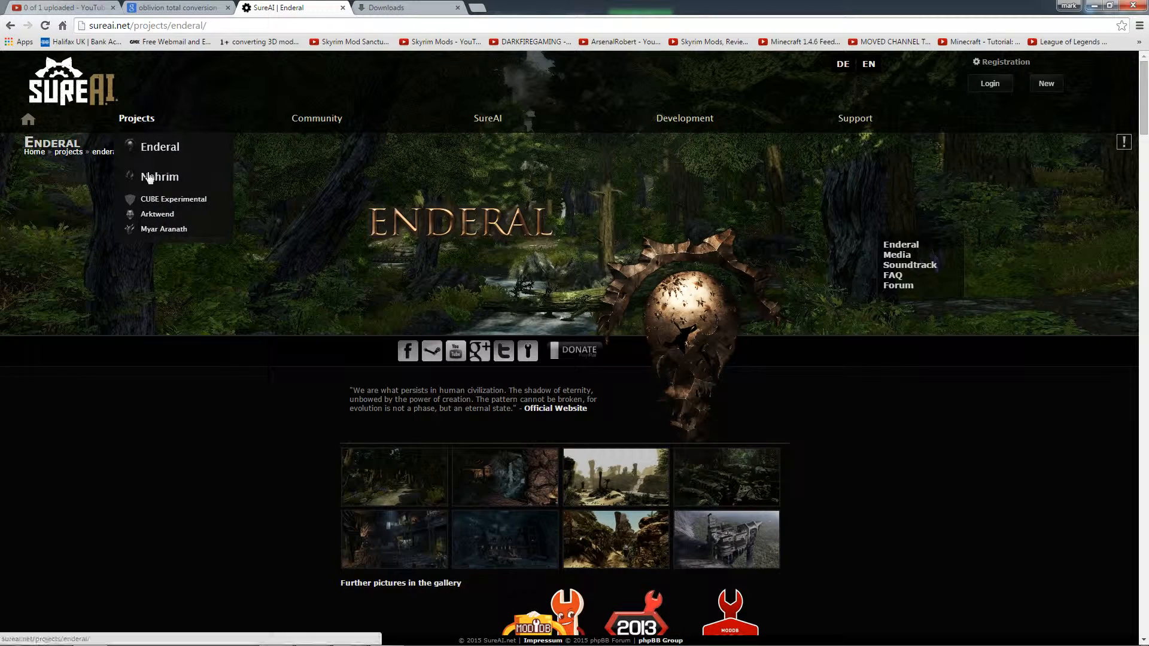
- Go to the Nehrim project page, check on the installer download, and reach the gallery
{"action": "left_click", "coordinate": [160, 177]}
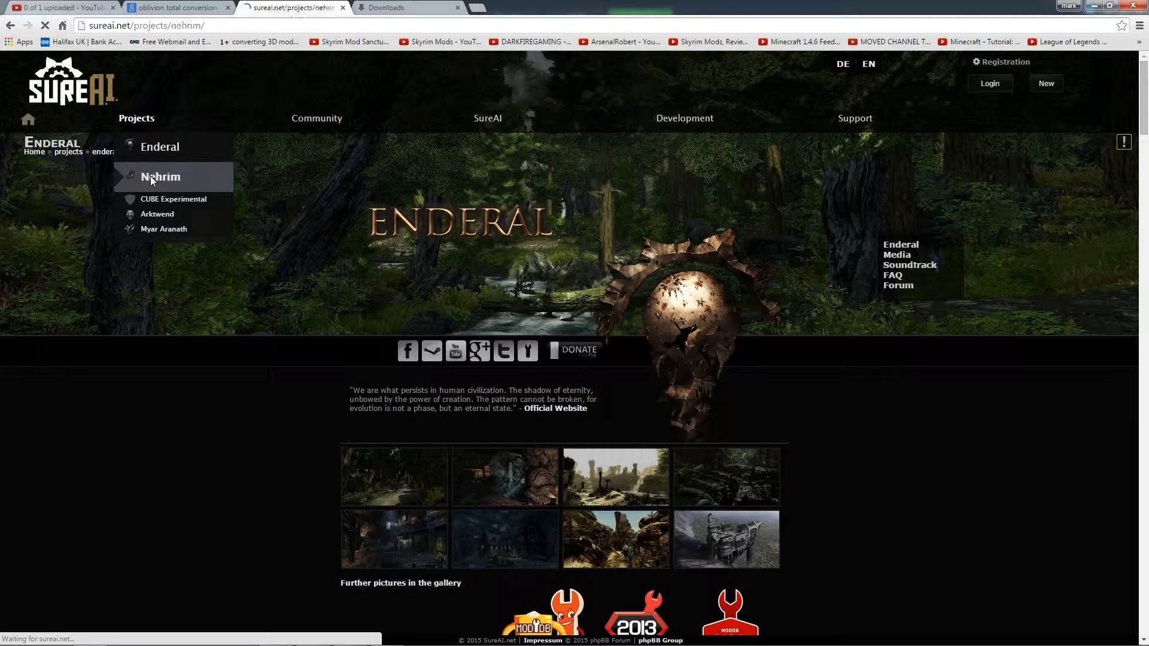
{"action": "left_click", "coordinate": [160, 178]}
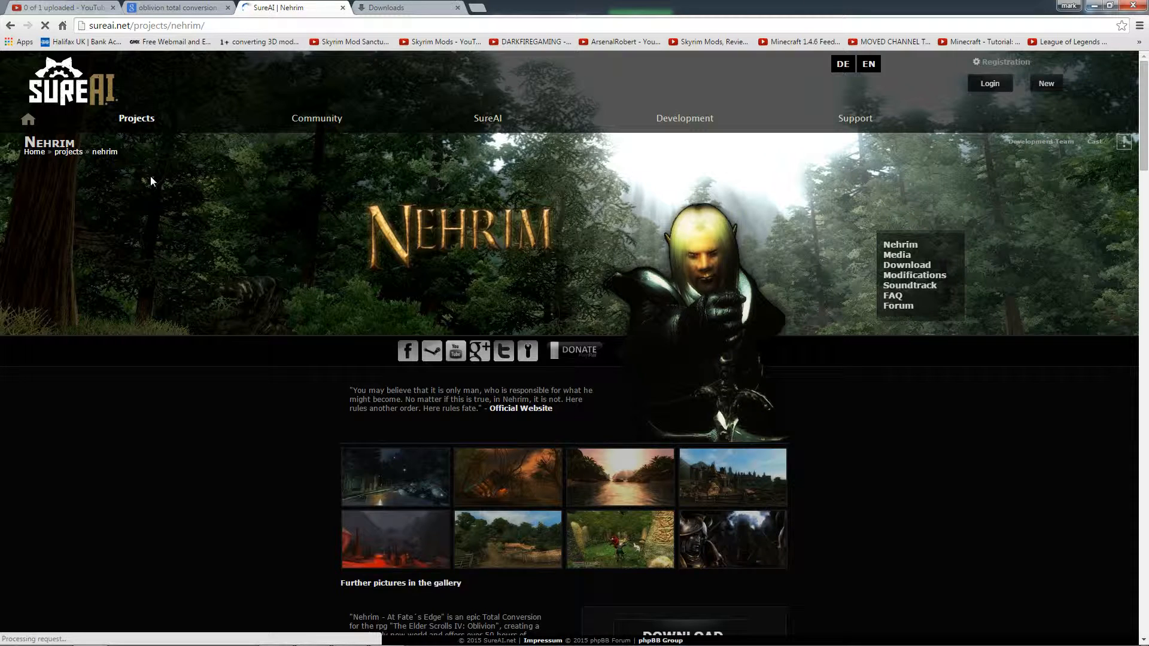
{"action": "mouse_move", "coordinate": [1003, 392]}
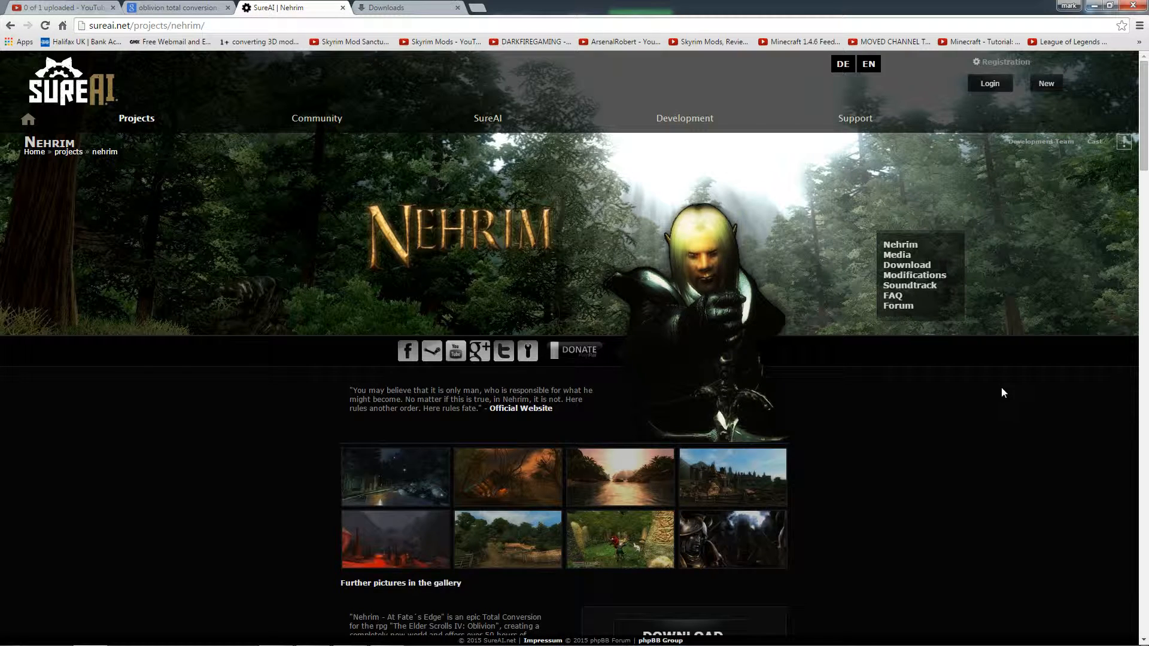
{"action": "mouse_move", "coordinate": [896, 256]}
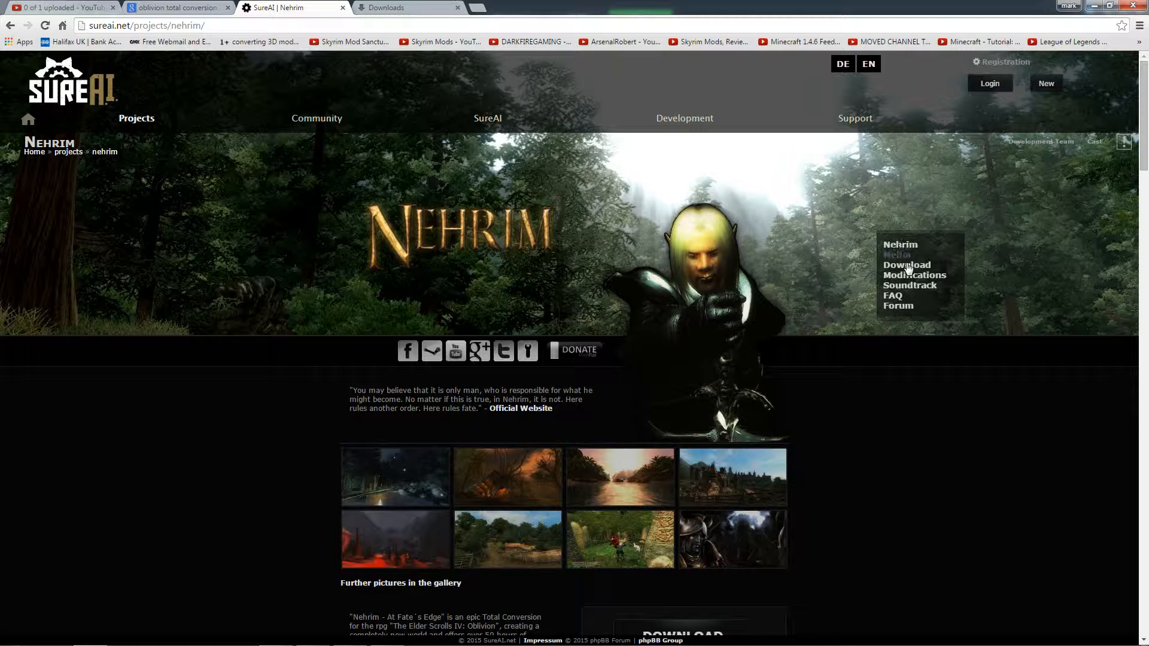
{"action": "left_click", "coordinate": [407, 7]}
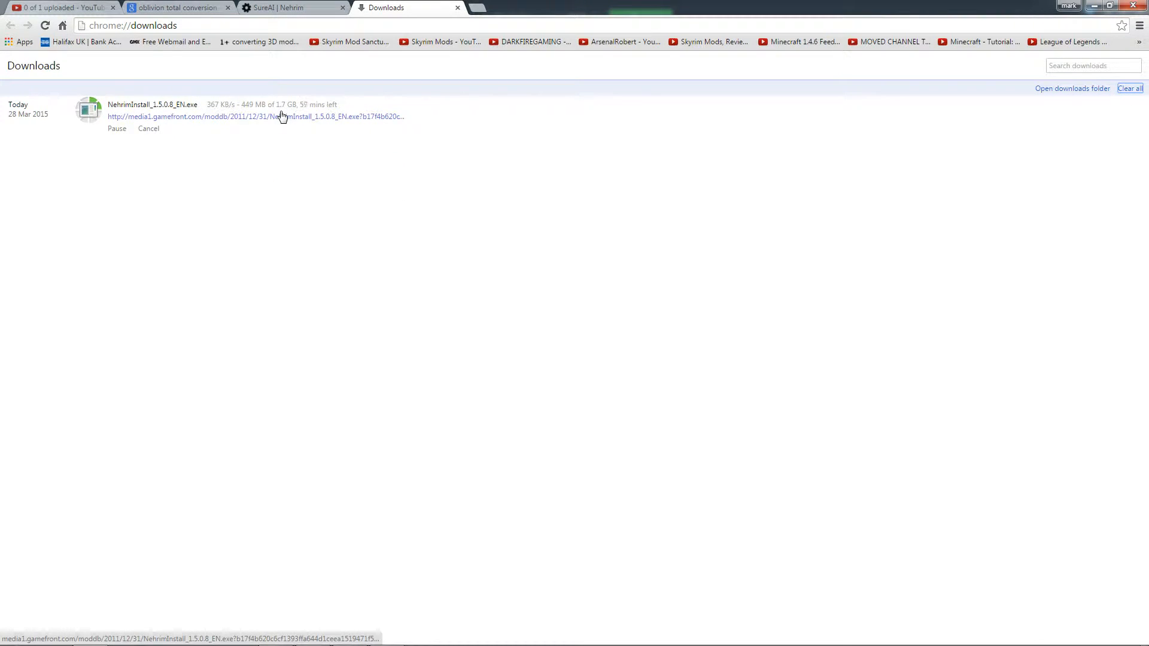
{"action": "left_click", "coordinate": [289, 8]}
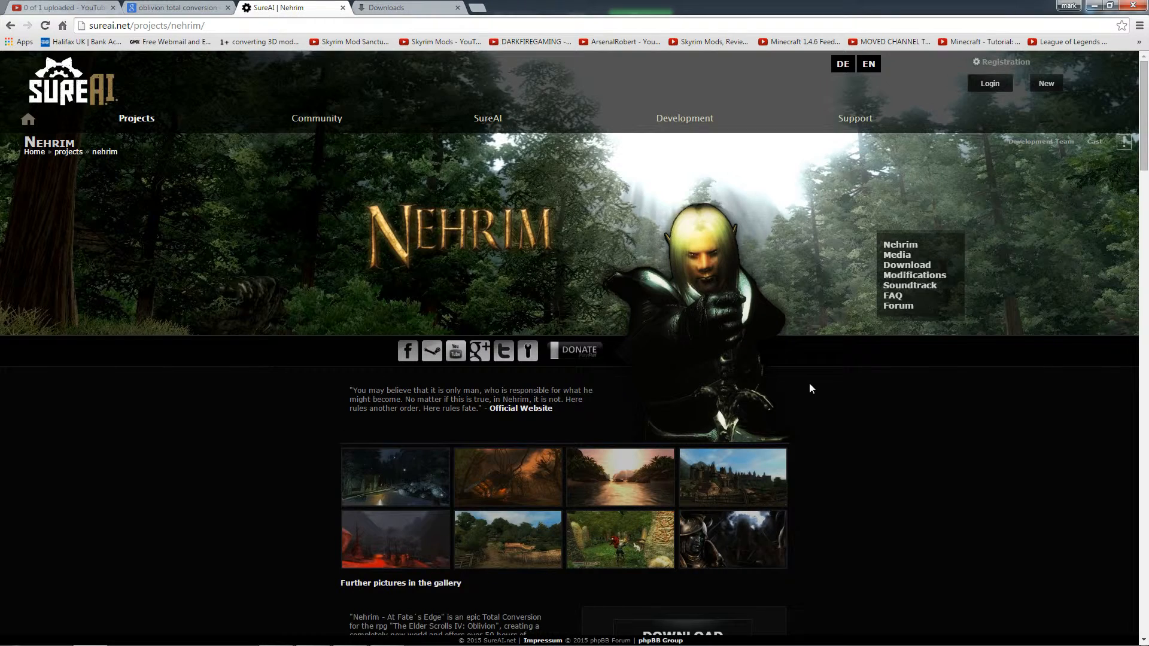
{"action": "scroll", "scroll_direction": "down", "scroll_amount": 3}
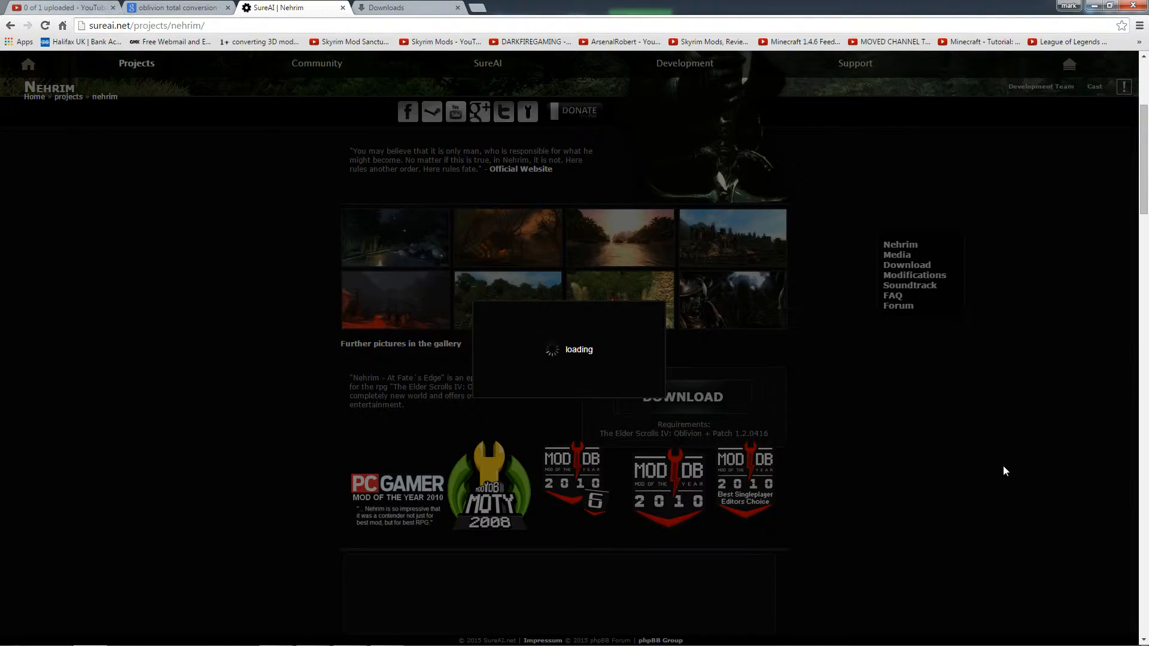
- View the Nehrim gallery screenshots one after another up to the sixth, then close the lightbox
{"action": "left_click", "coordinate": [395, 238]}
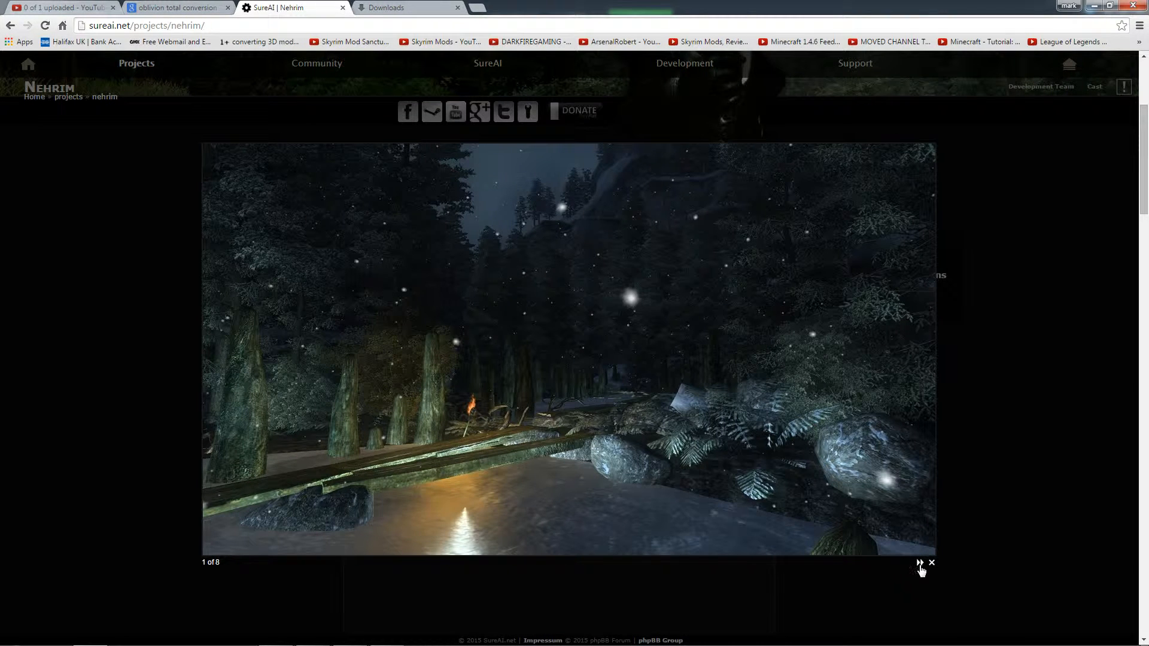
{"action": "left_click", "coordinate": [920, 562]}
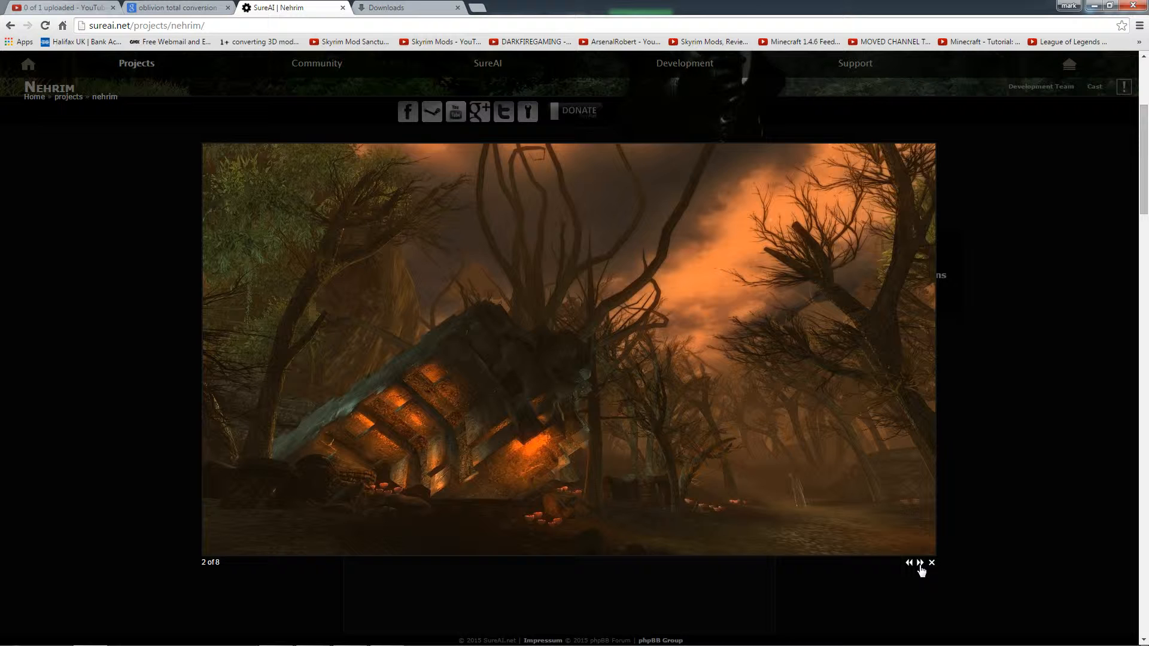
{"action": "left_click", "coordinate": [919, 563]}
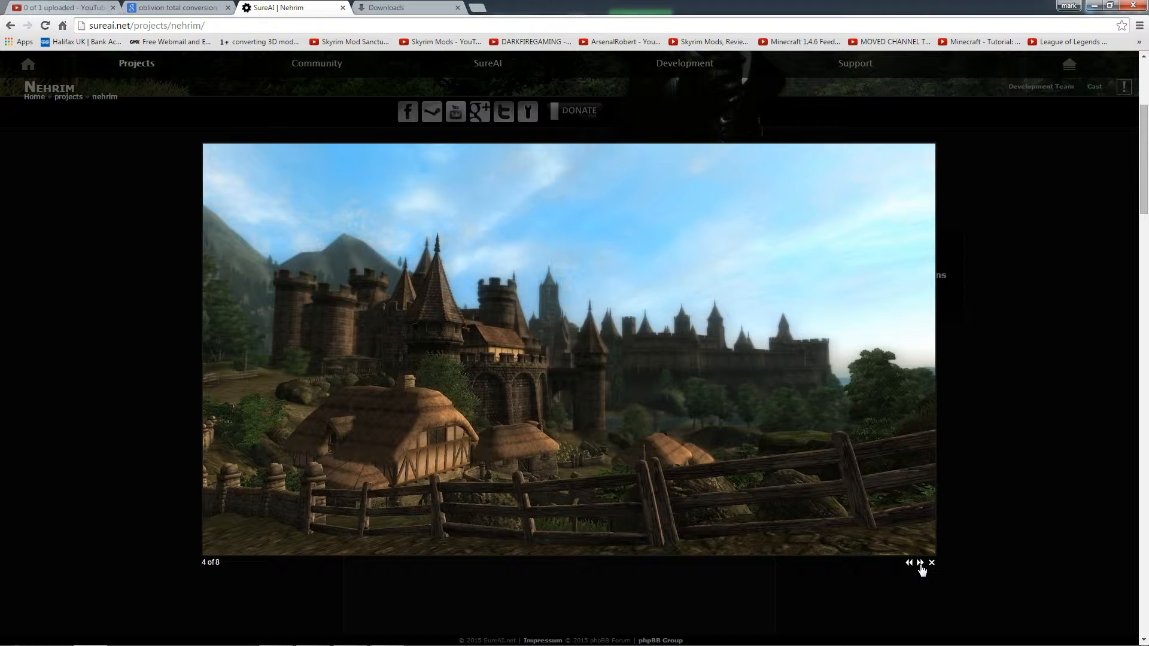
{"action": "left_click", "coordinate": [919, 562]}
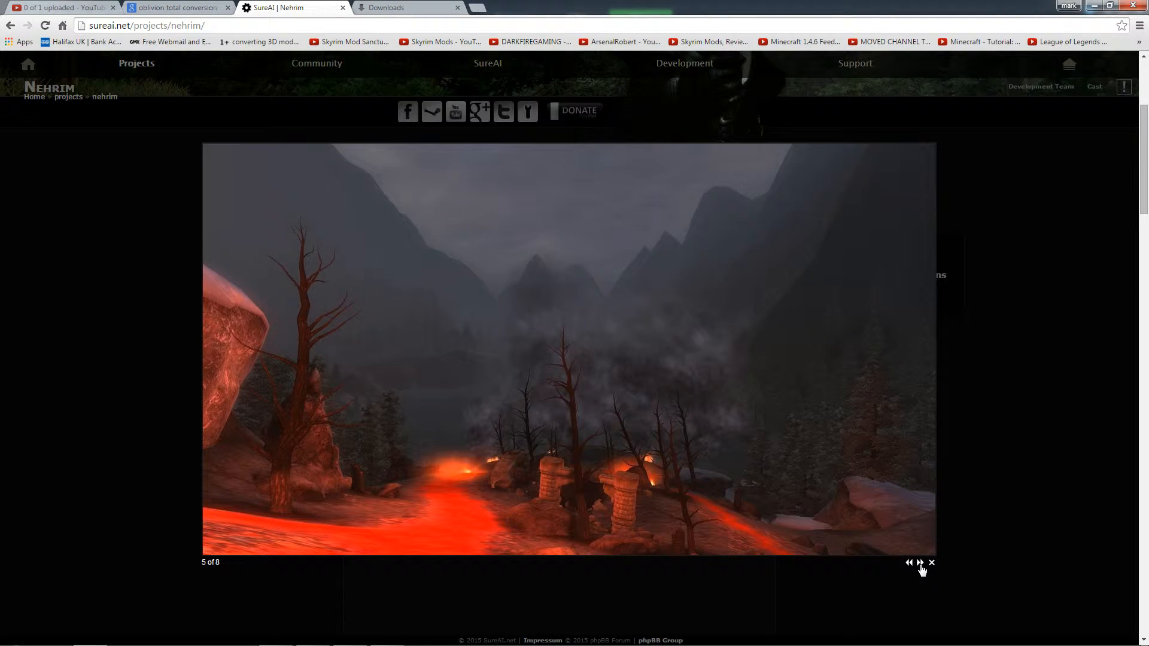
{"action": "left_click", "coordinate": [919, 562]}
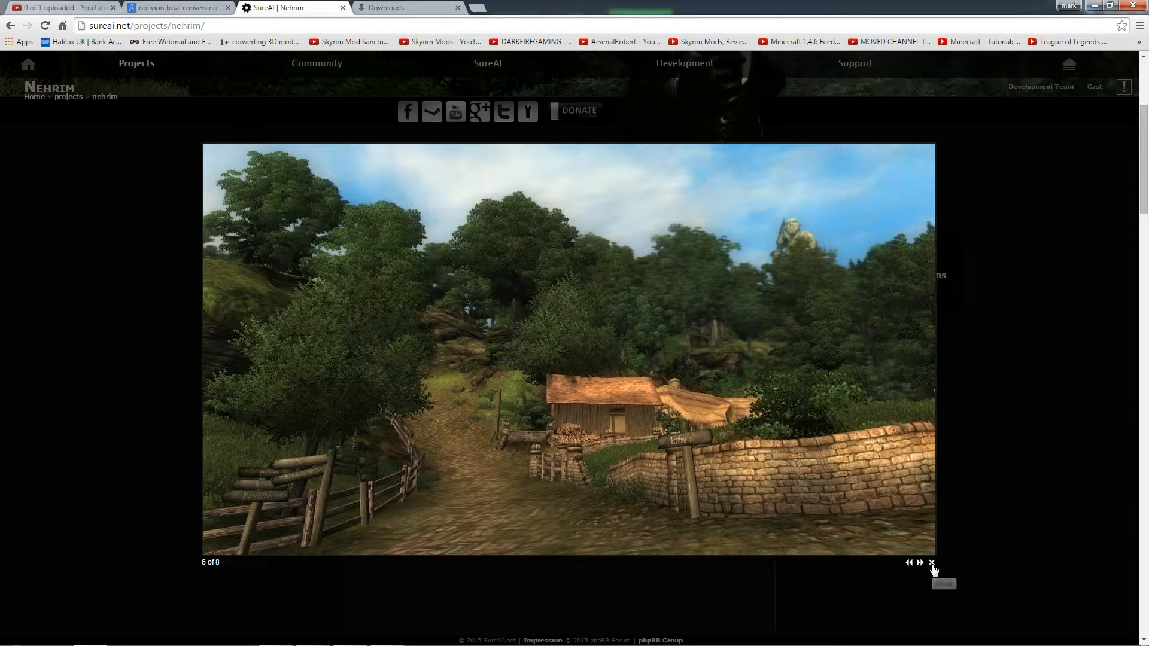
{"action": "left_click", "coordinate": [931, 563]}
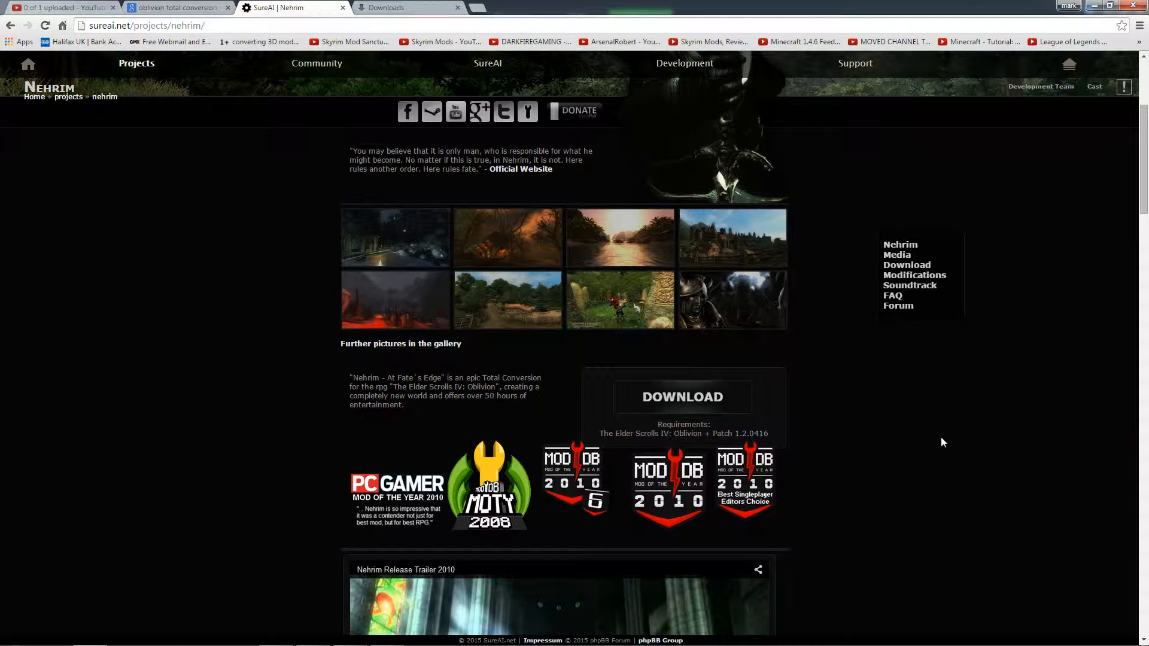
{"action": "mouse_move", "coordinate": [707, 432]}
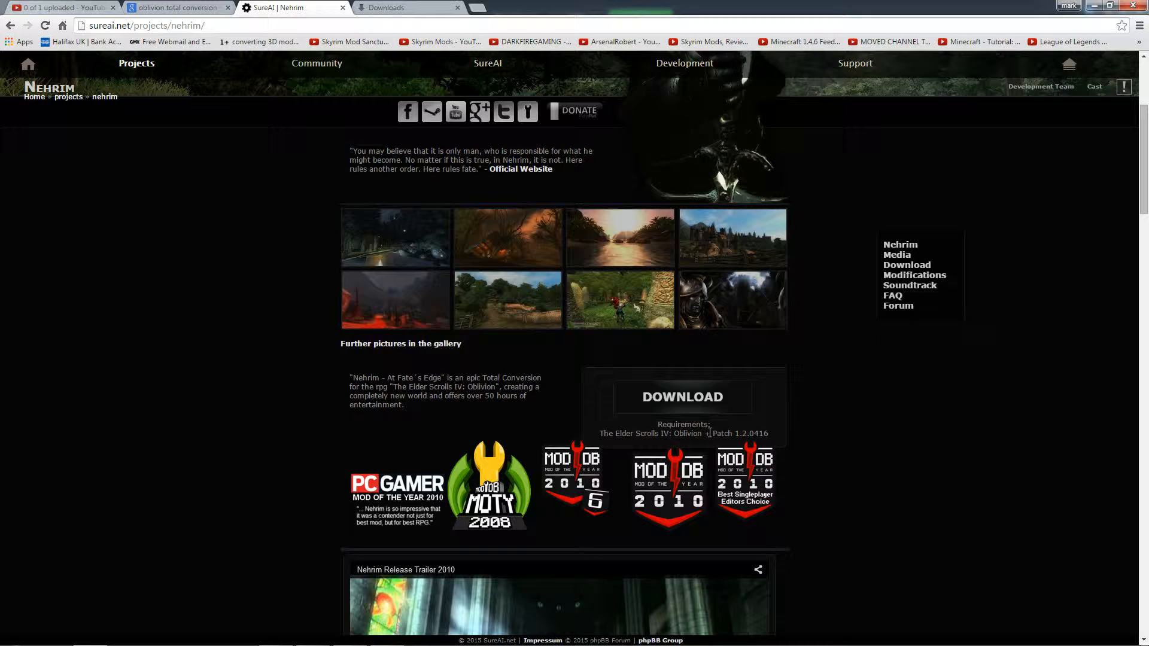
{"action": "mouse_move", "coordinate": [860, 433]}
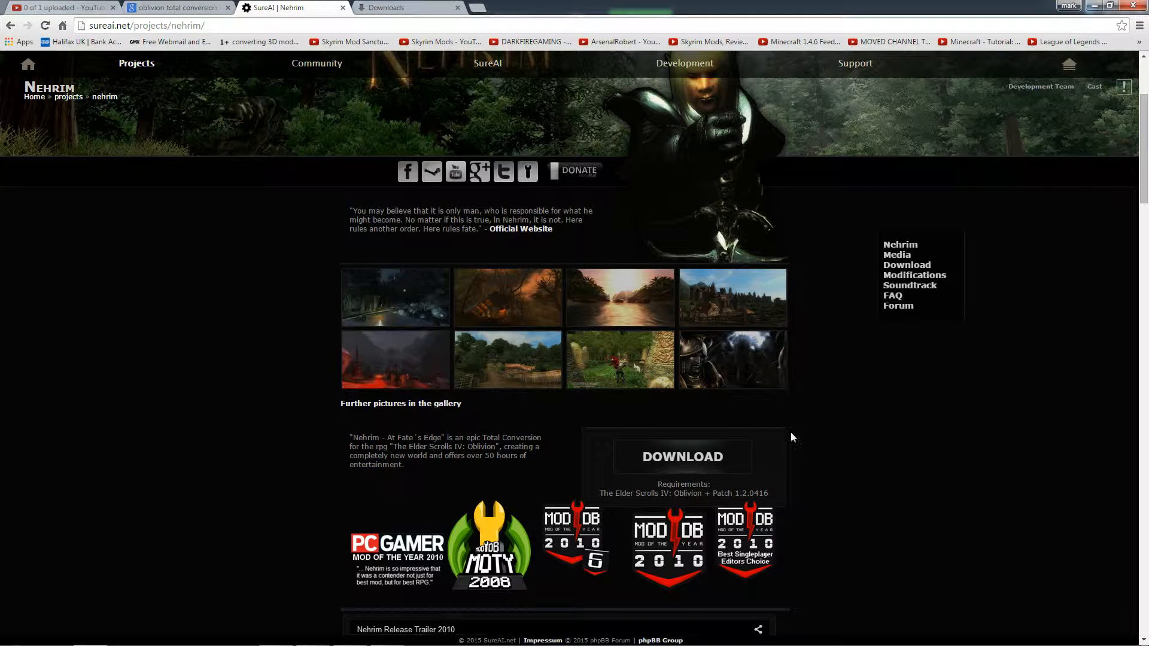
{"action": "left_click", "coordinate": [681, 456]}
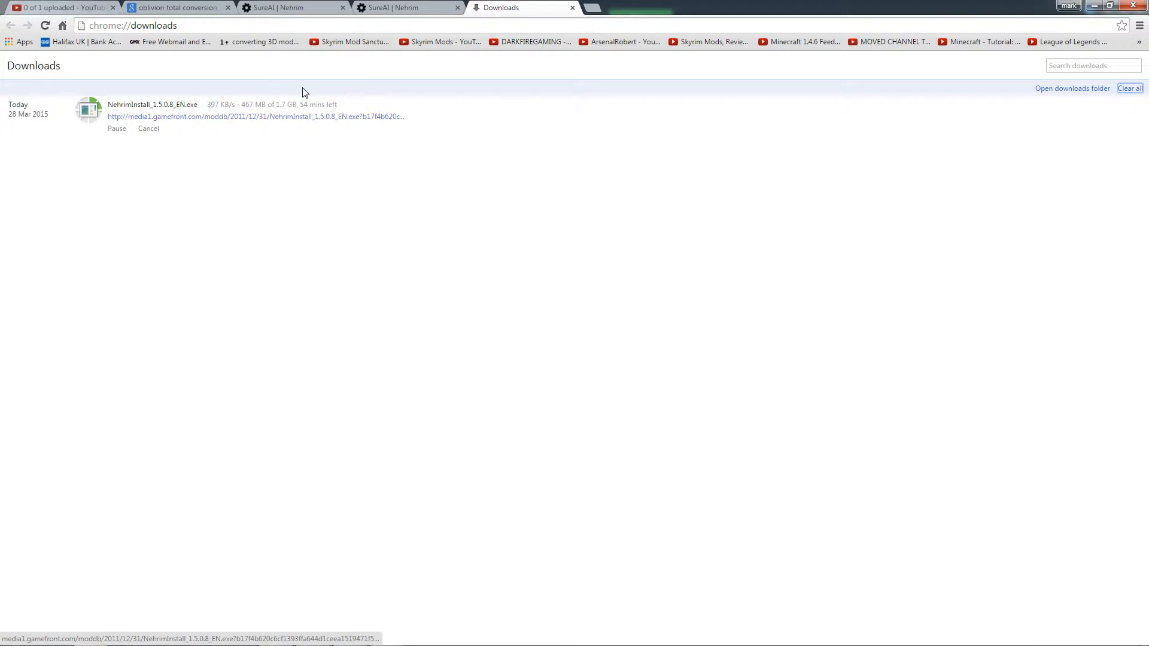
{"action": "mouse_move", "coordinate": [422, 8]}
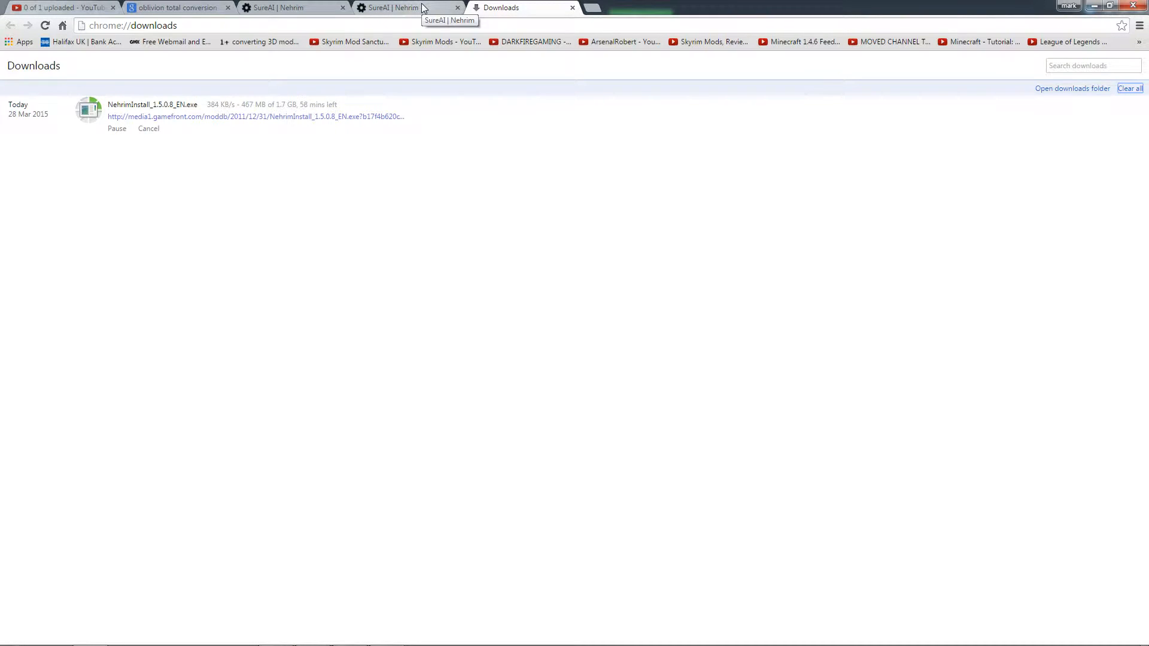
{"action": "left_click", "coordinate": [407, 8]}
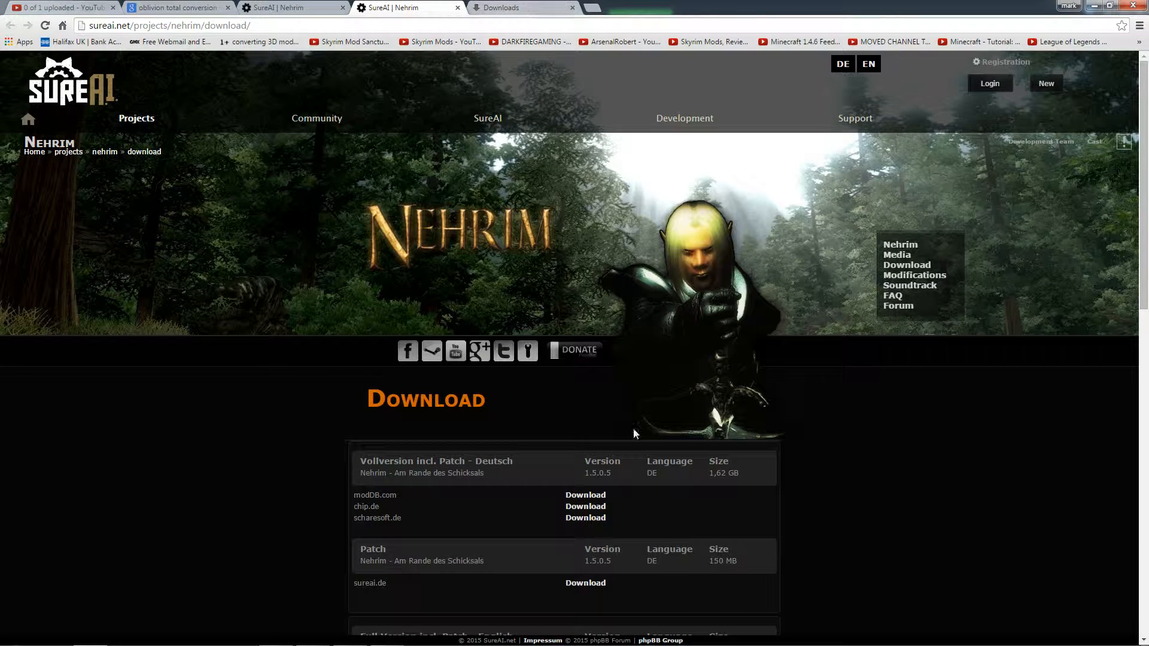
{"action": "scroll", "scroll_direction": "down", "scroll_amount": 3}
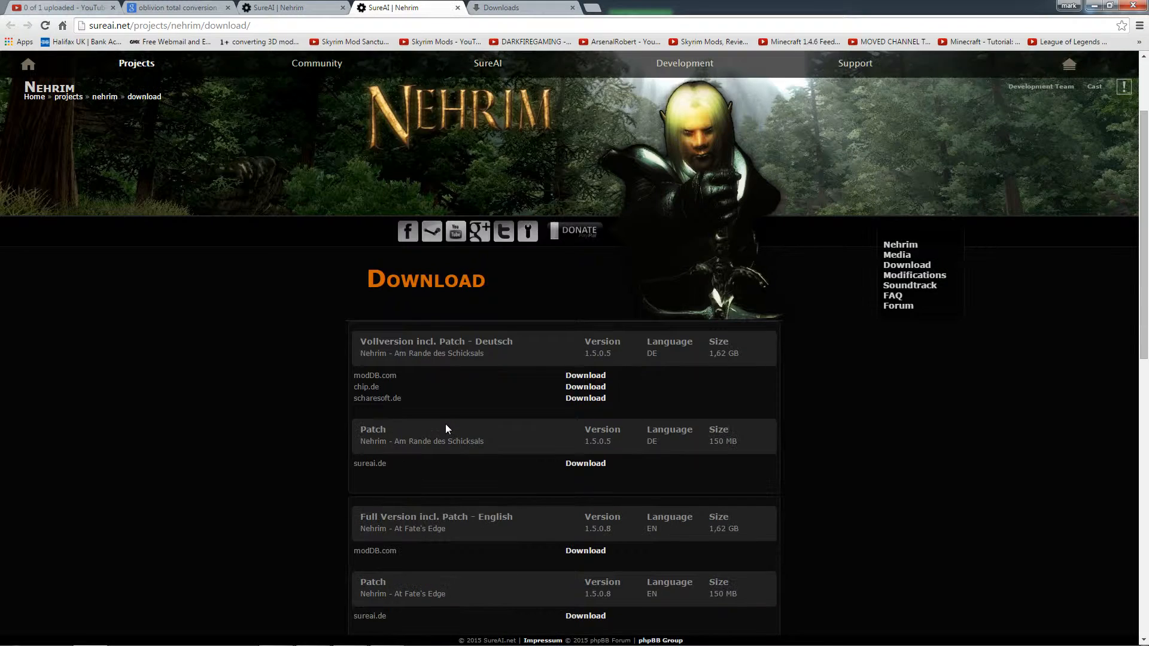
{"action": "scroll", "scroll_direction": "down", "scroll_amount": 3}
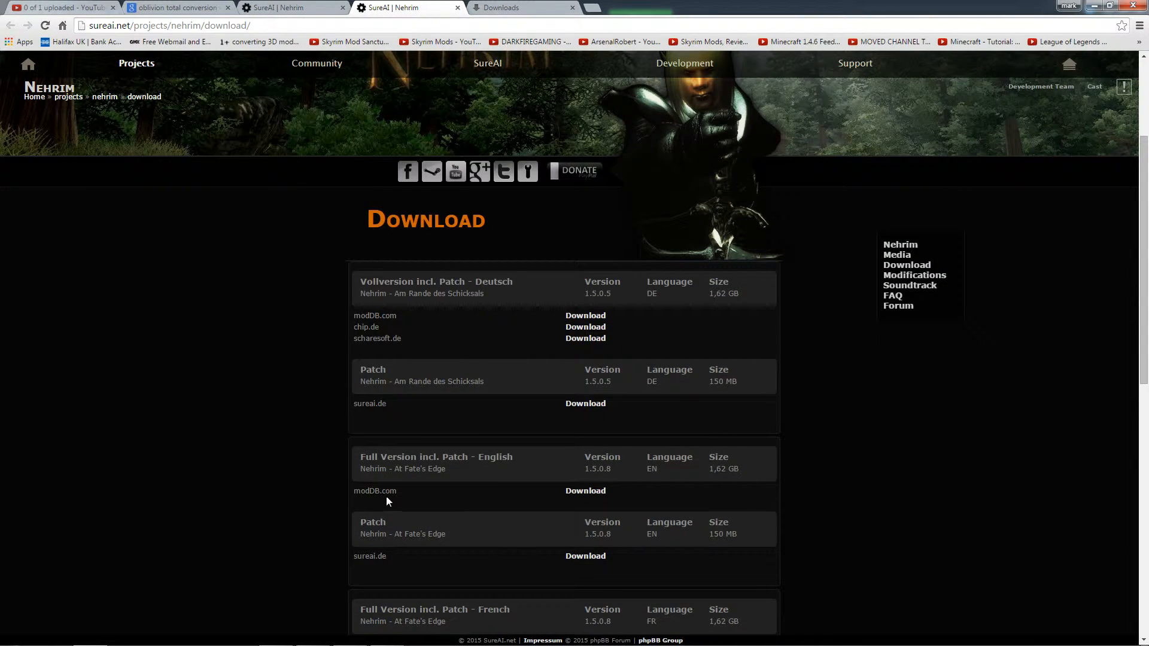
{"action": "mouse_move", "coordinate": [585, 490]}
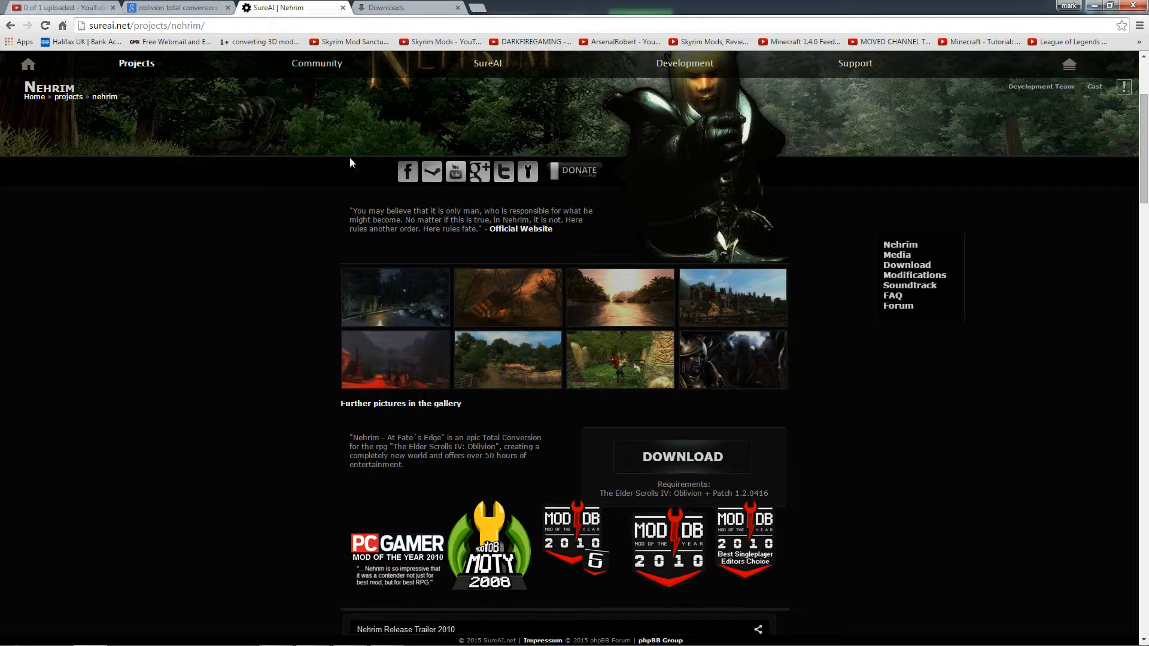
- Check the installer download again and move down the Nehrim page to the soundtrack playlist
{"action": "left_click", "coordinate": [407, 8]}
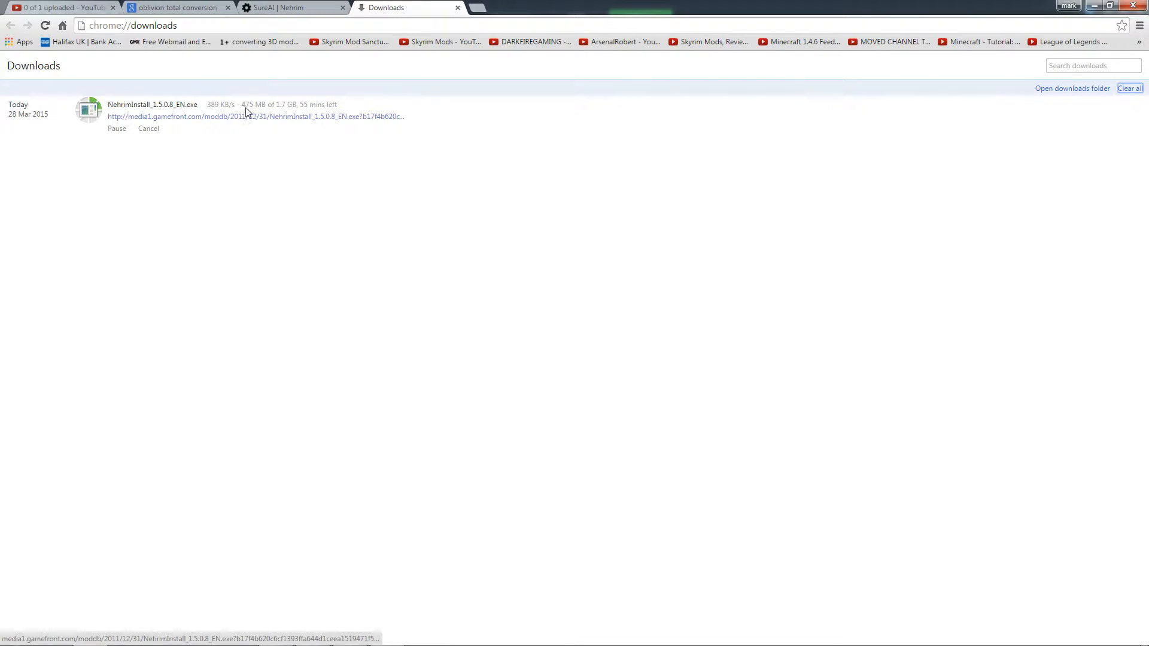
{"action": "left_click", "coordinate": [290, 8]}
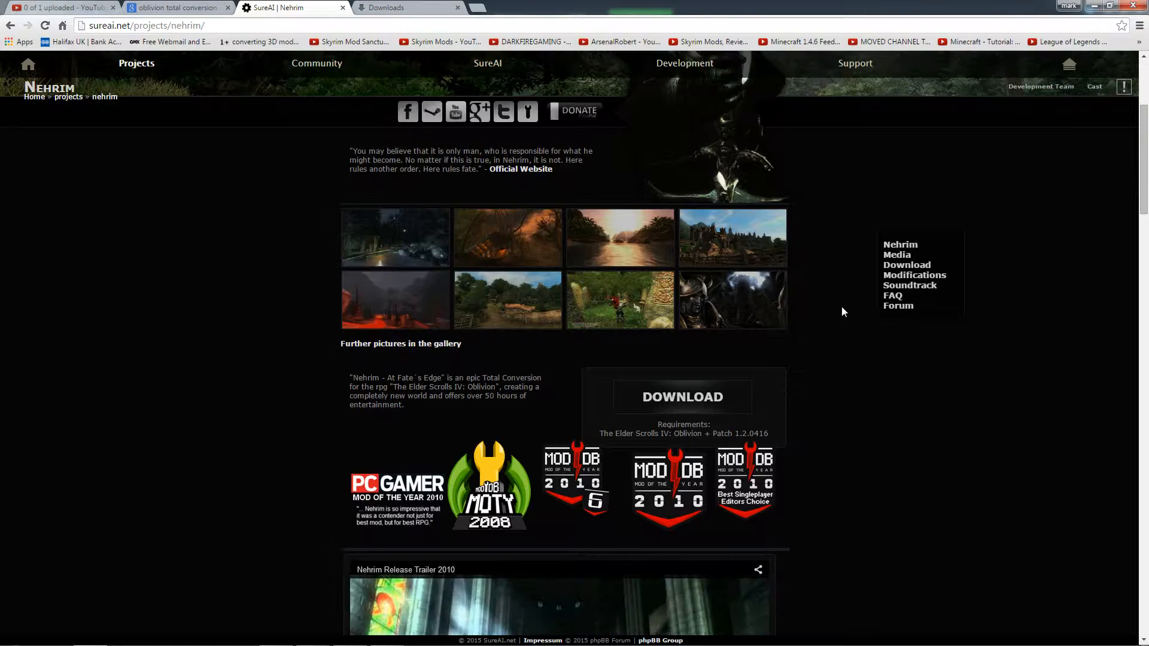
{"action": "scroll", "scroll_direction": "down", "scroll_amount": 3}
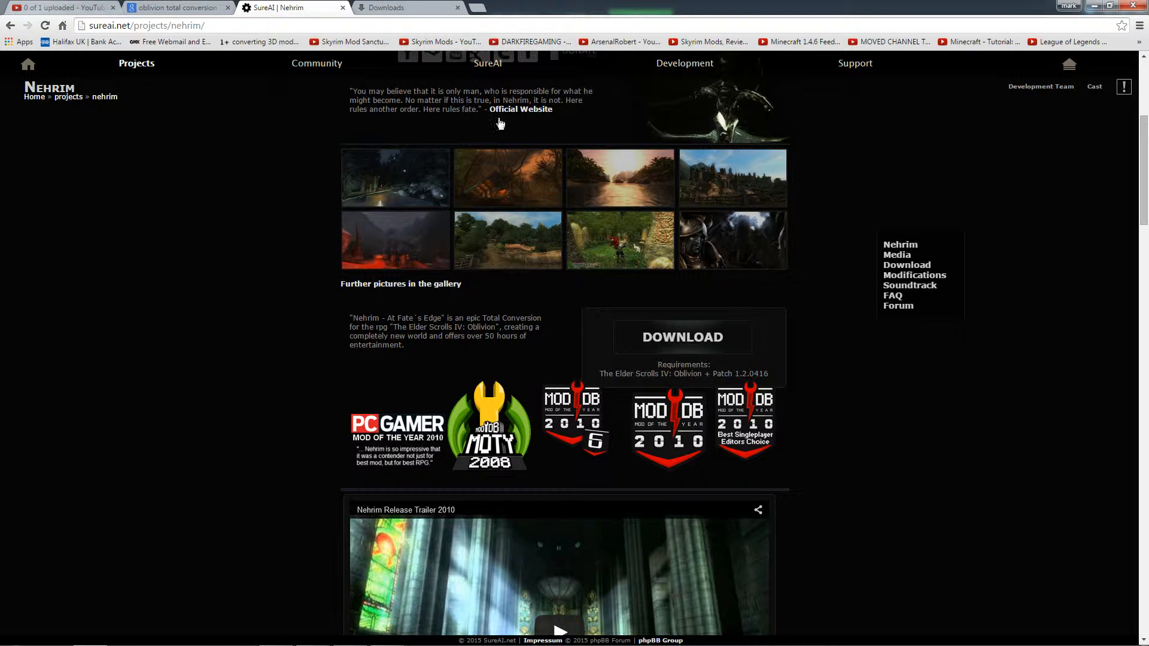
{"action": "left_click", "coordinate": [406, 8]}
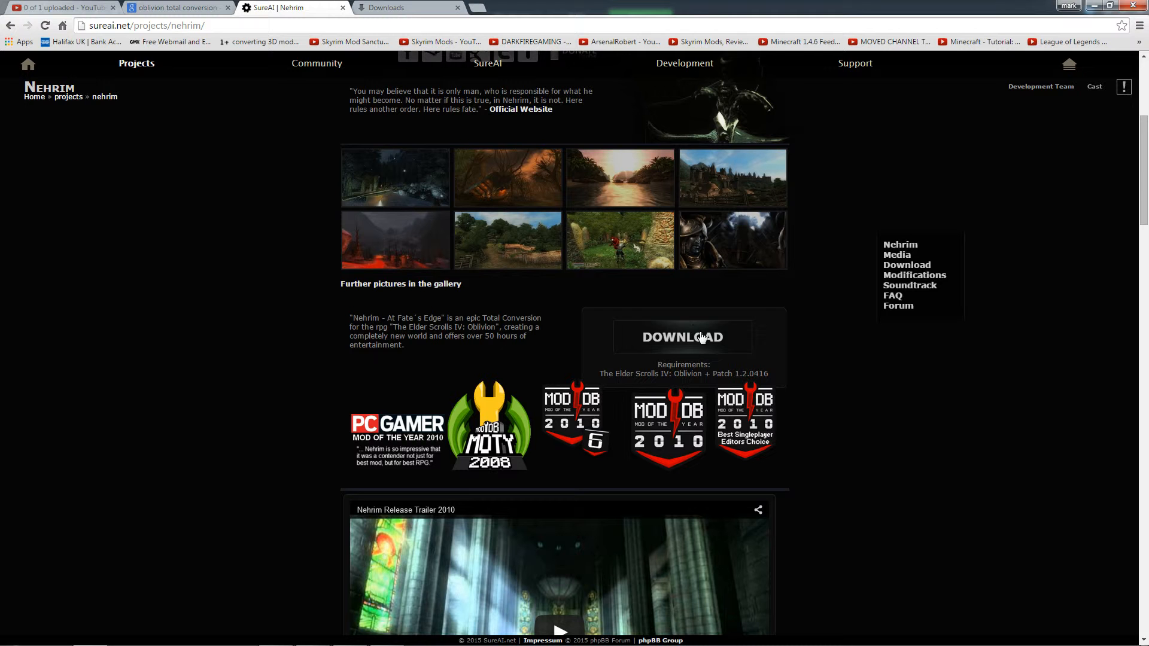
{"action": "scroll", "scroll_direction": "down", "scroll_amount": 3}
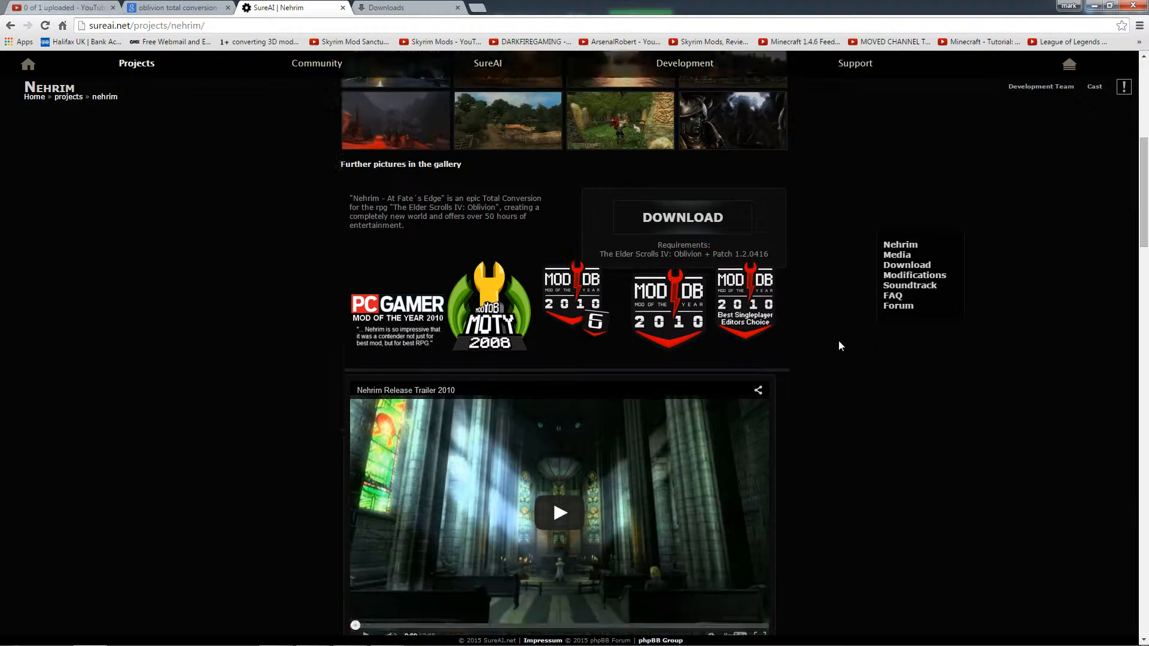
{"action": "scroll", "scroll_direction": "down", "scroll_amount": 3}
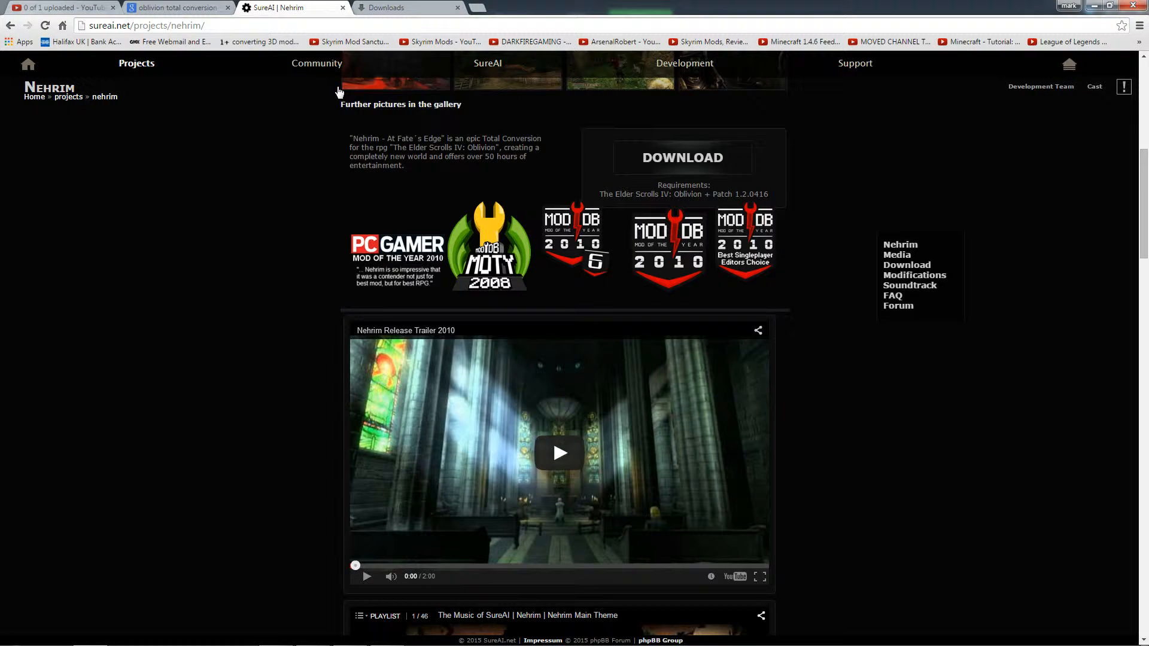
{"action": "scroll", "scroll_direction": "down", "scroll_amount": 3}
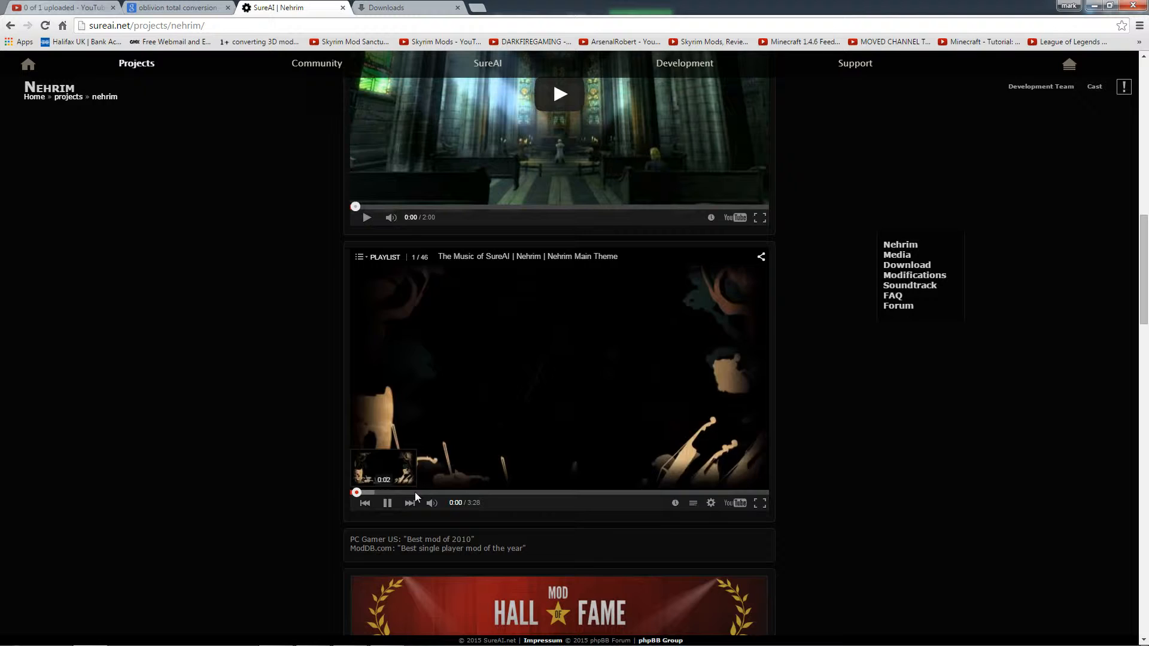
- Play the Nehrim Main Theme from the soundtrack playlist and skip it ahead to 1:14
{"action": "left_click", "coordinate": [501, 492]}
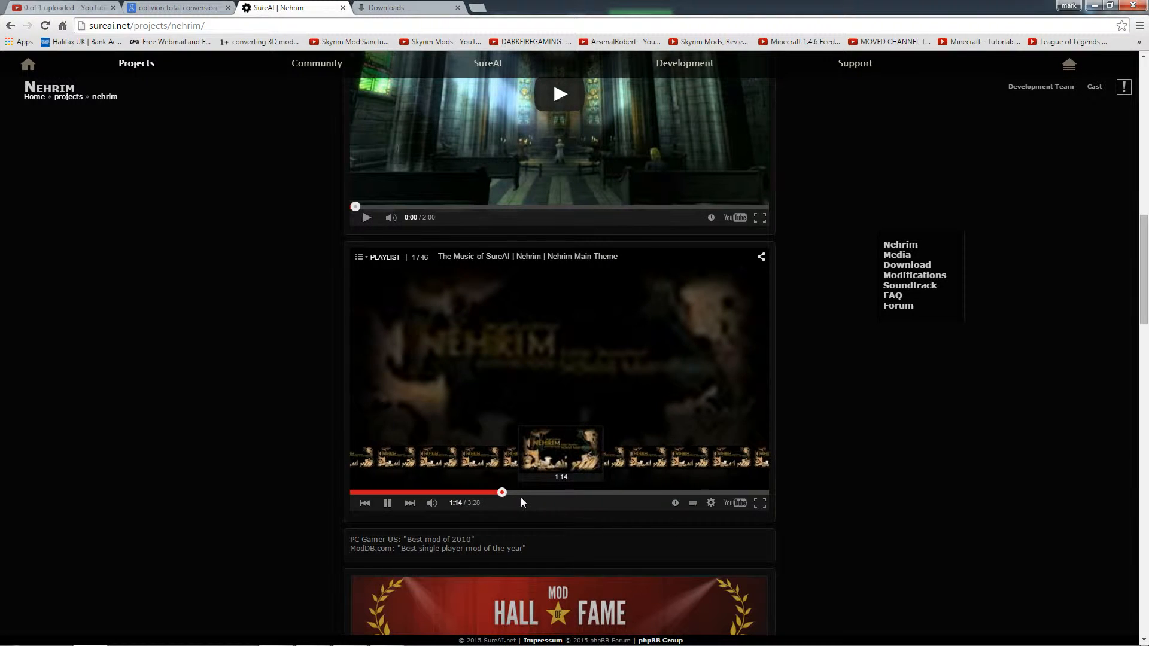
{"action": "left_click", "coordinate": [601, 492]}
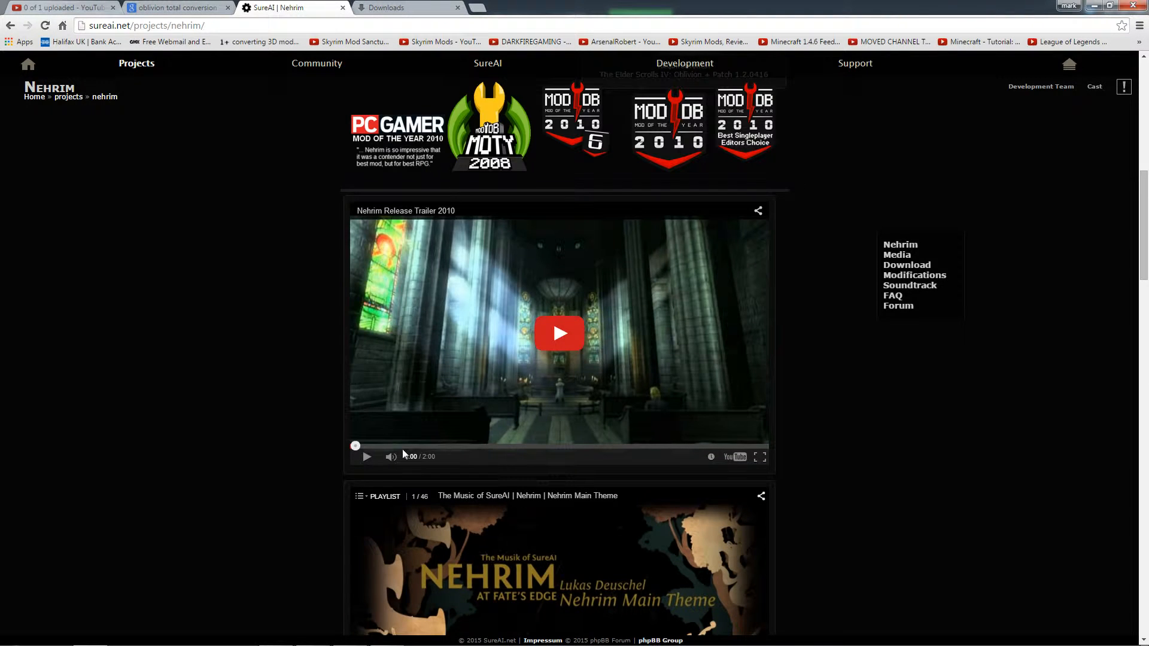
- Watch about a minute of the Nehrim Release Trailer 2010 with the main theme still playing
{"action": "left_click", "coordinate": [559, 334]}
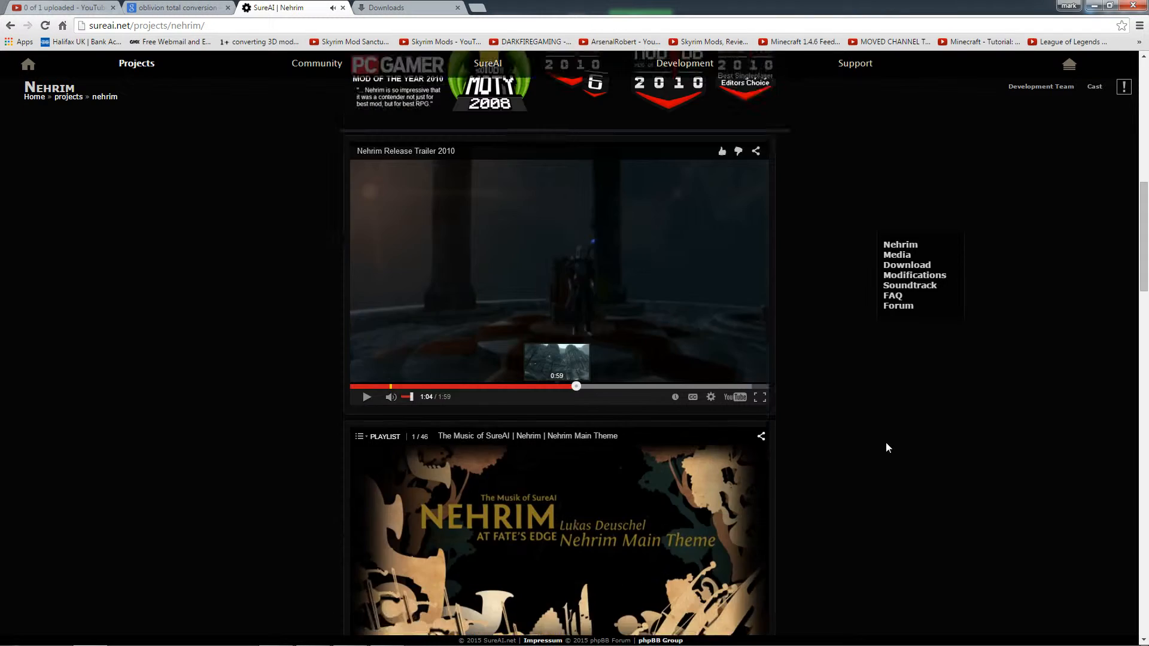
{"action": "scroll", "scroll_direction": "down", "scroll_amount": 3}
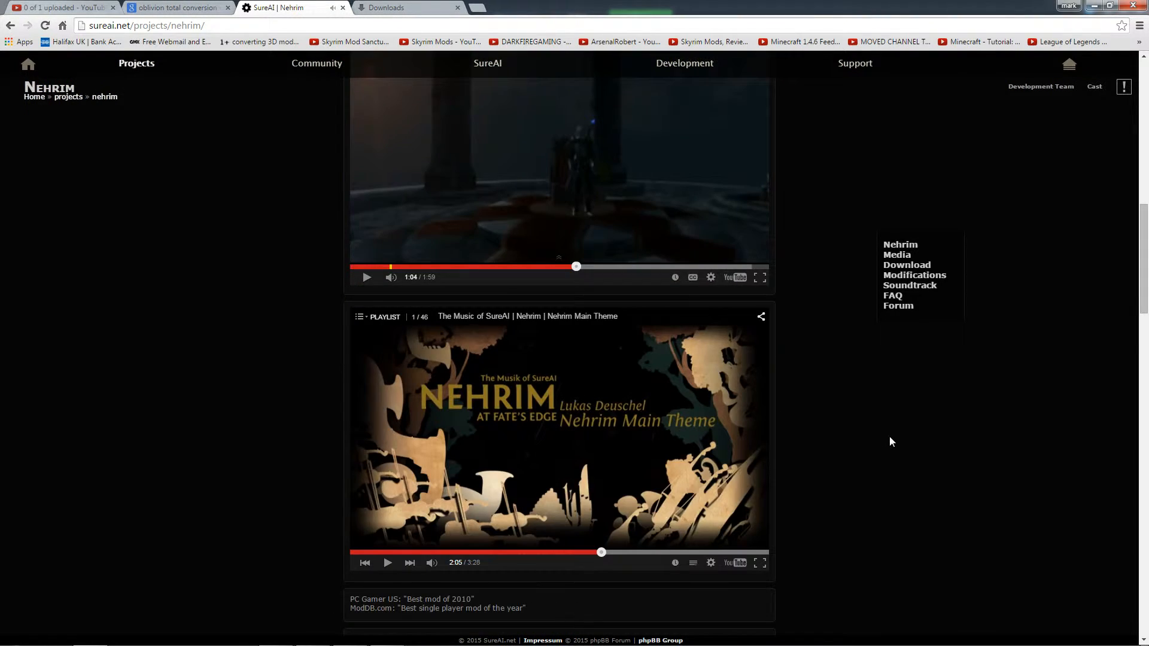
{"action": "scroll", "scroll_direction": "up", "scroll_amount": 3}
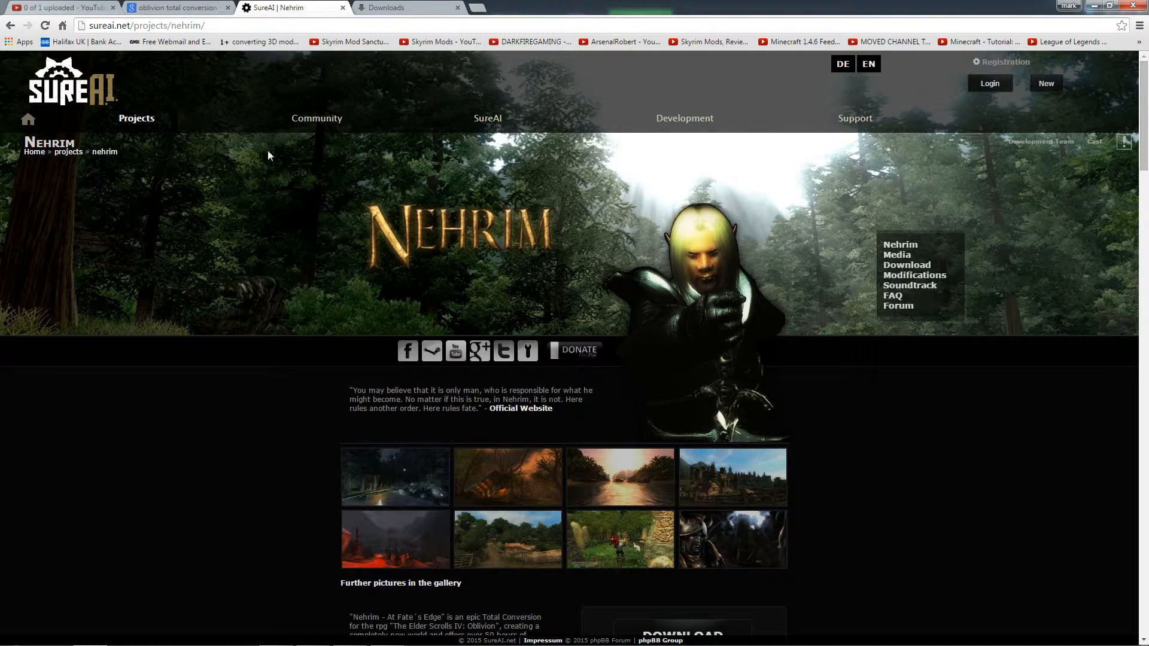
- Go to the CUBE Experimental project page via the Projects menu and reach its teaser video
{"action": "left_click", "coordinate": [137, 118]}
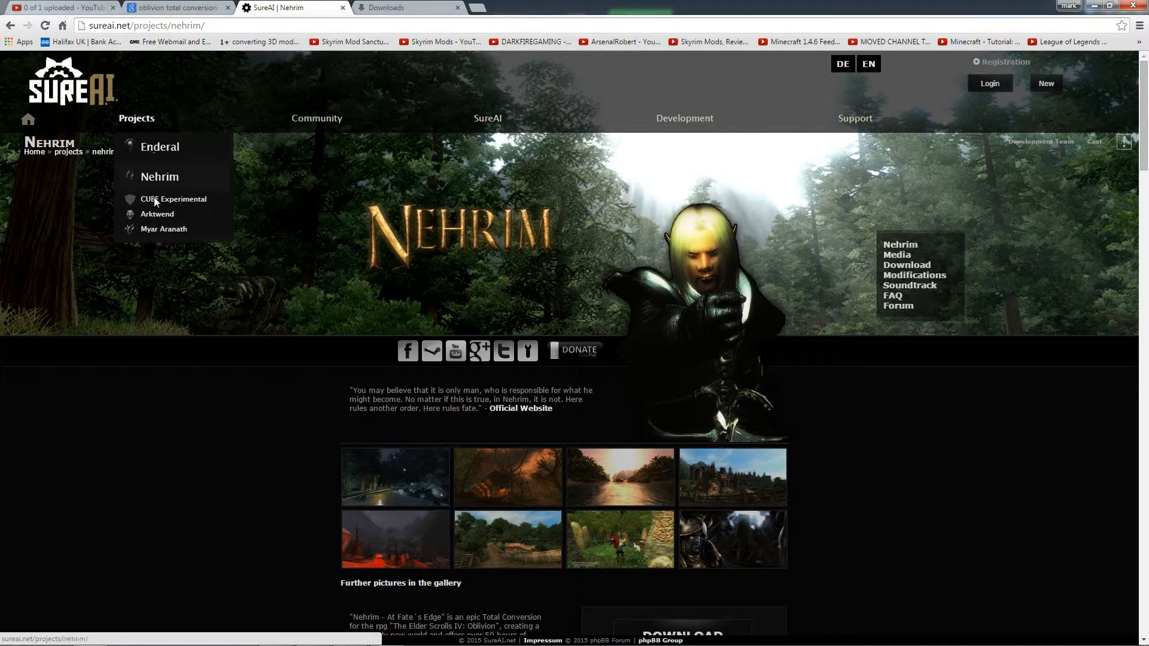
{"action": "left_click", "coordinate": [174, 199]}
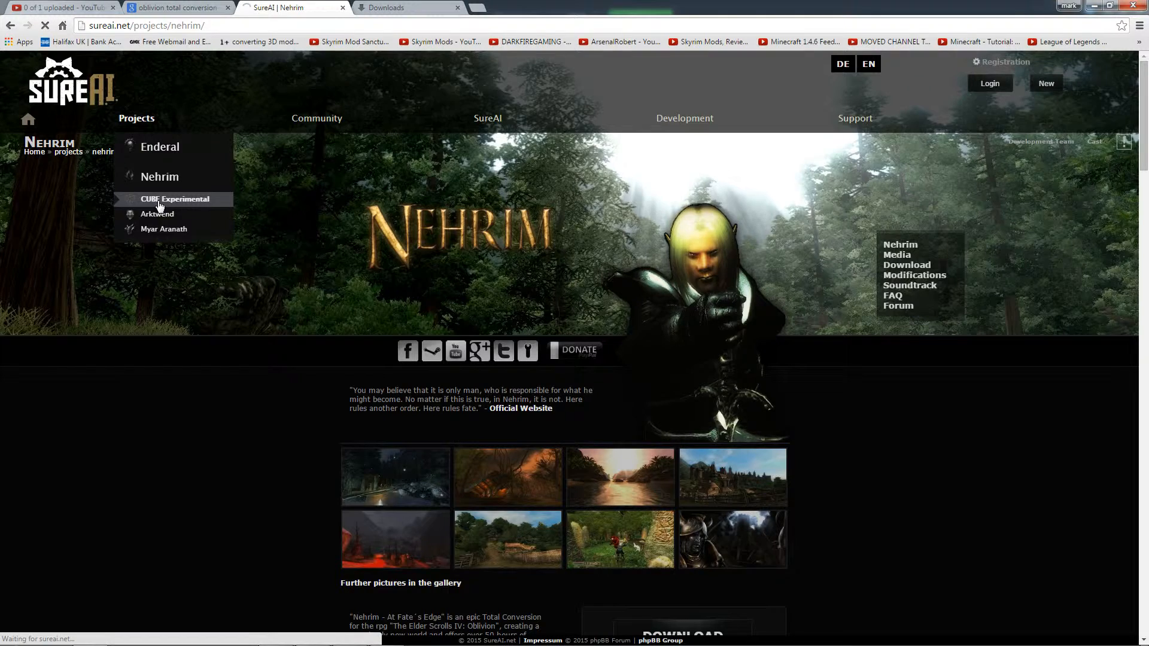
{"action": "left_click", "coordinate": [174, 198]}
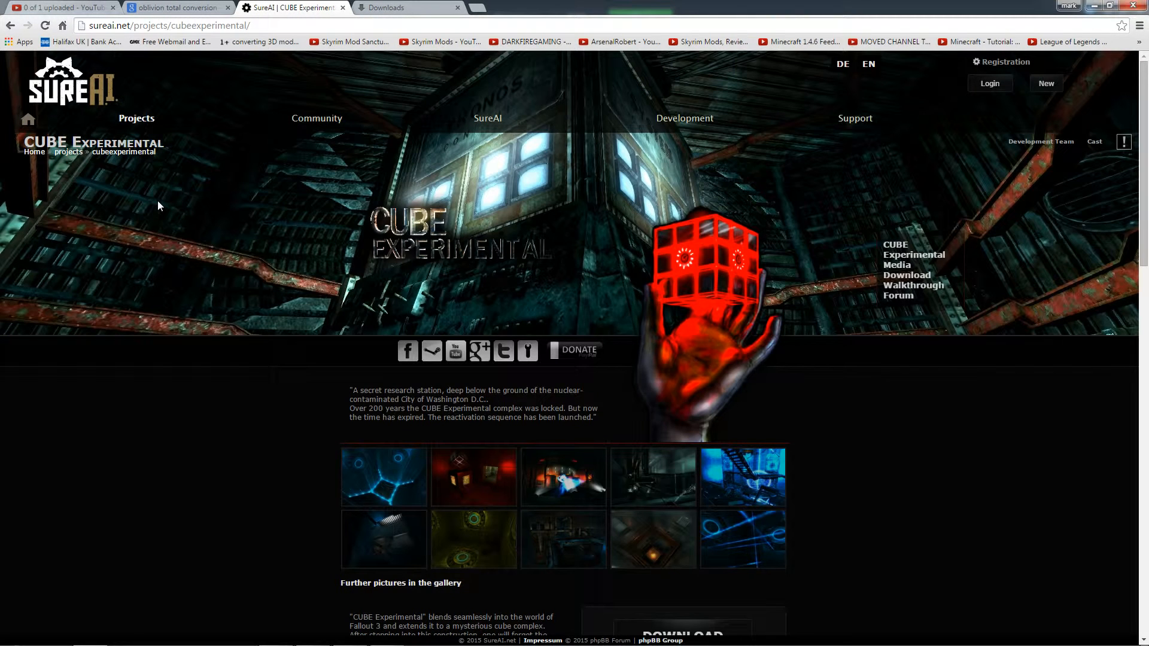
{"action": "mouse_move", "coordinate": [733, 400]}
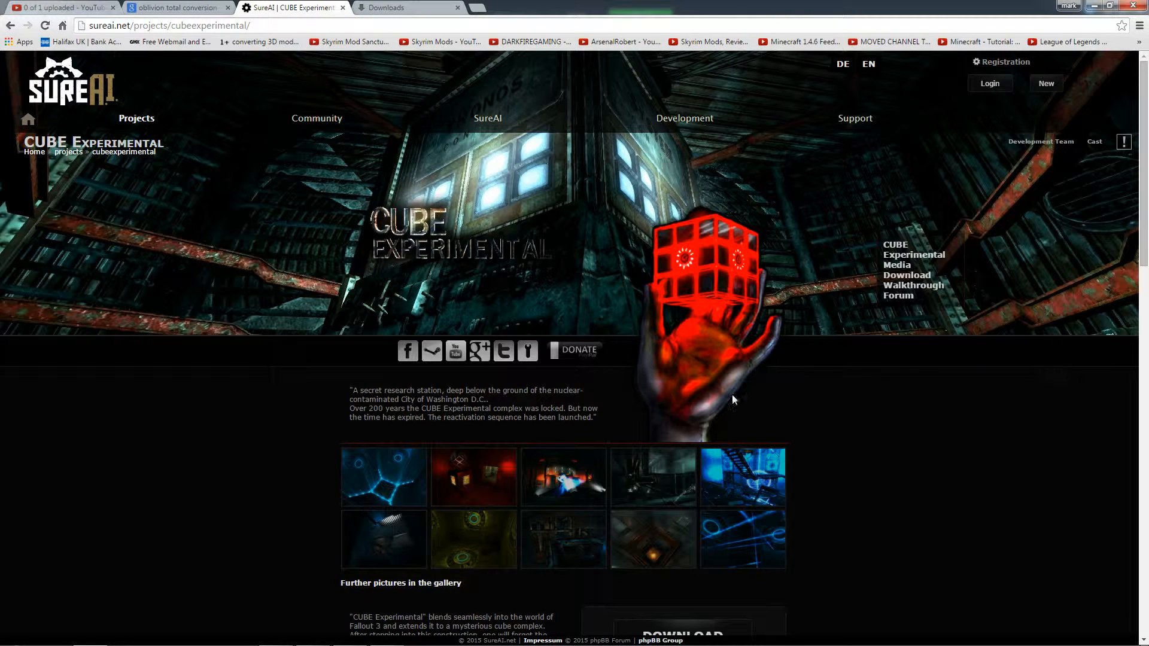
{"action": "scroll", "scroll_direction": "down", "scroll_amount": 3}
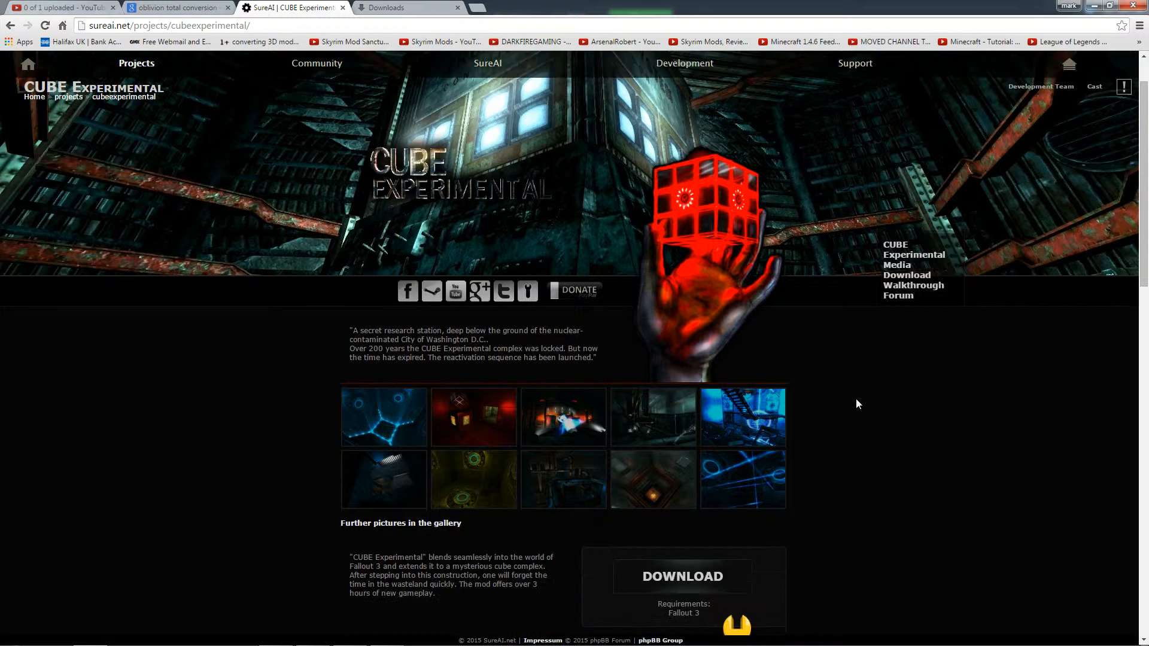
{"action": "scroll", "scroll_direction": "down", "scroll_amount": 3}
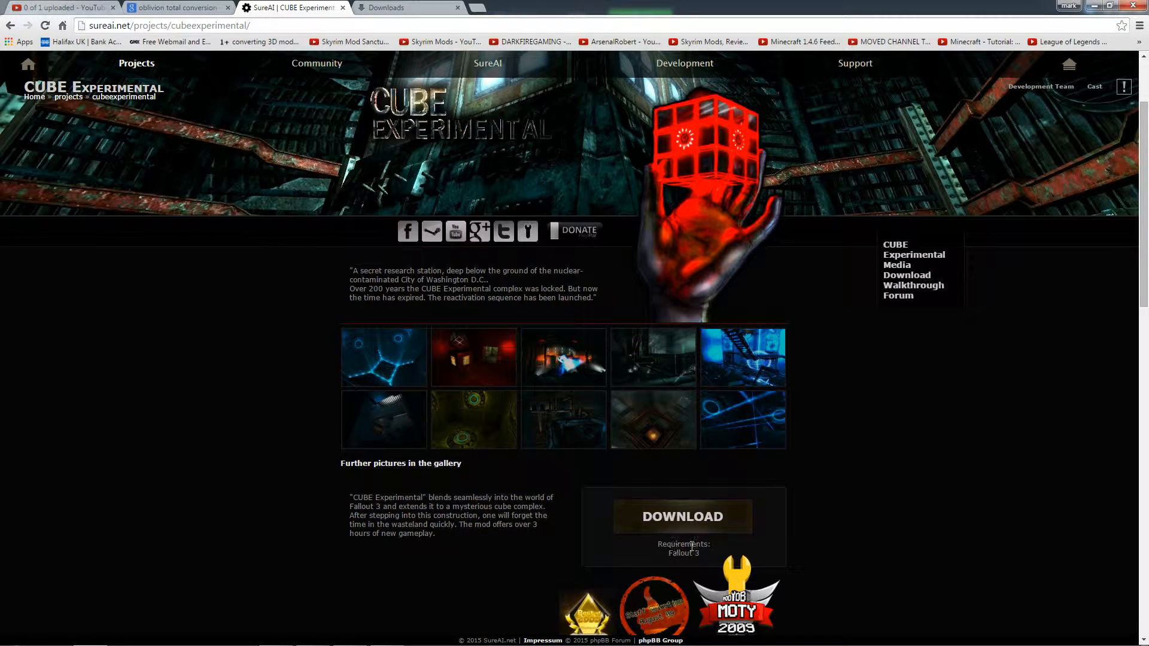
{"action": "scroll", "scroll_direction": "down", "scroll_amount": 3}
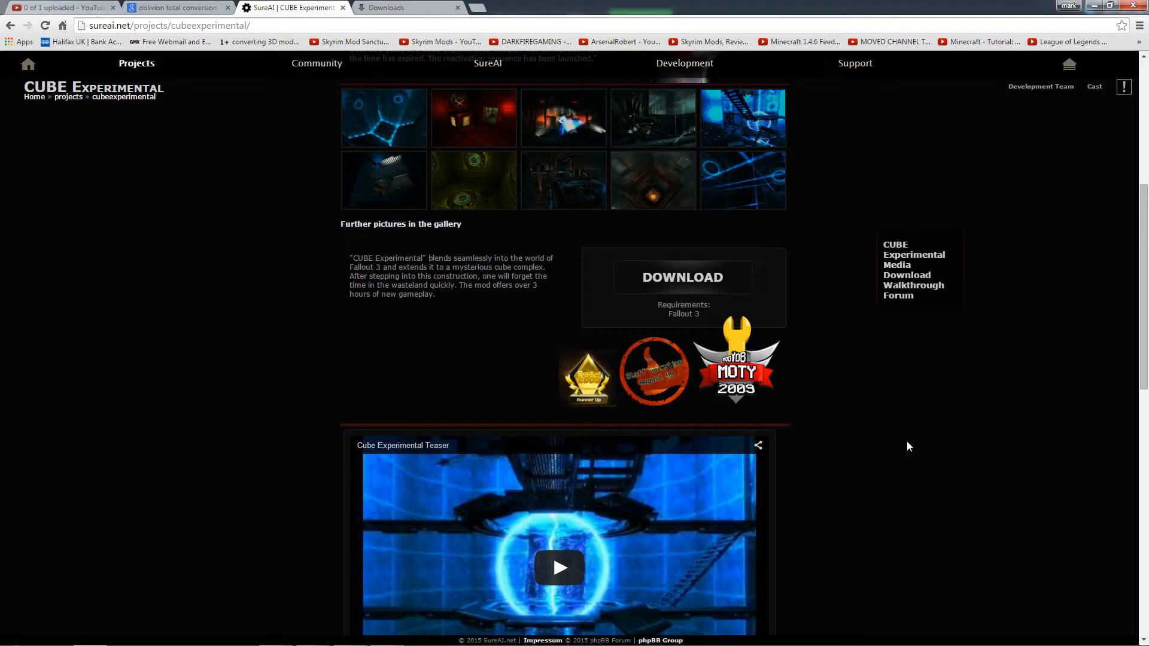
{"action": "scroll", "scroll_direction": "down", "scroll_amount": 3}
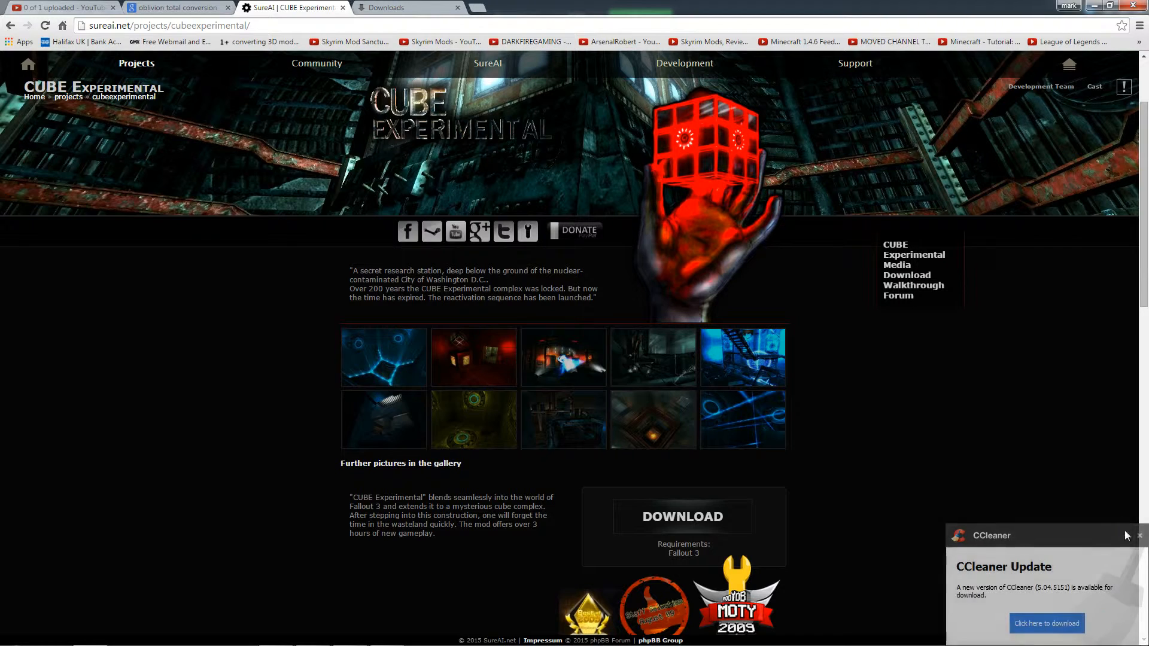
{"action": "scroll", "scroll_direction": "down", "scroll_amount": 3}
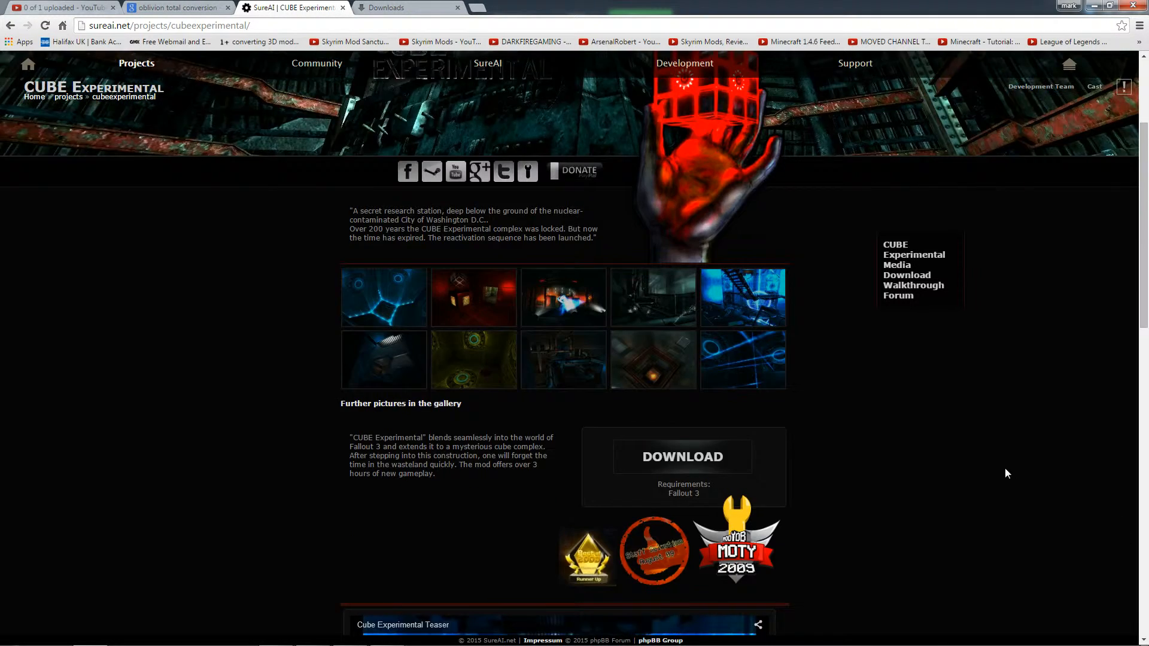
{"action": "scroll", "scroll_direction": "down", "scroll_amount": 3}
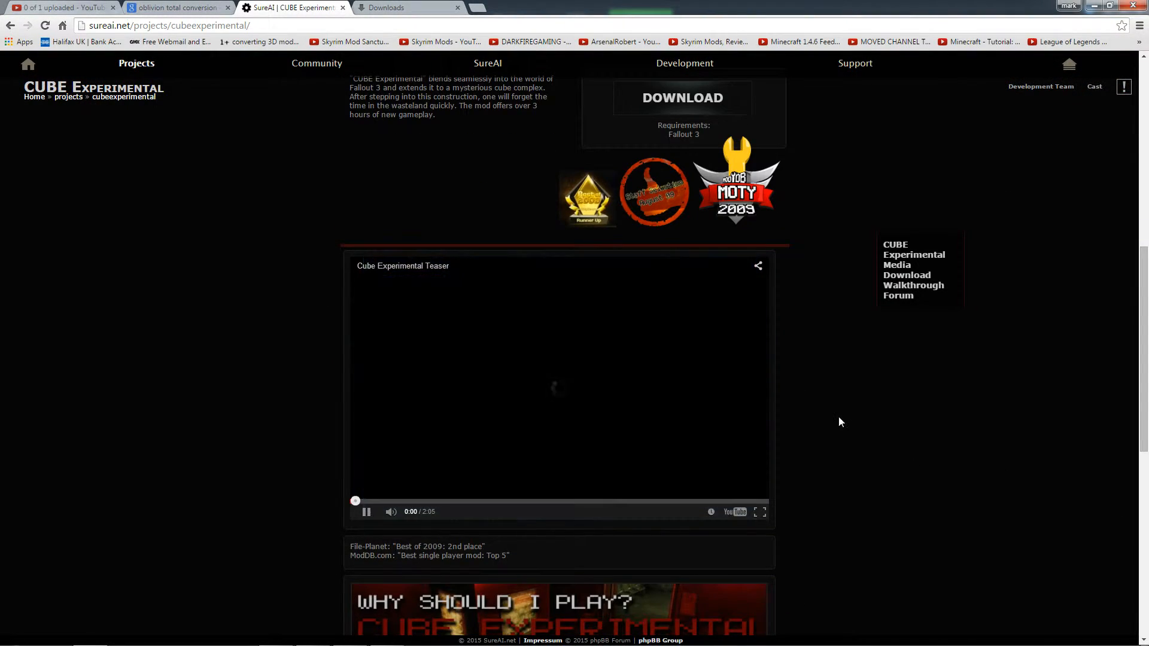
- Play the Cube Experimental Teaser, watch part of it, then pause it
{"action": "left_click", "coordinate": [366, 511]}
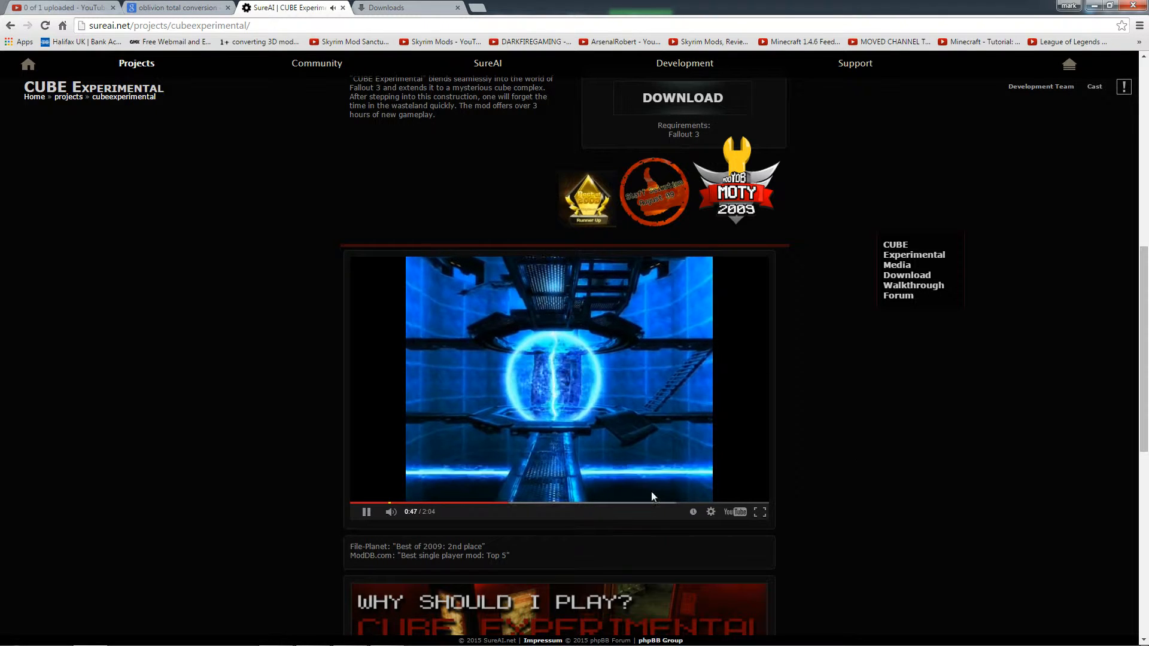
{"action": "left_click", "coordinate": [366, 511]}
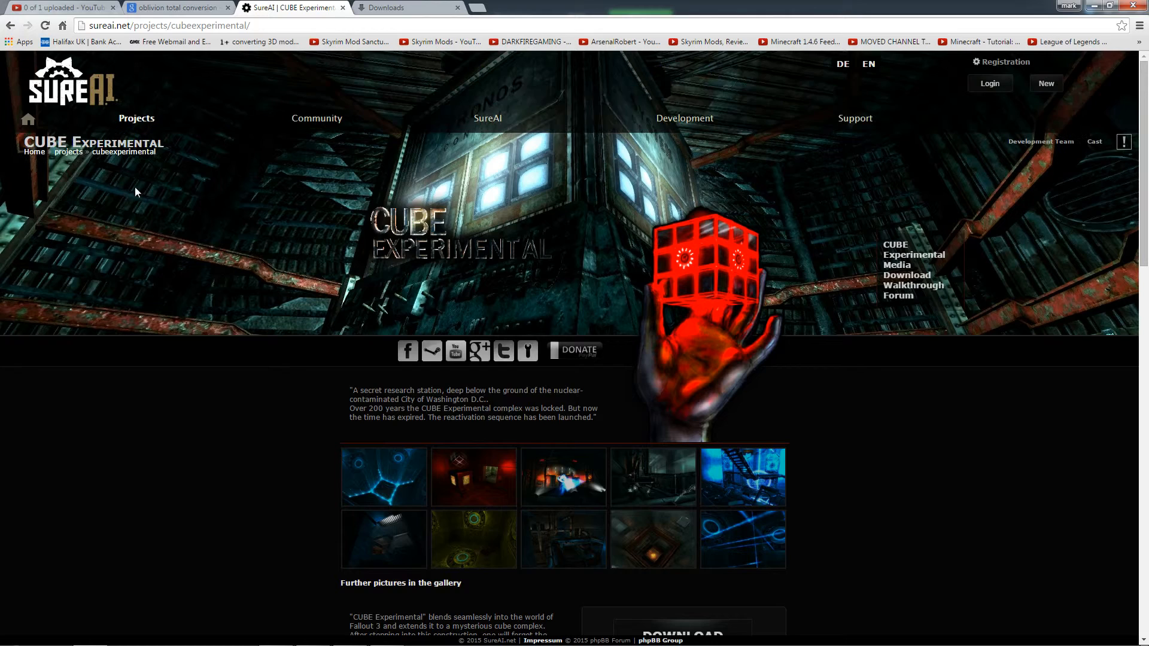
- Go to the Arktwend project page via the Projects menu and start its Trailer 2006 video
{"action": "left_click", "coordinate": [135, 118]}
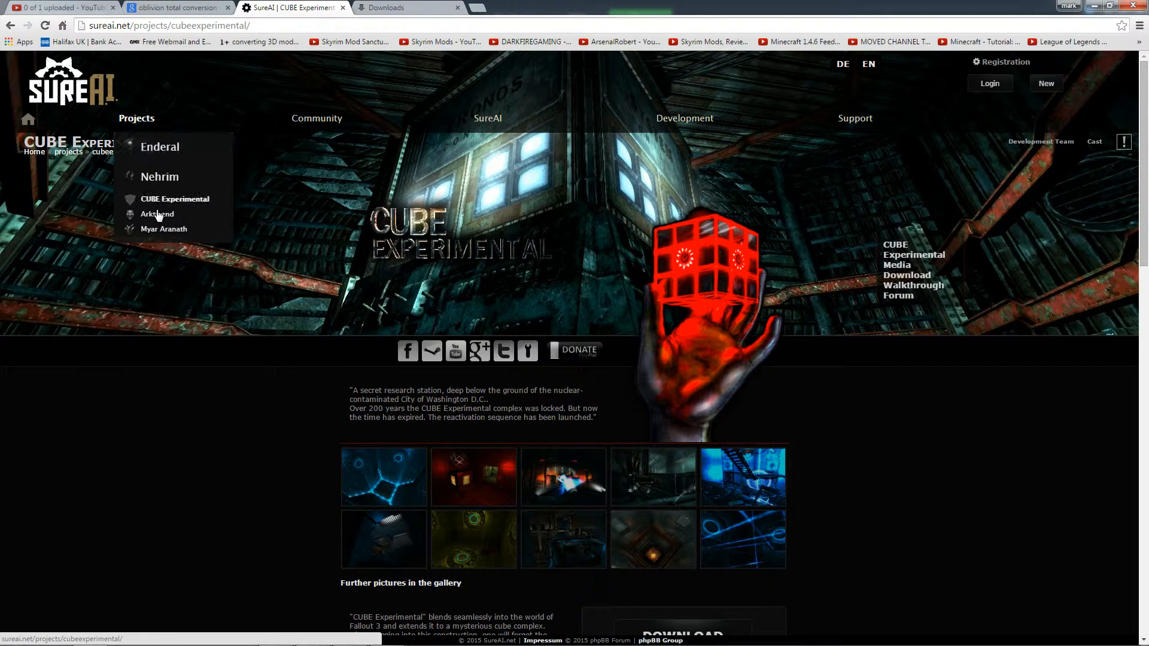
{"action": "left_click", "coordinate": [157, 214]}
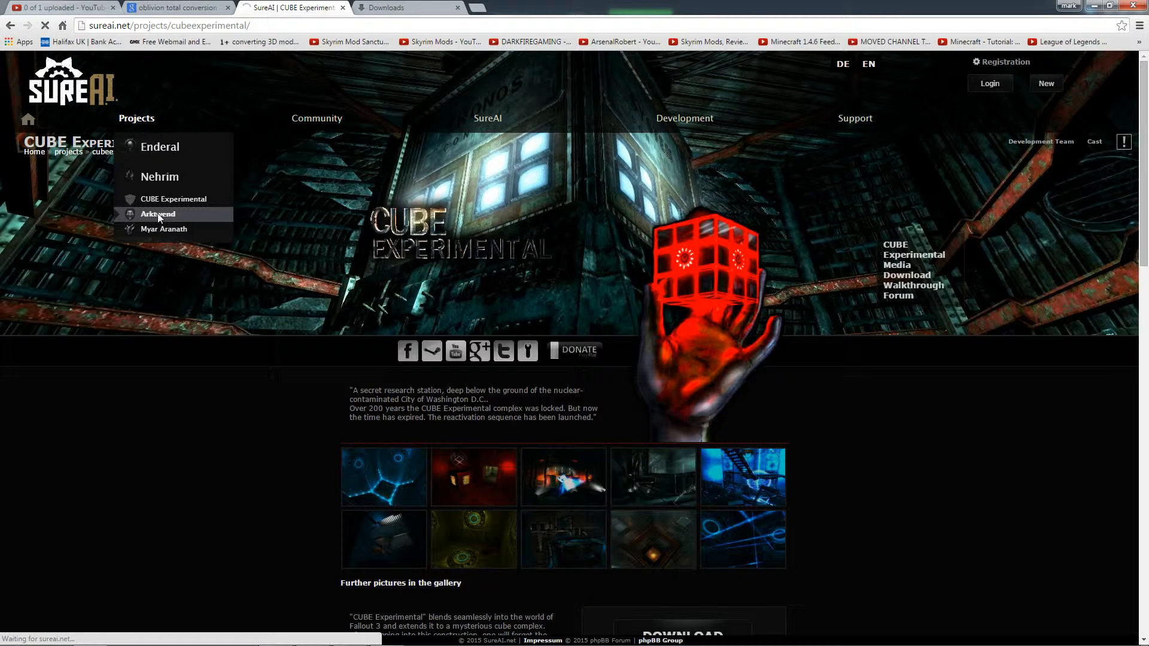
{"action": "left_click", "coordinate": [158, 214]}
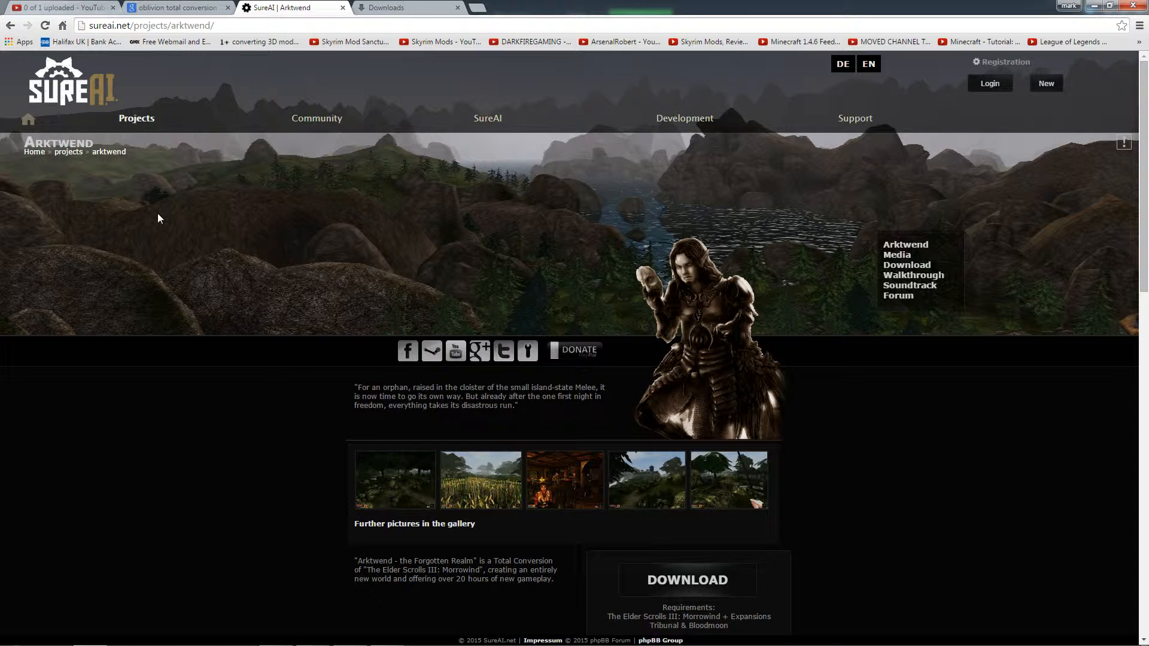
{"action": "scroll", "scroll_direction": "down", "scroll_amount": 3}
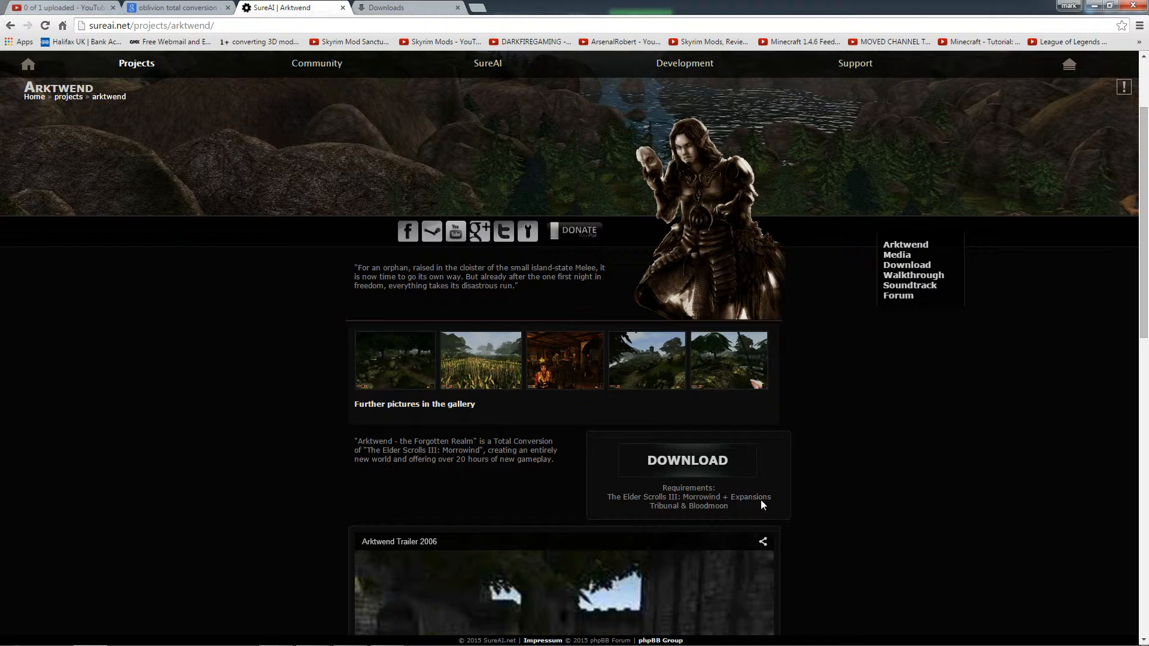
{"action": "mouse_move", "coordinate": [837, 502]}
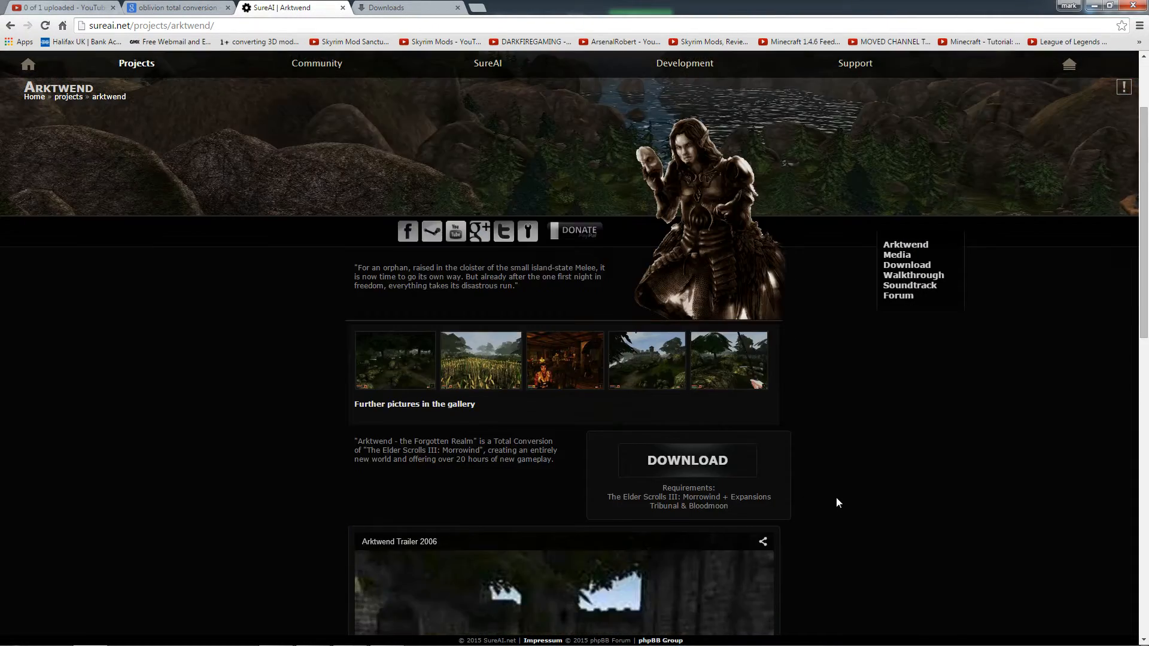
{"action": "scroll", "scroll_direction": "down", "scroll_amount": 3}
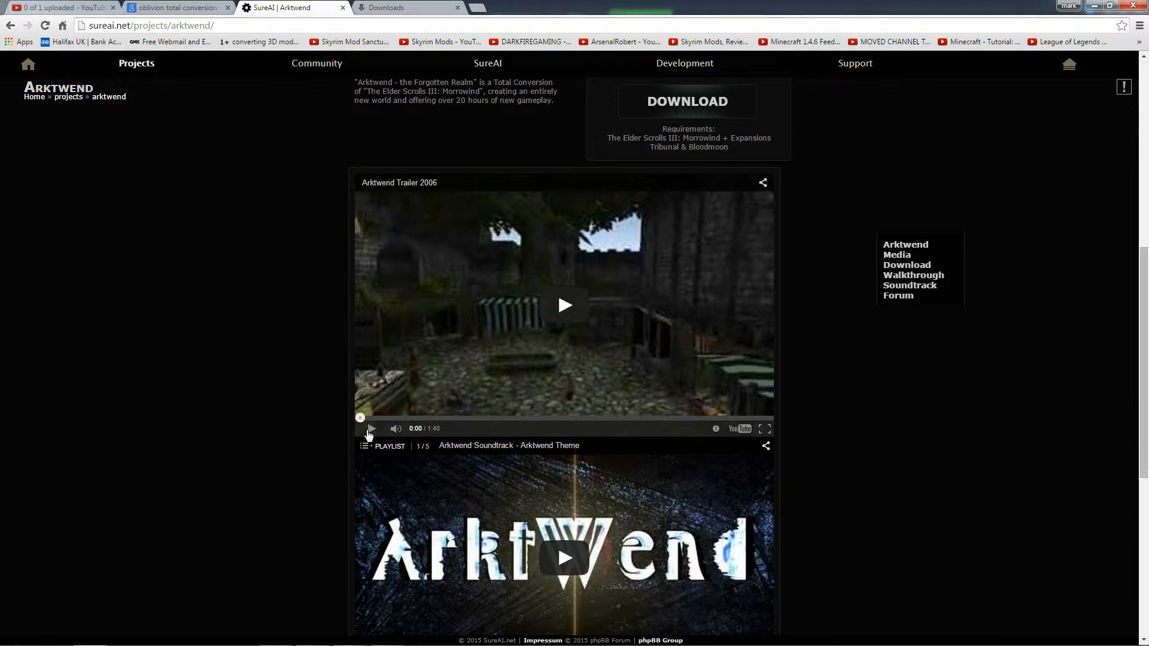
{"action": "left_click", "coordinate": [563, 305]}
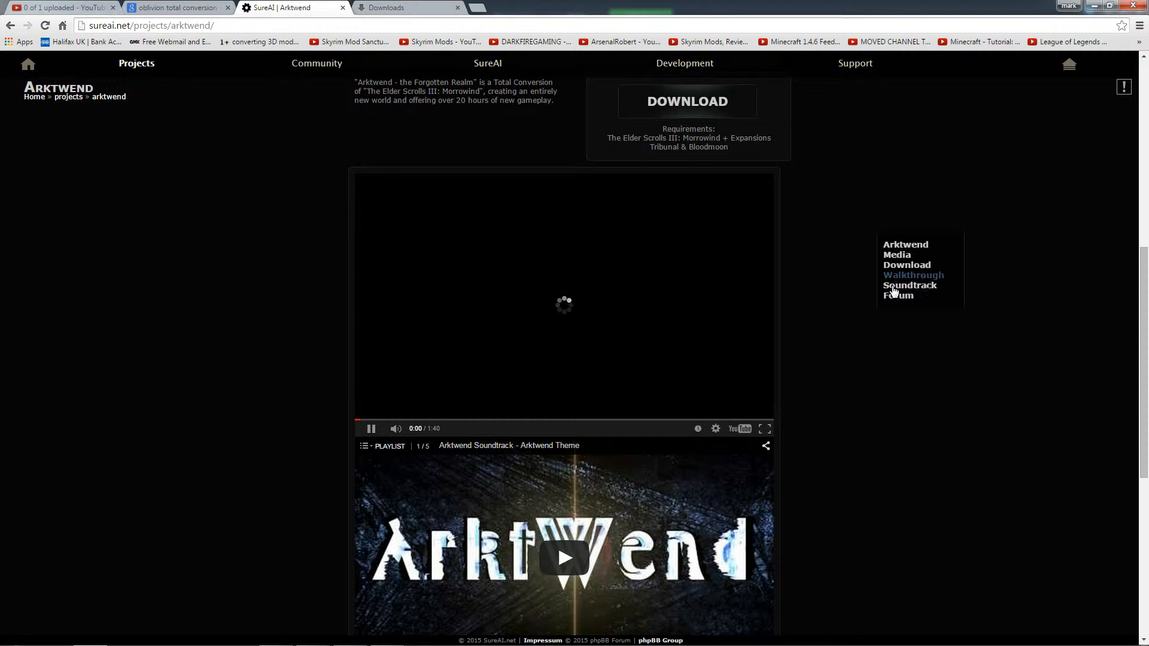
{"action": "mouse_move", "coordinate": [906, 369]}
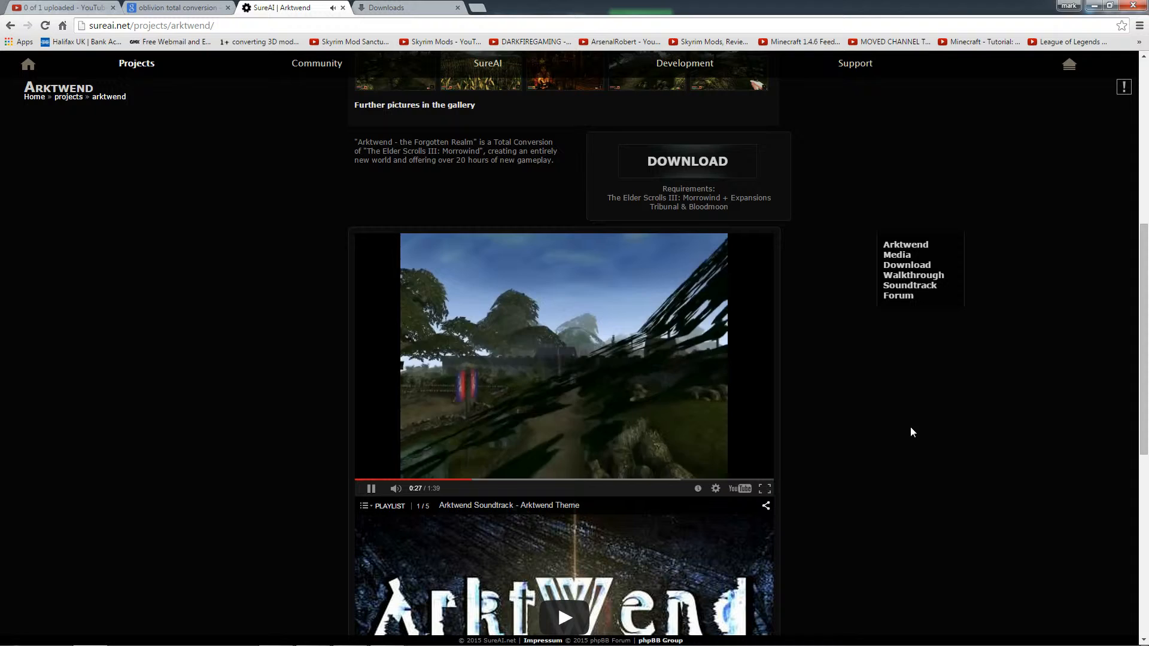
{"action": "mouse_move", "coordinate": [864, 424]}
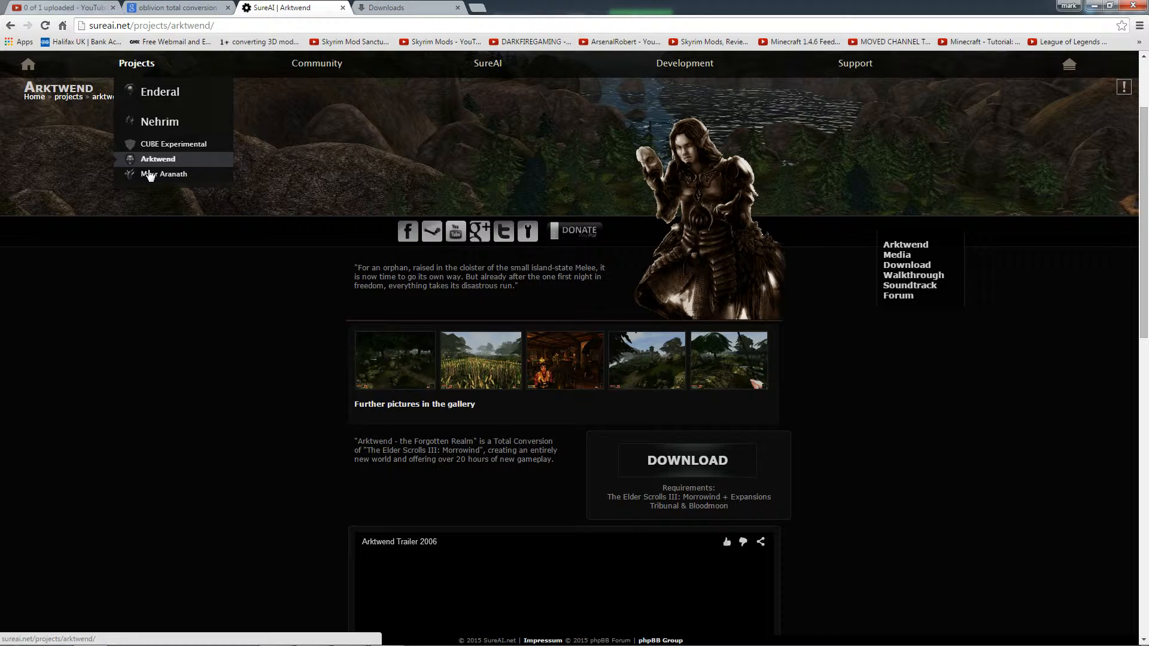
- Go to the Myar Aranath project page and start its Trailer 2005 video
{"action": "left_click", "coordinate": [164, 173]}
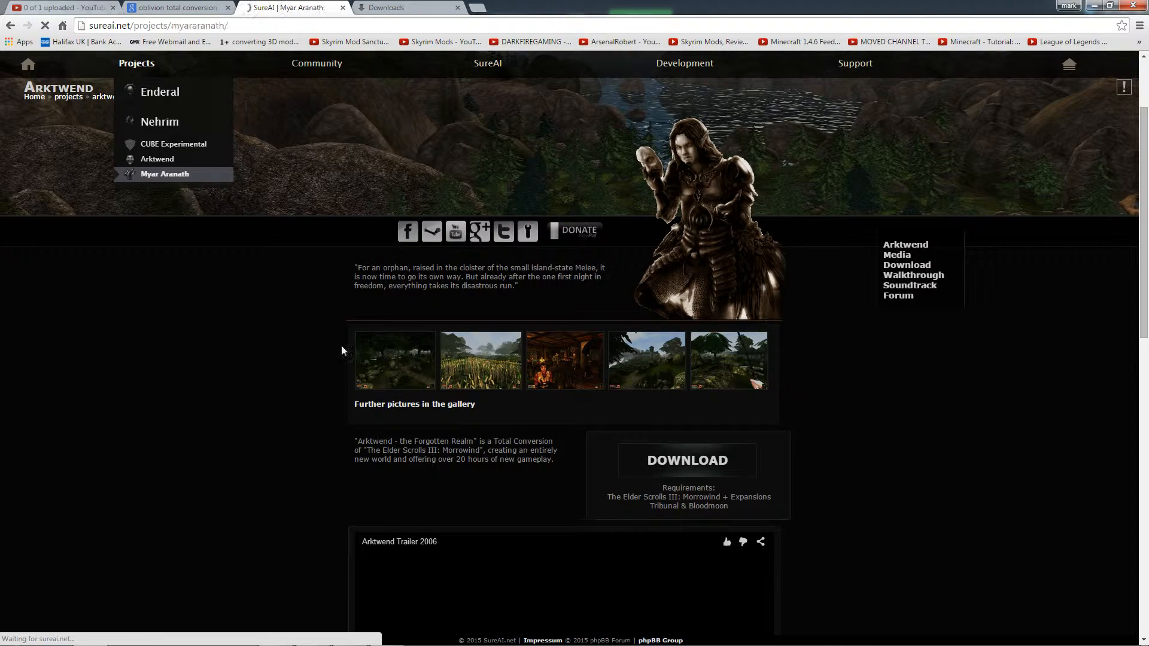
{"action": "left_click", "coordinate": [164, 173]}
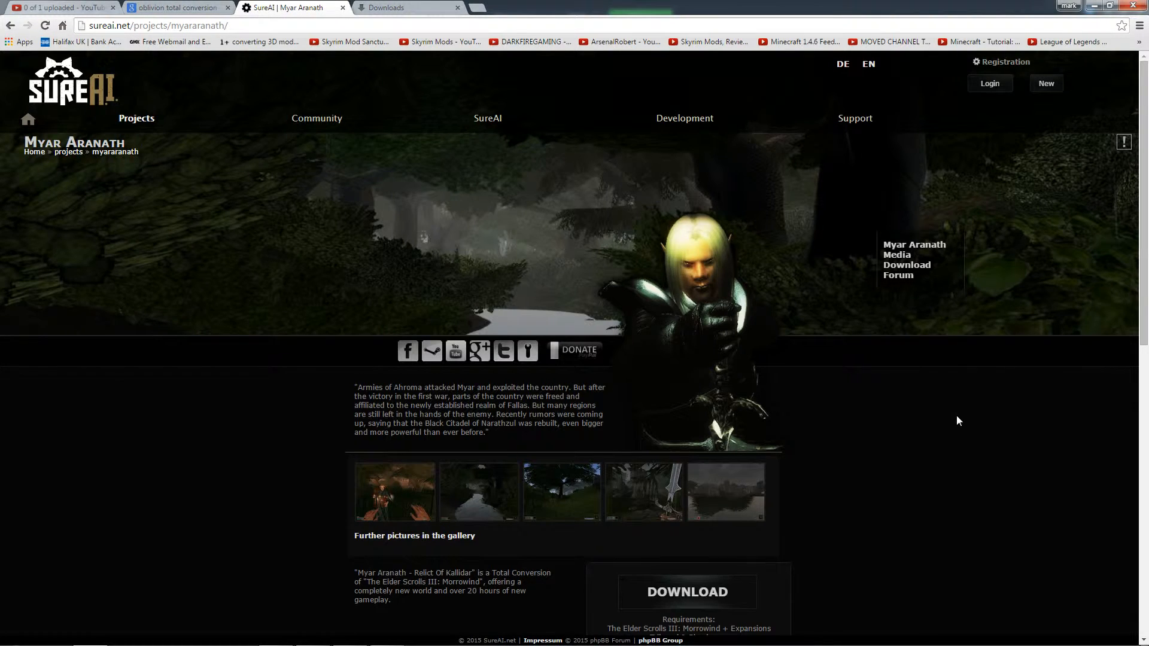
{"action": "scroll", "scroll_direction": "down", "scroll_amount": 3}
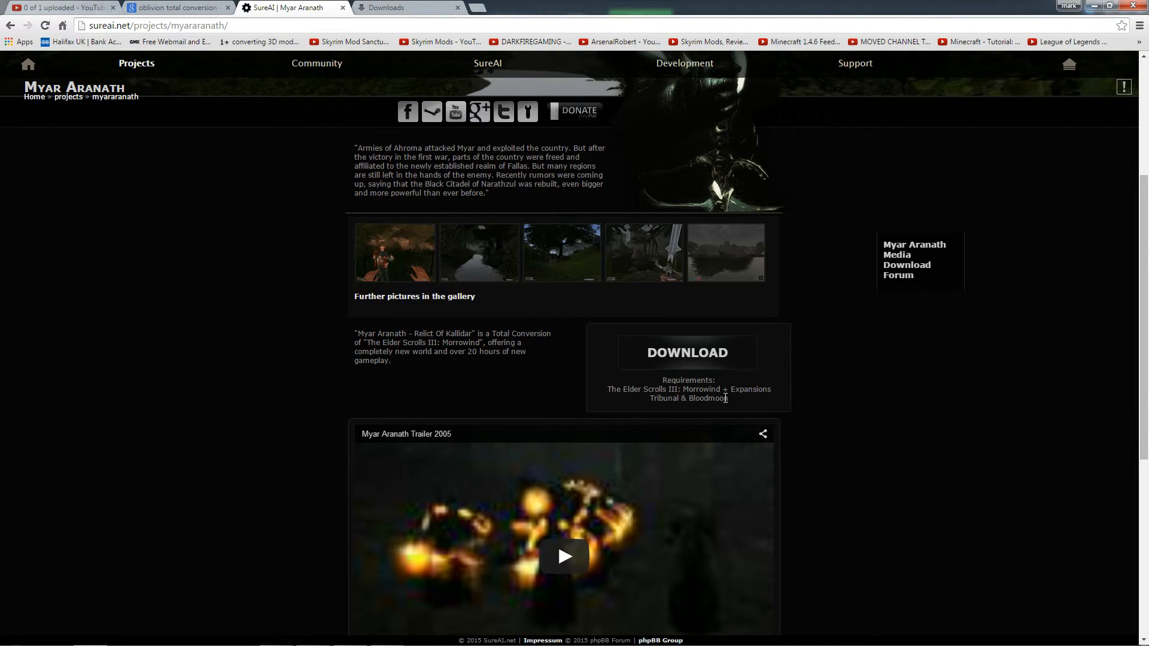
{"action": "scroll", "scroll_direction": "down", "scroll_amount": 3}
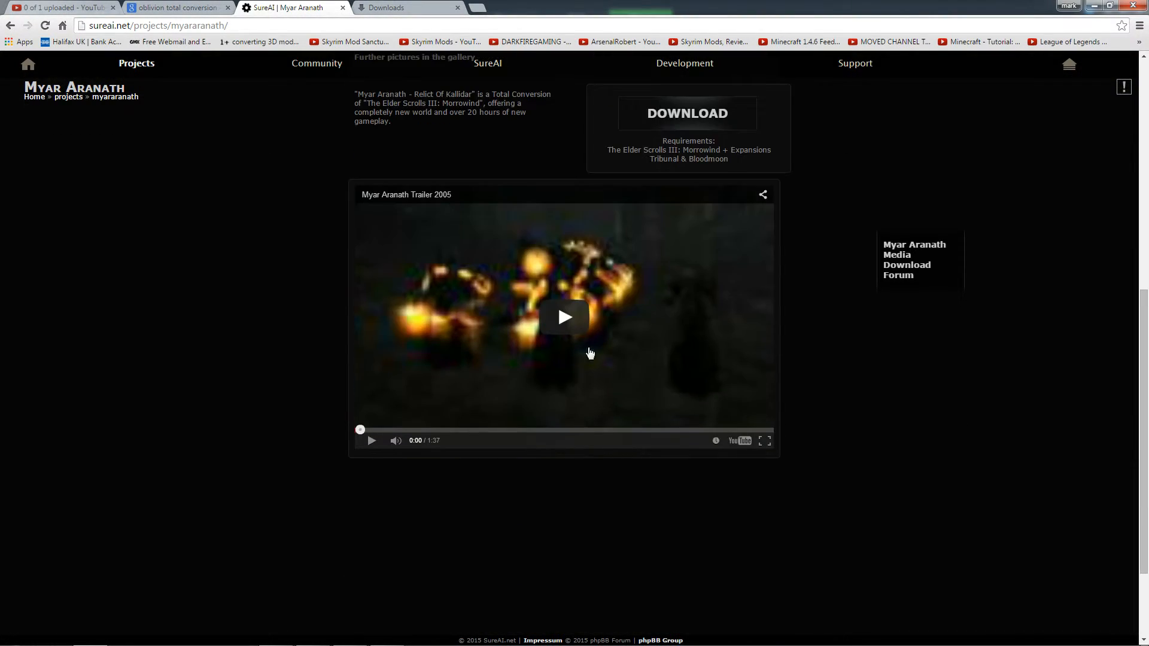
{"action": "left_click", "coordinate": [564, 316]}
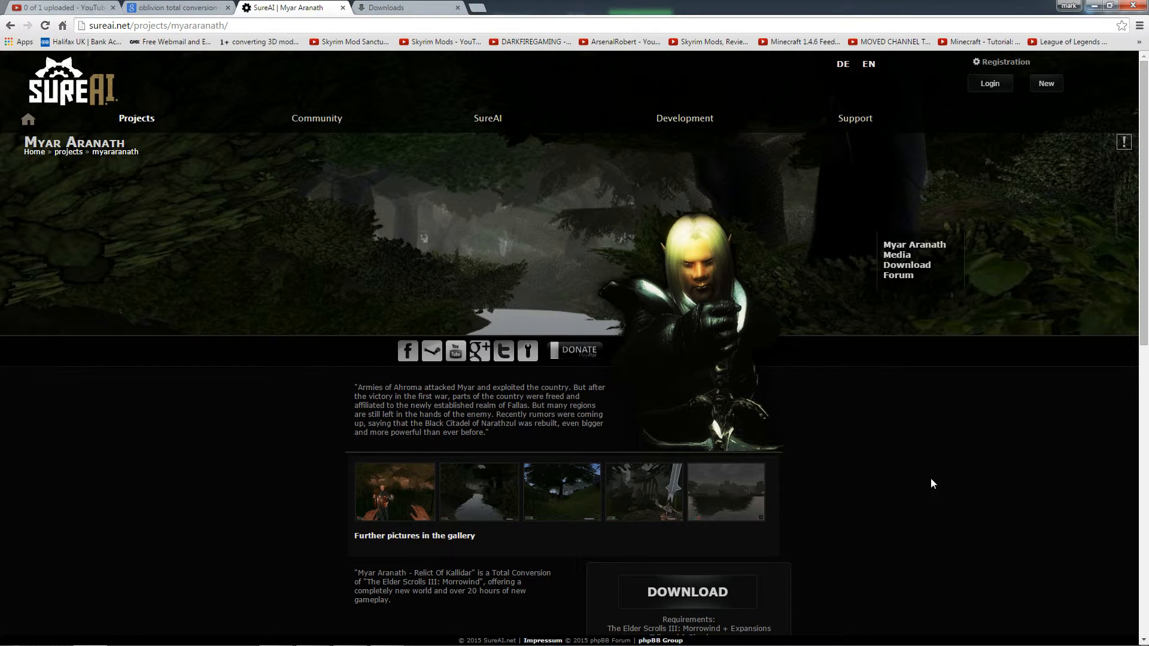
{"action": "mouse_move", "coordinate": [932, 483]}
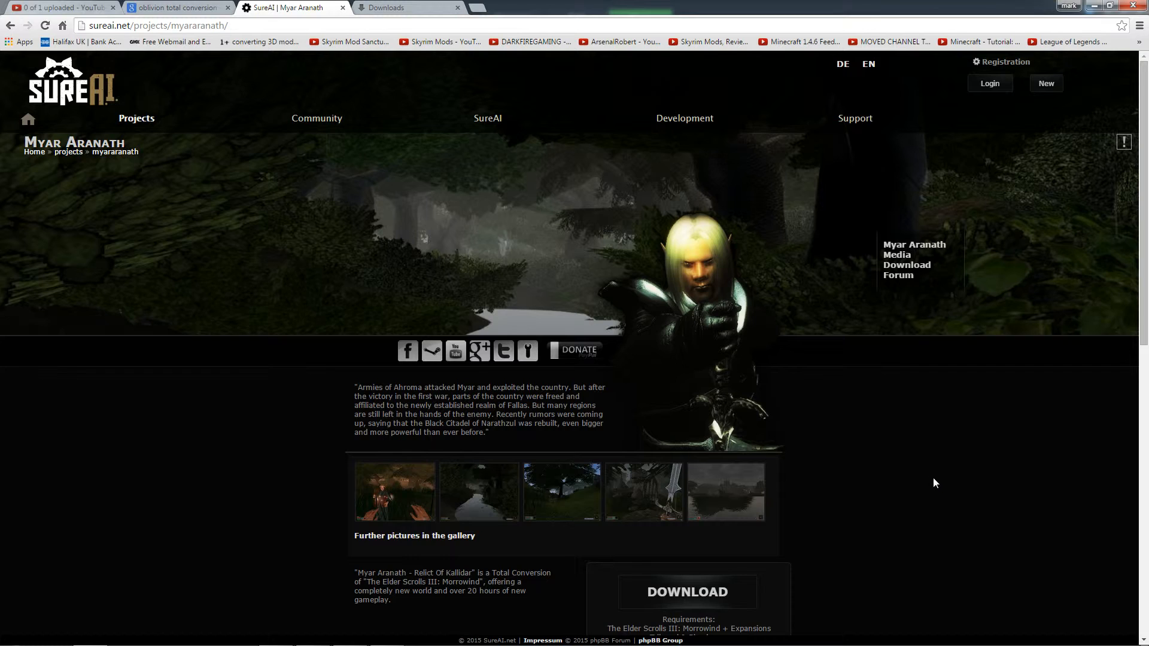
{"action": "mouse_move", "coordinate": [407, 331]}
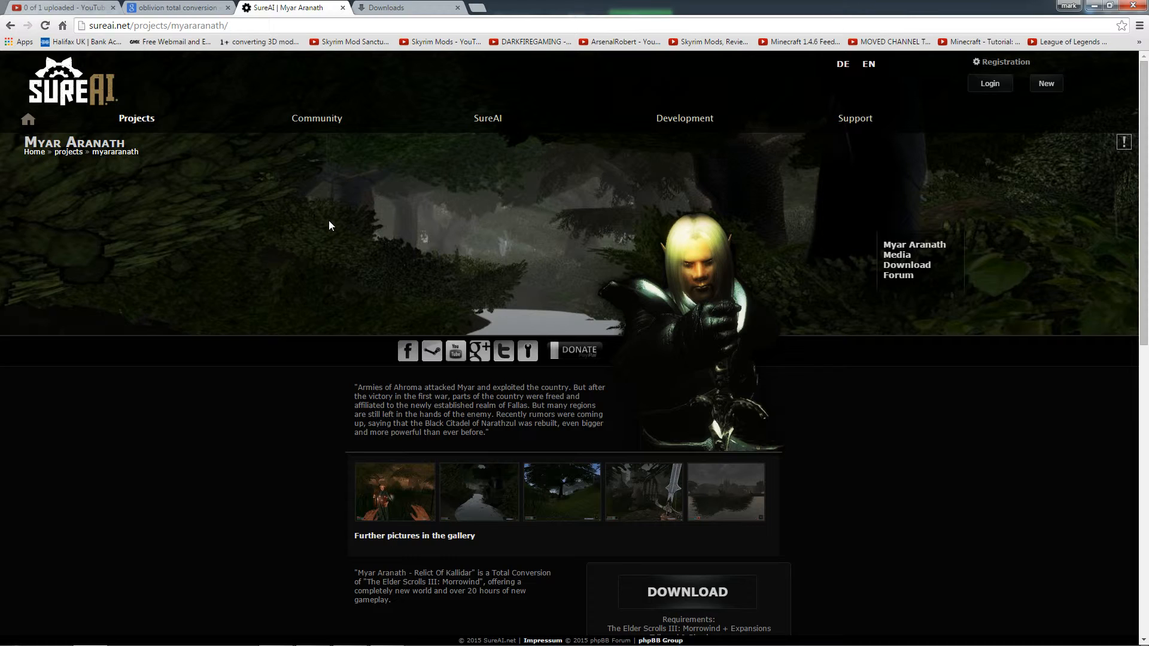
{"action": "mouse_move", "coordinate": [330, 226]}
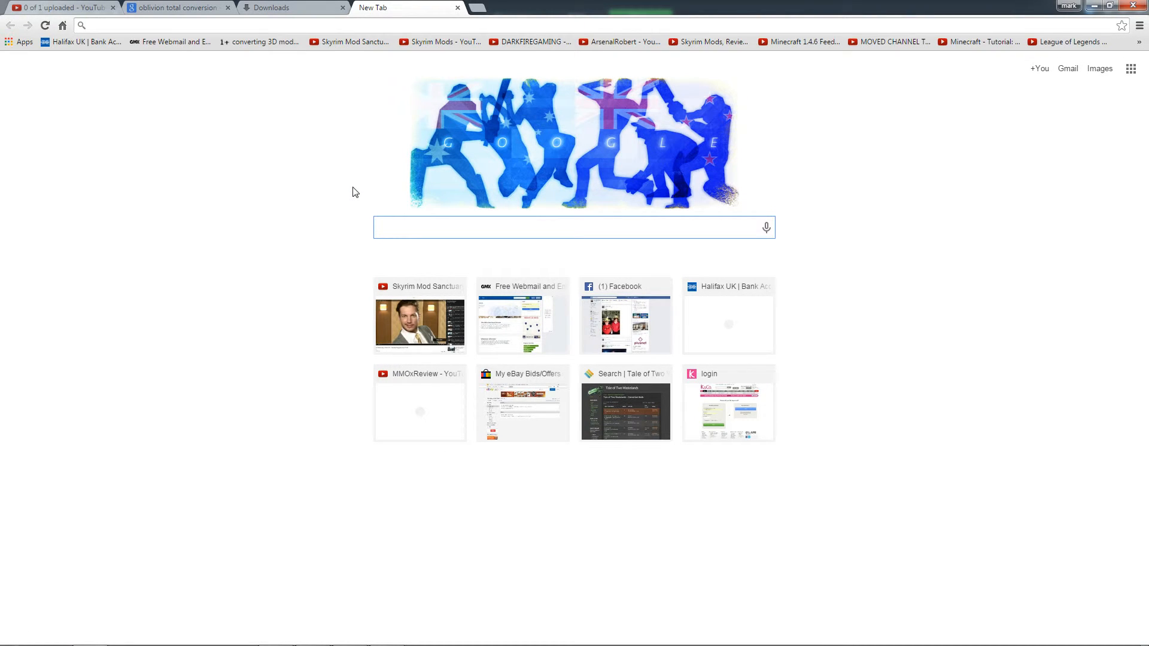
- Search Google for 'skywind' and open the 'Skywind FAQ | TESRenewal' result
{"action": "type", "text": "skywind"}
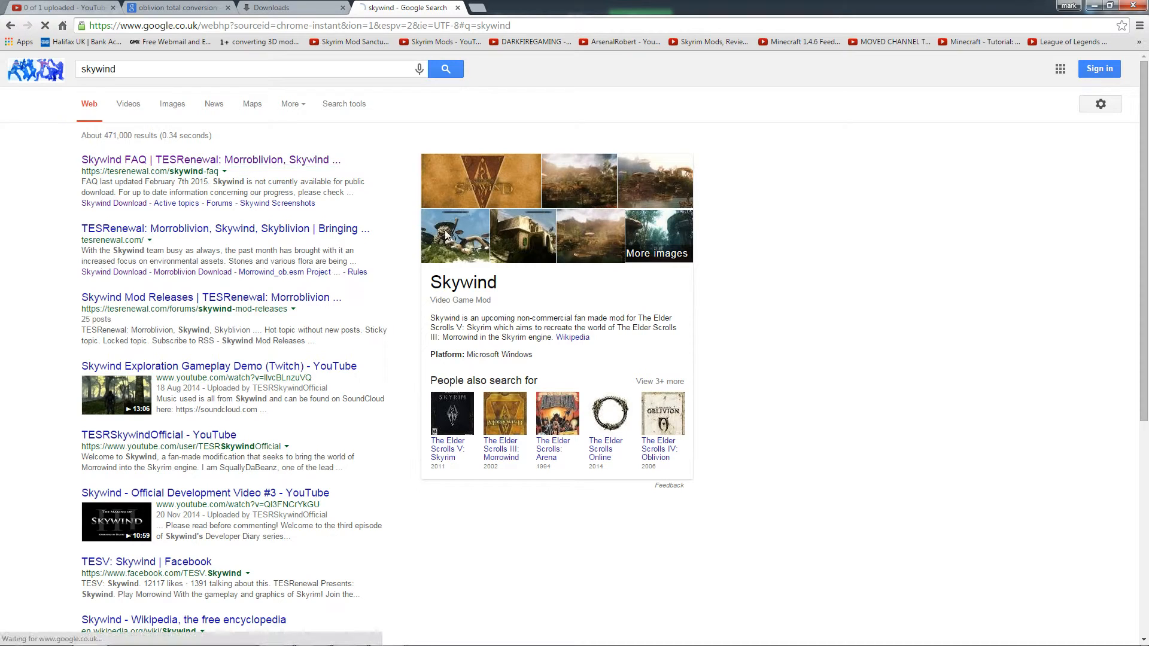
{"action": "left_click", "coordinate": [203, 159]}
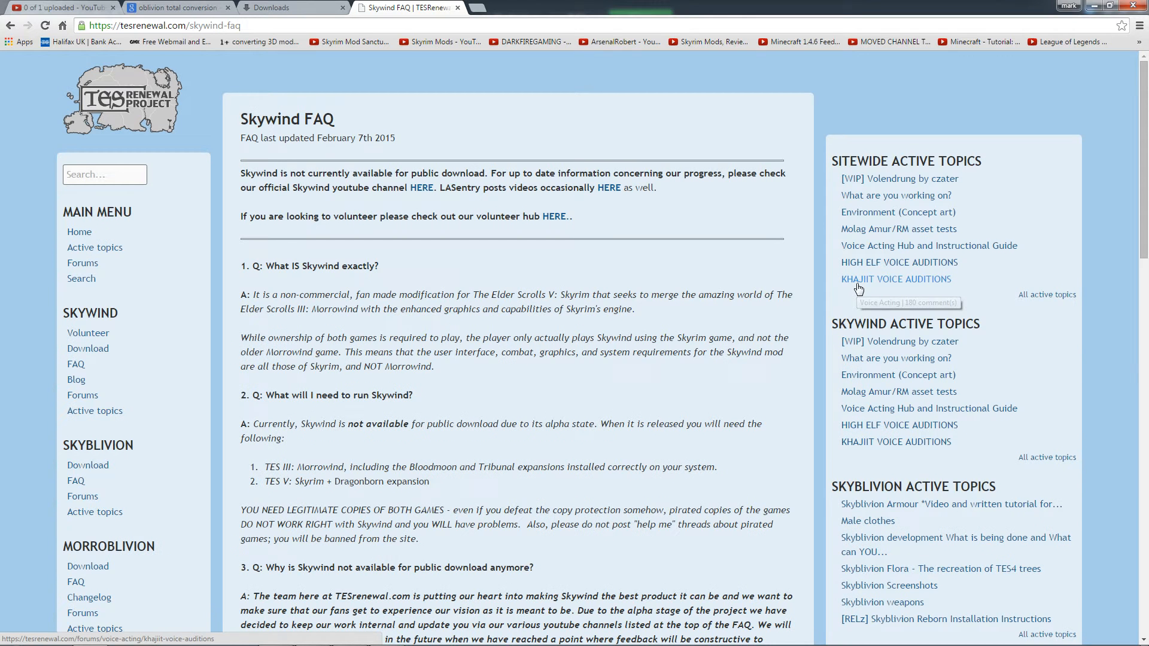
{"action": "scroll", "scroll_direction": "down", "scroll_amount": 3}
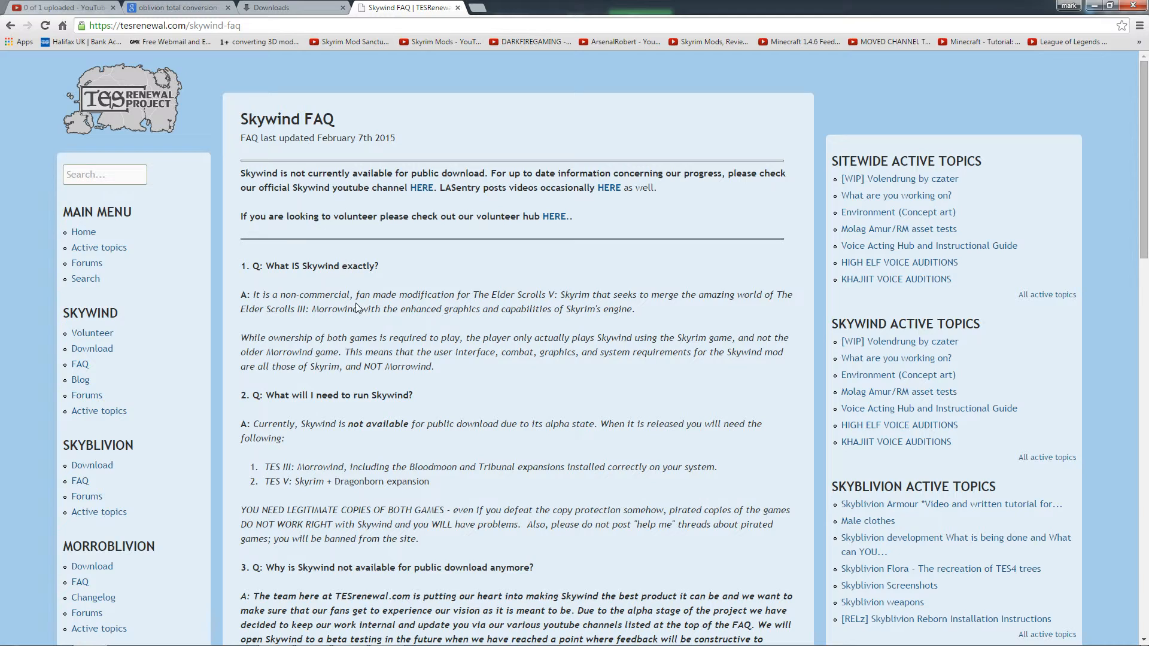
{"action": "scroll", "scroll_direction": "down", "scroll_amount": 3}
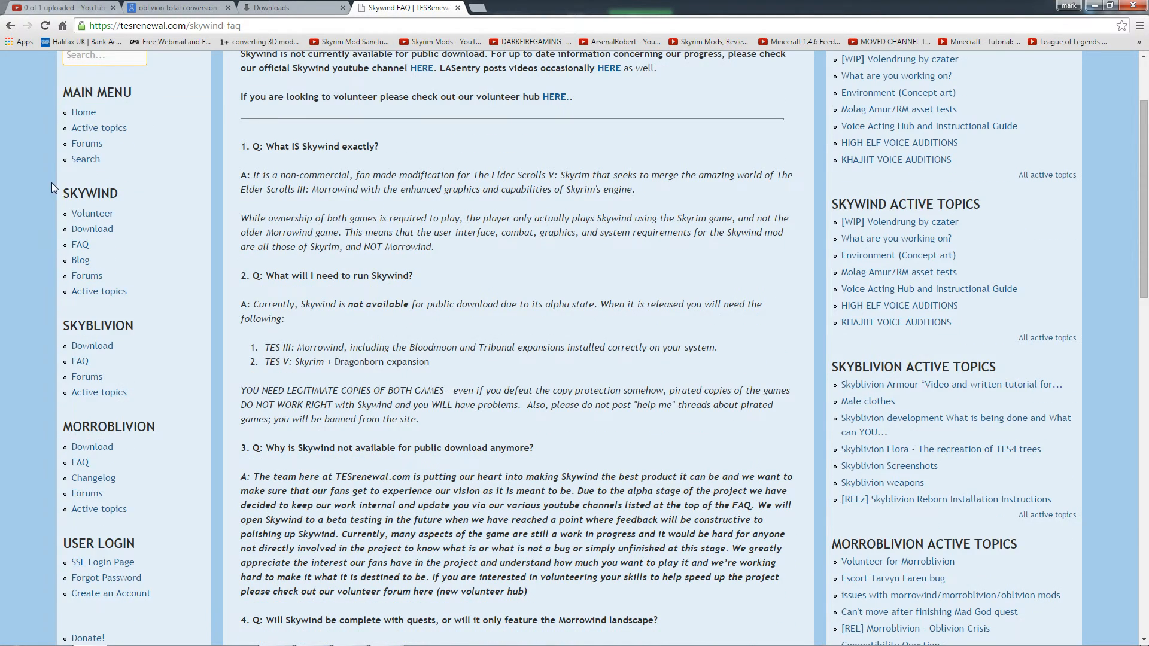
{"action": "scroll", "scroll_direction": "down", "scroll_amount": 3}
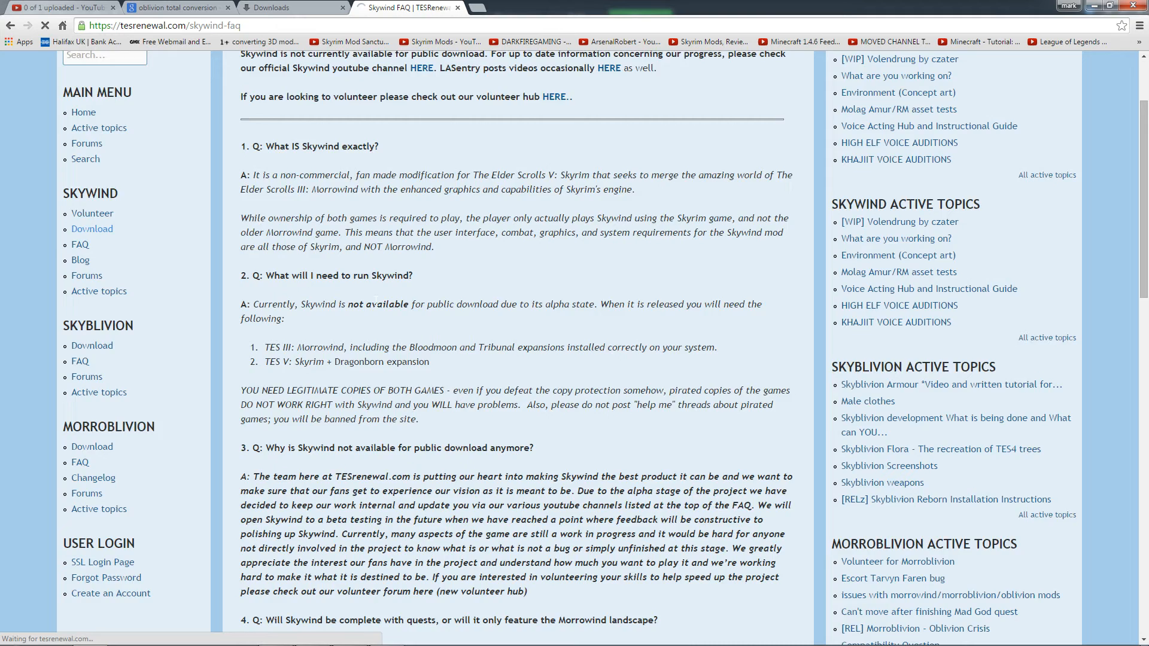
- View the Skywind Download page showing the download offline and its listed conversion tools
{"action": "left_click", "coordinate": [92, 229]}
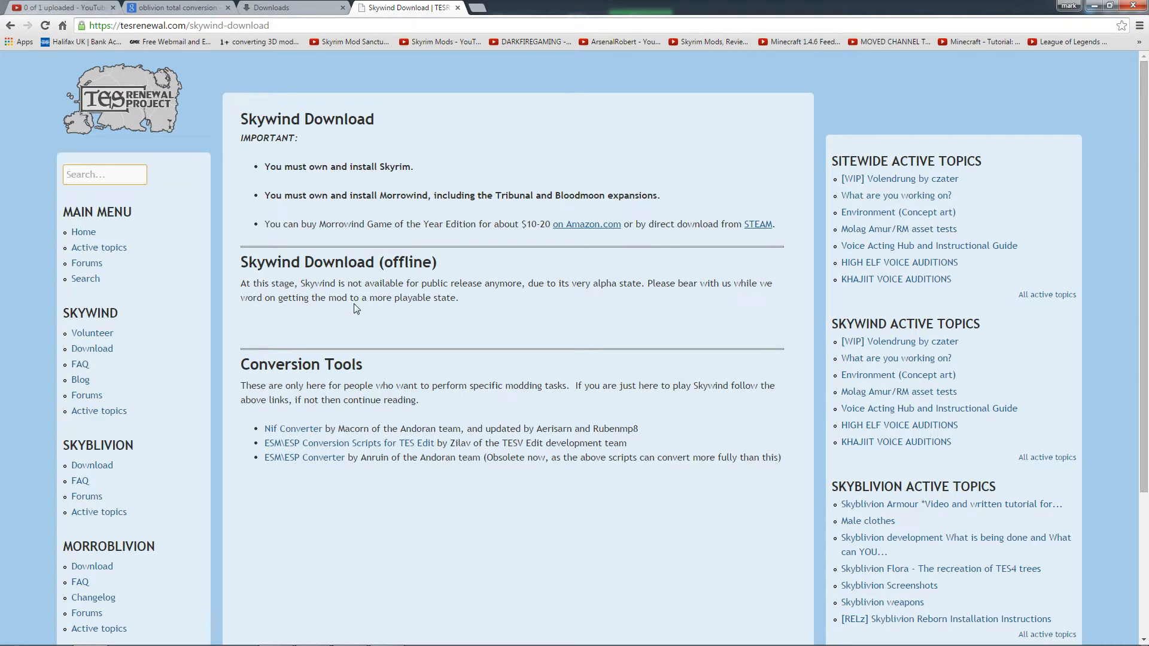
{"action": "mouse_move", "coordinate": [365, 314]}
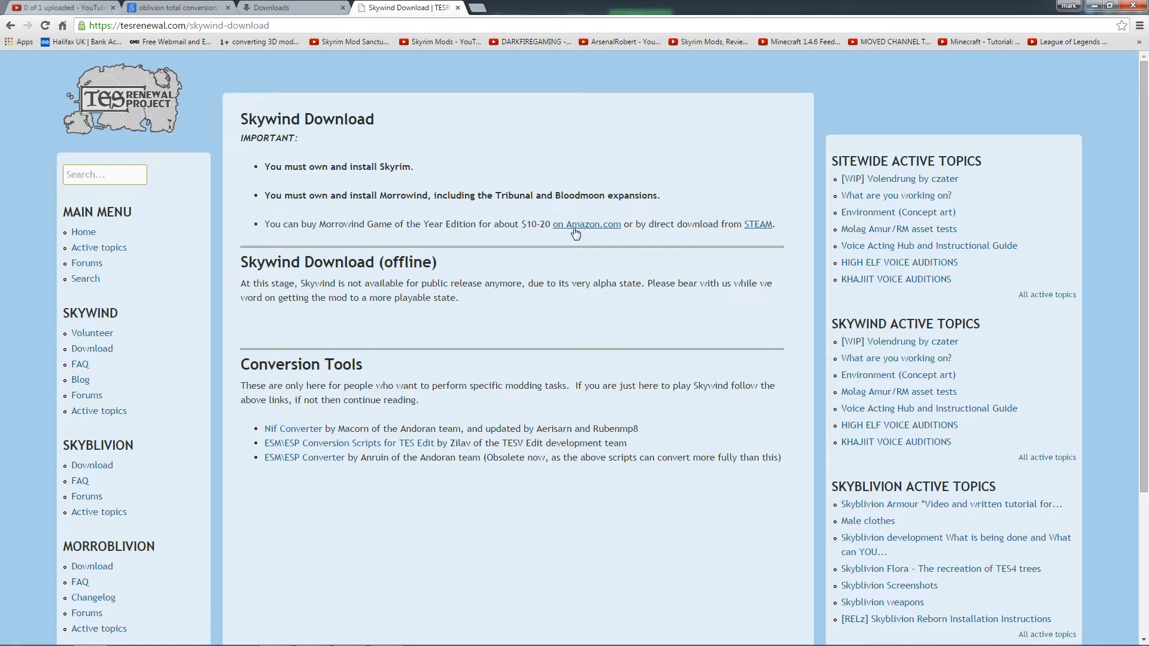
{"action": "mouse_move", "coordinate": [564, 236]}
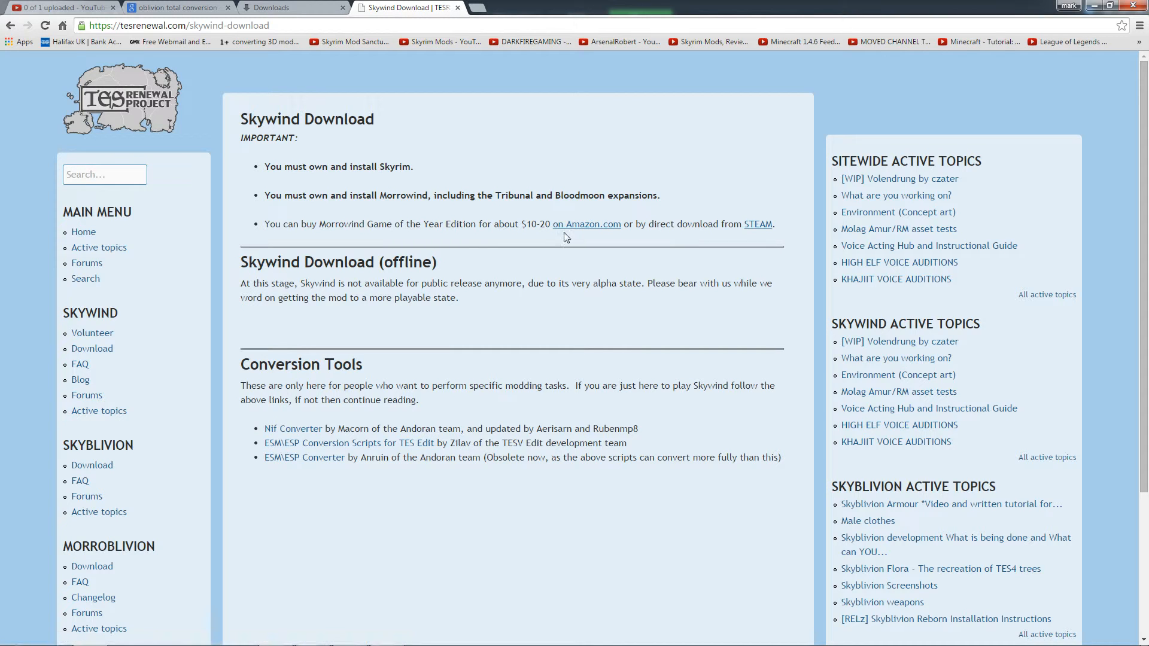
{"action": "mouse_move", "coordinate": [593, 246]}
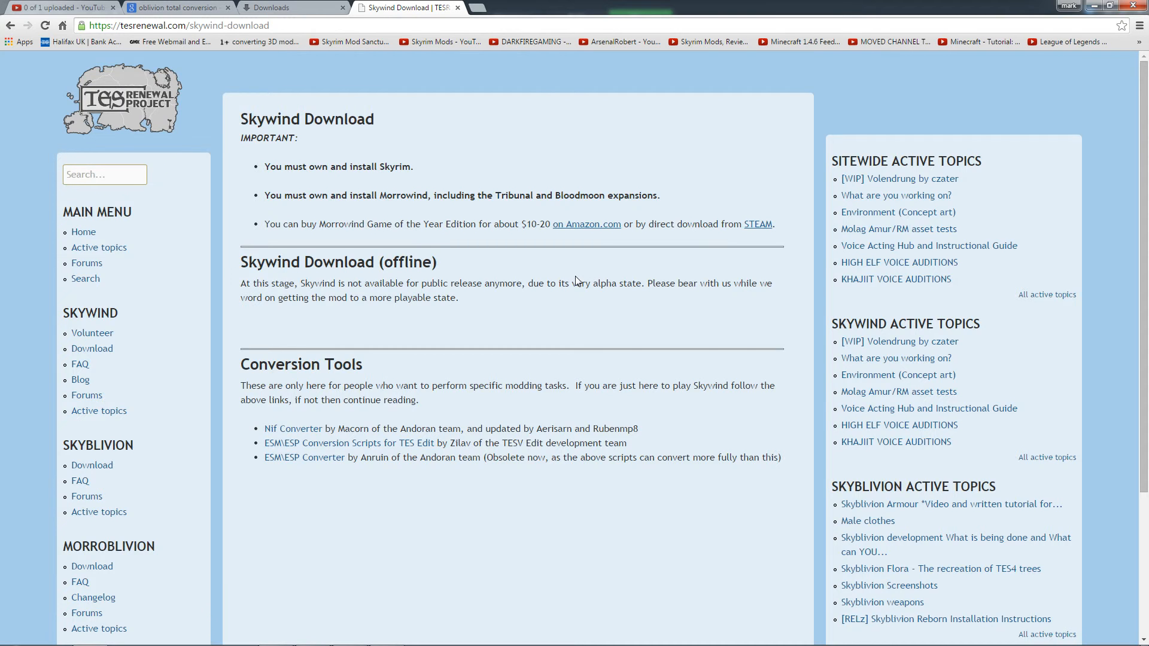
{"action": "scroll", "scroll_direction": "down", "scroll_amount": 3}
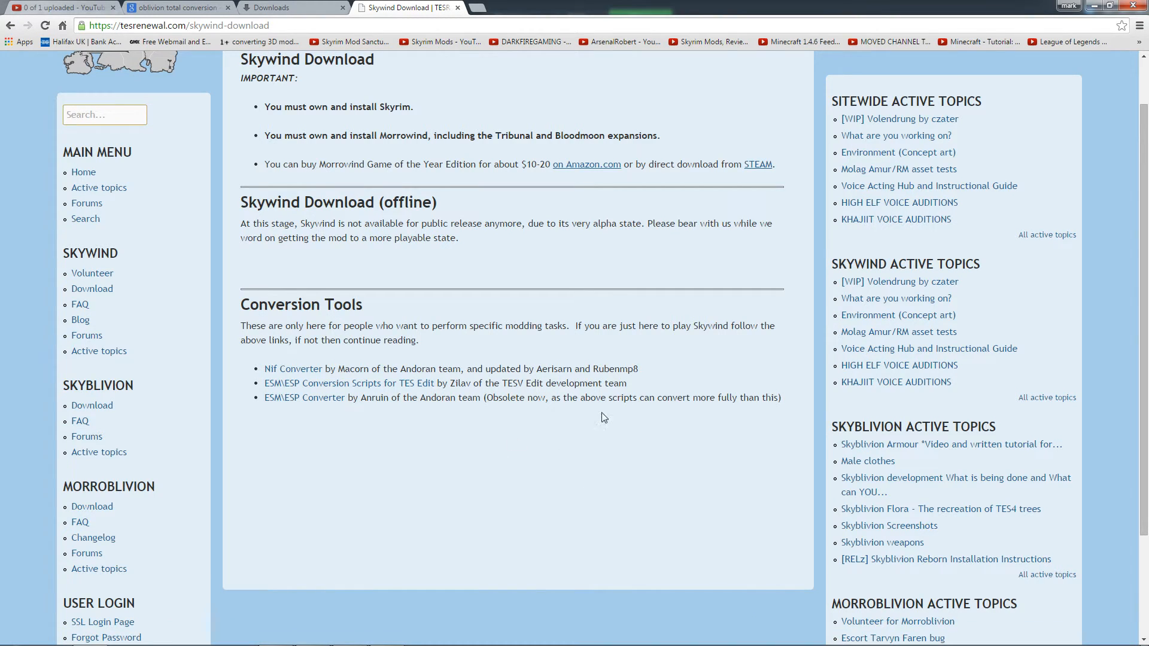
{"action": "mouse_move", "coordinate": [545, 366]}
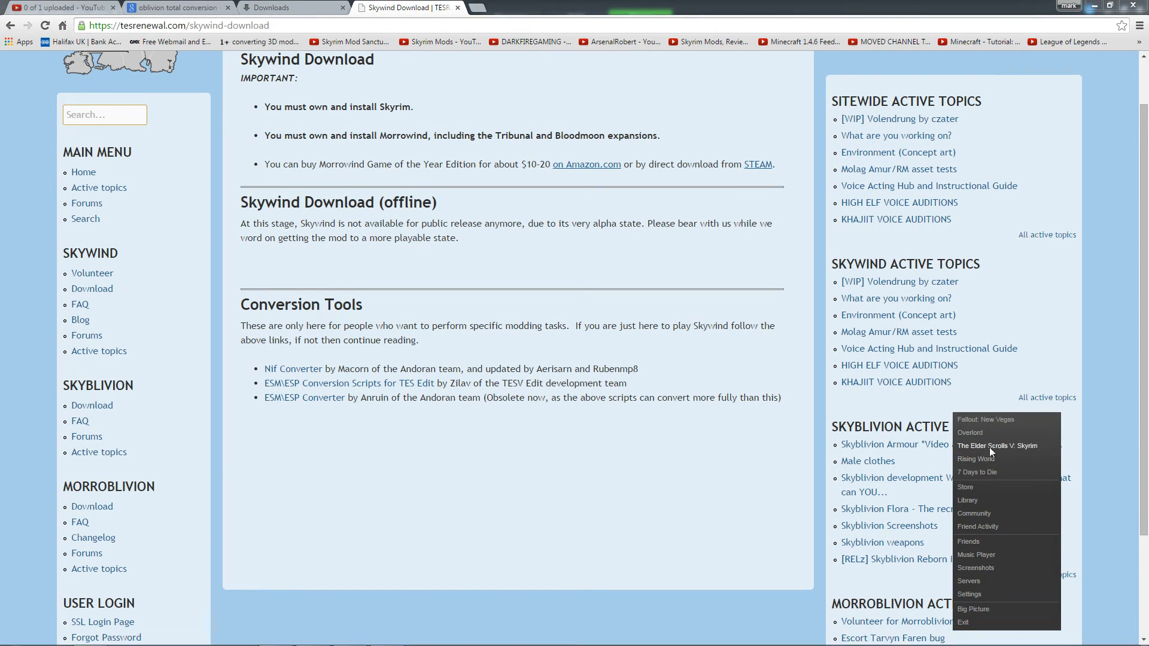
{"action": "mouse_move", "coordinate": [1007, 472]}
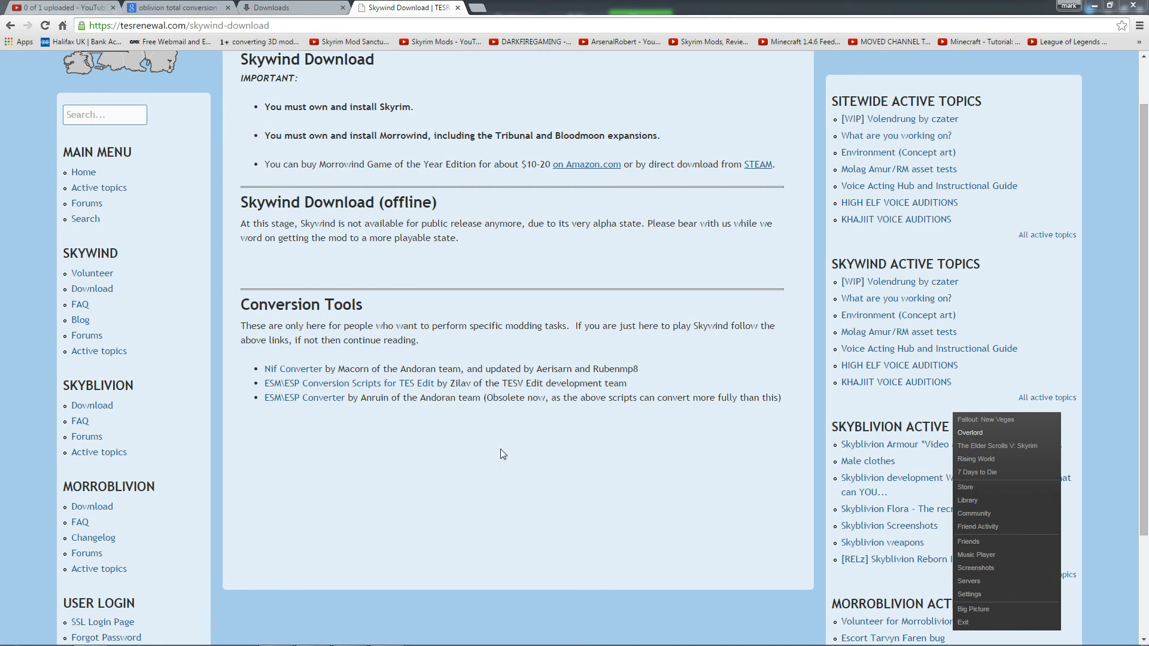
{"action": "scroll", "scroll_direction": "down", "scroll_amount": 3}
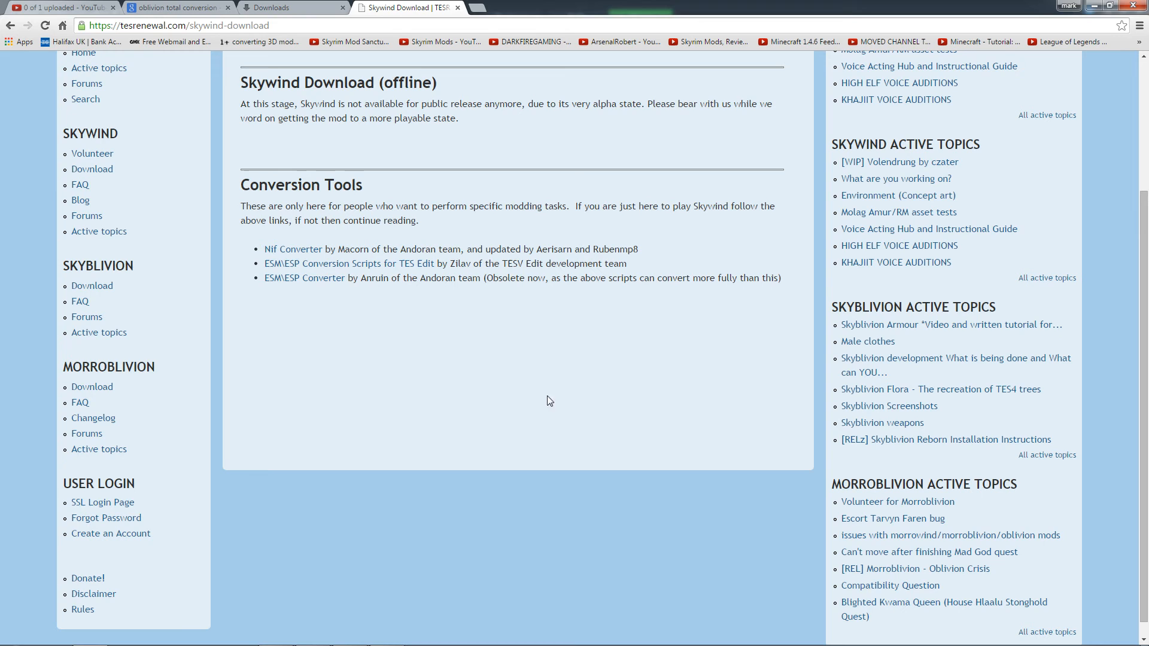
{"action": "mouse_move", "coordinate": [442, 393]}
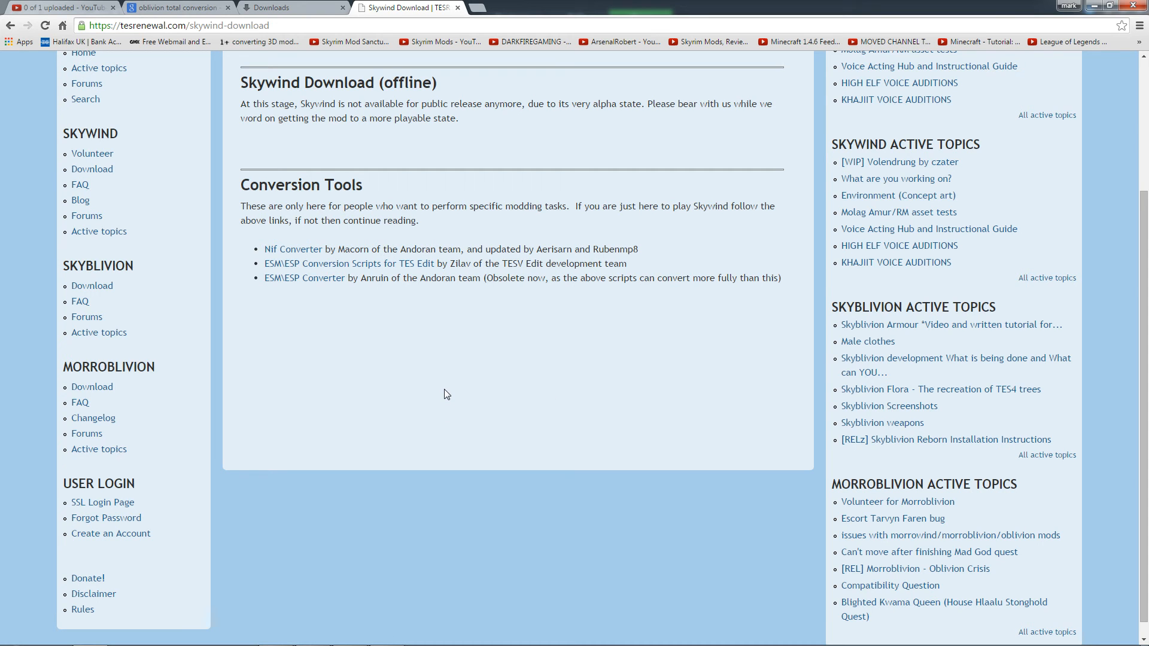